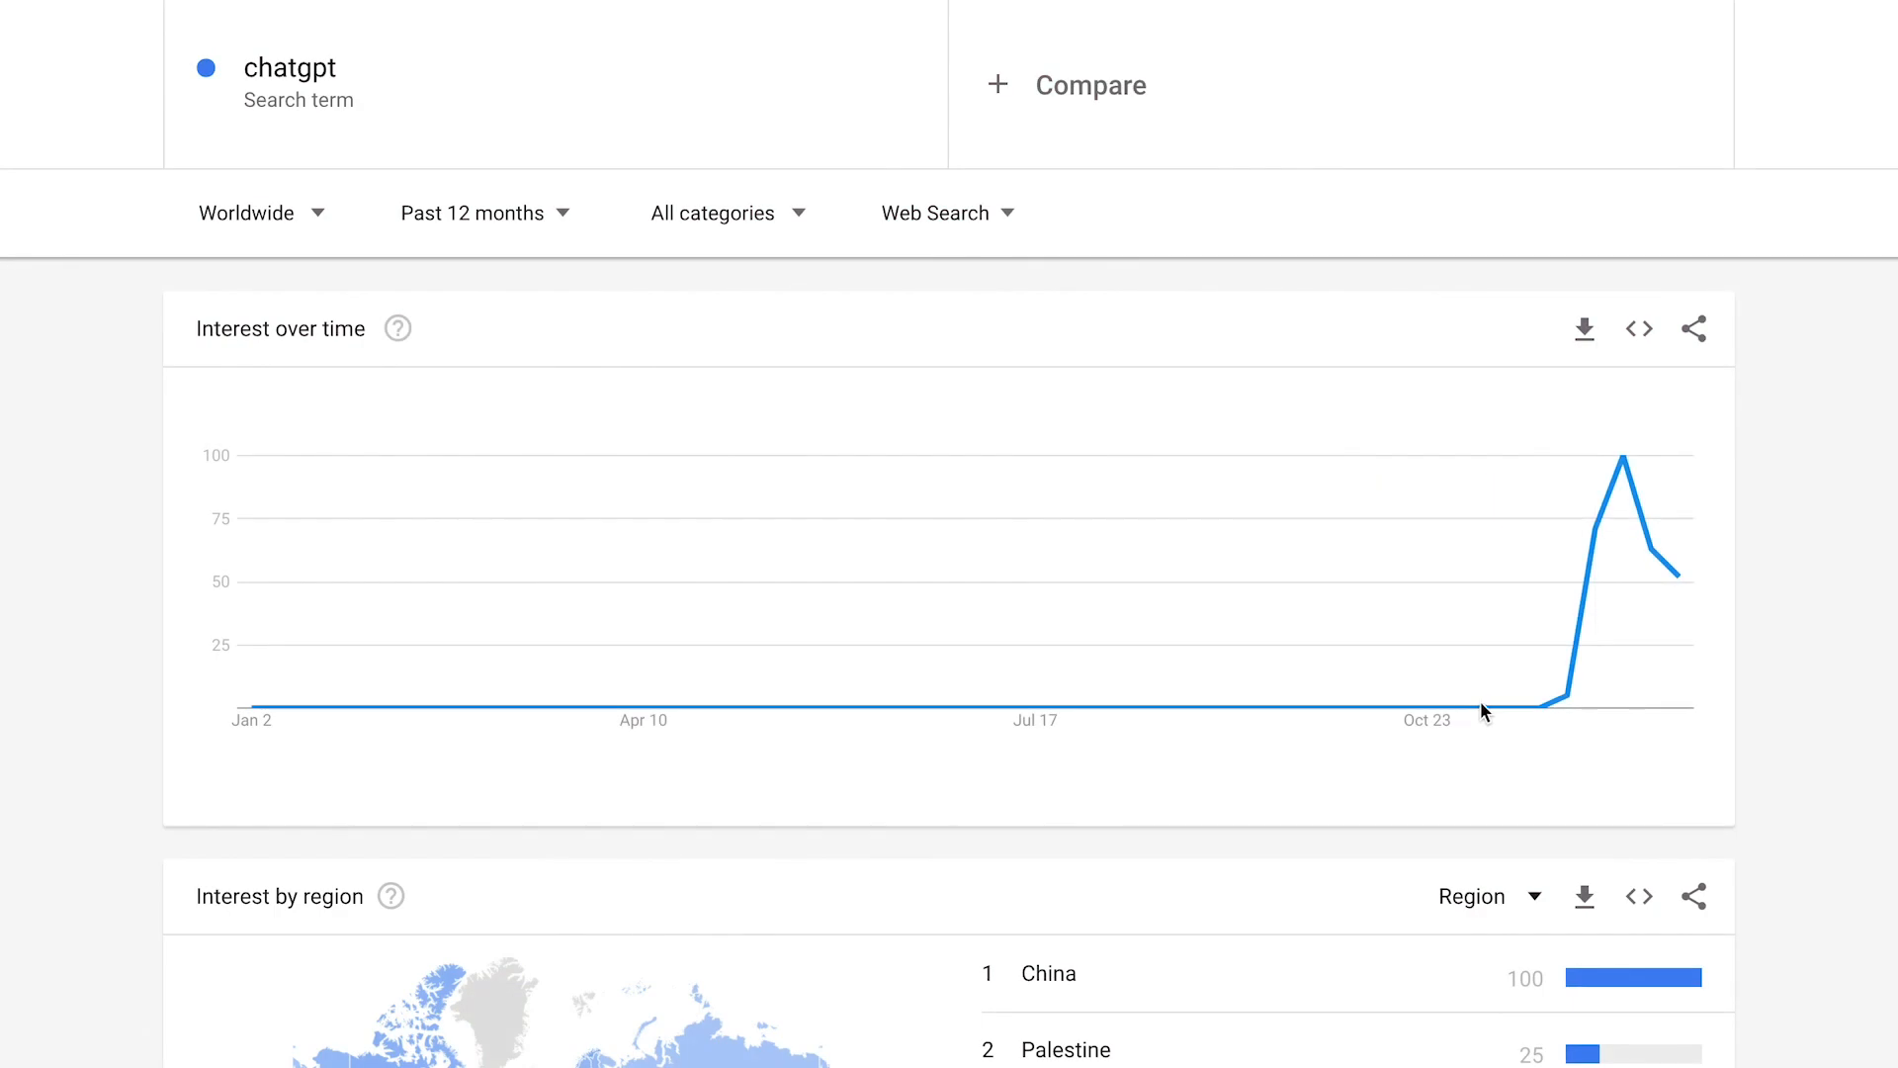
Step: Switch the chatgpt interest chart from the past 12 months to the past 5 years
left_click(473, 213)
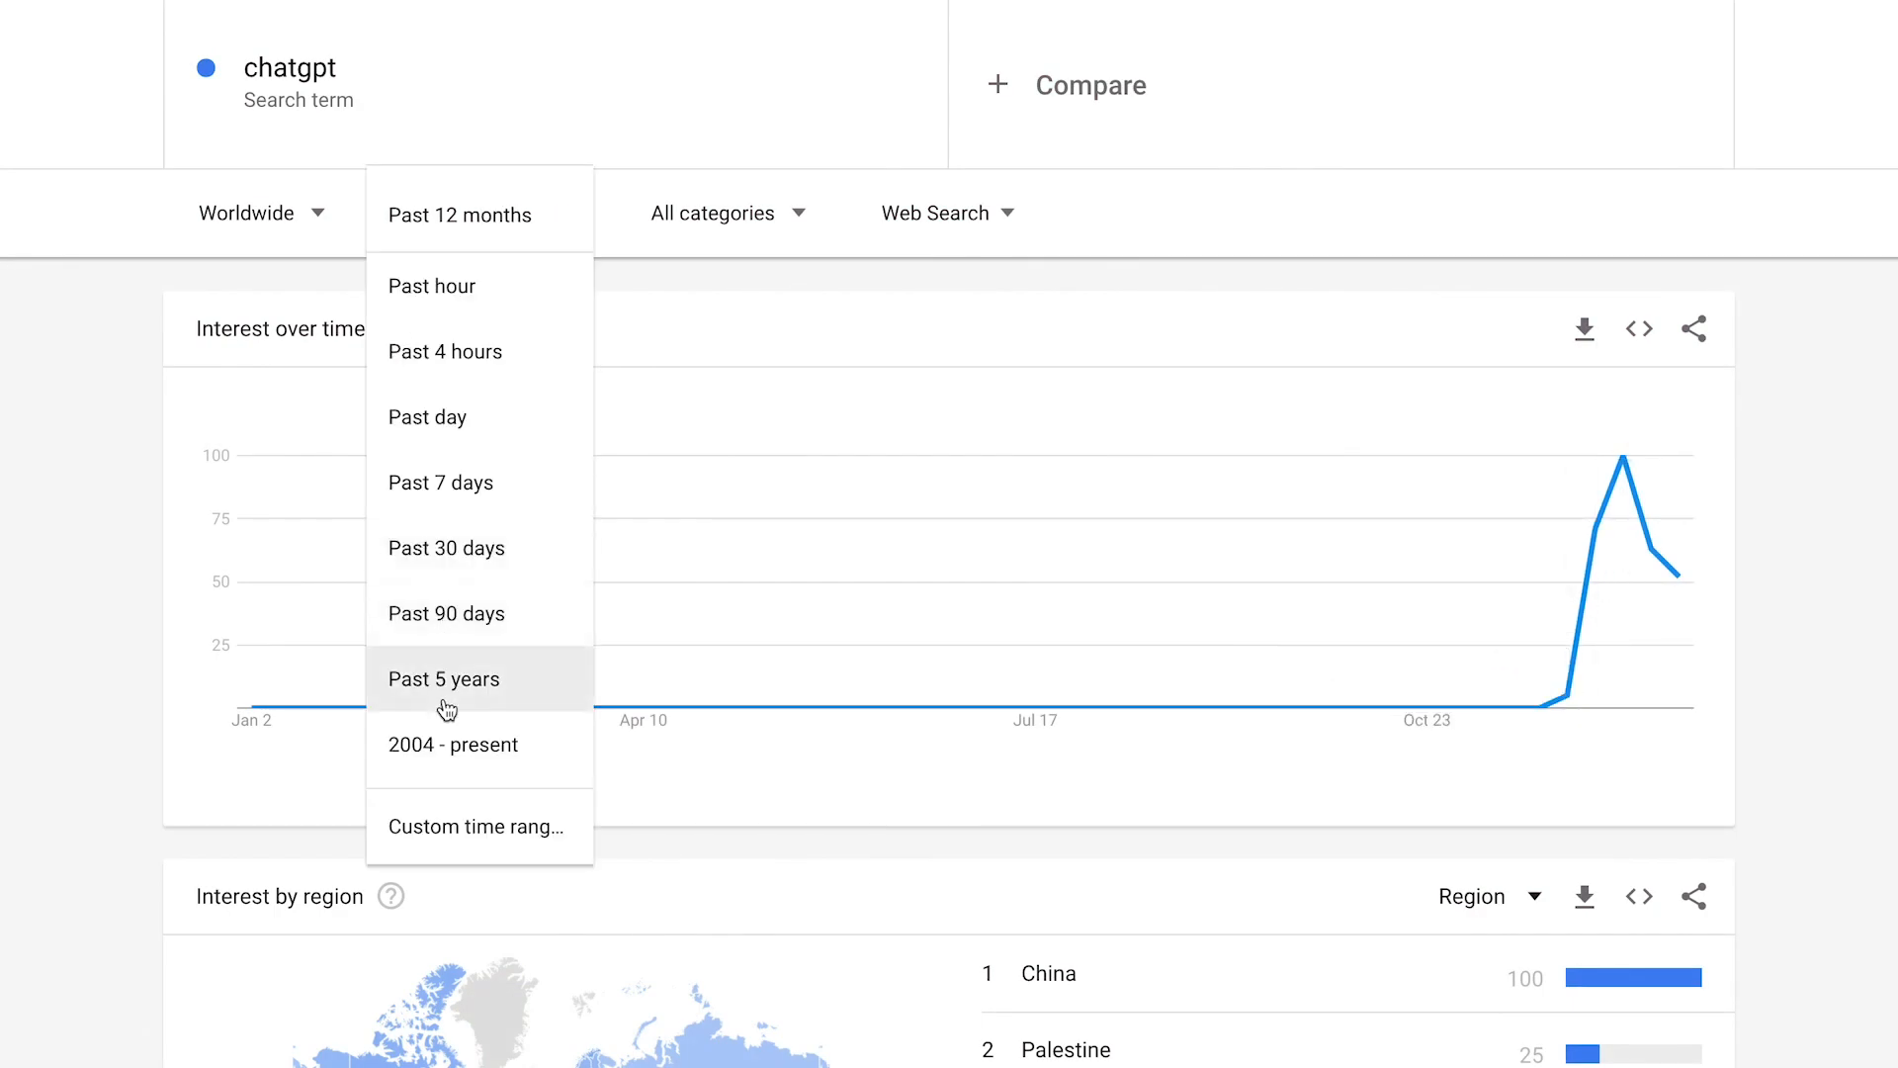
left_click(443, 679)
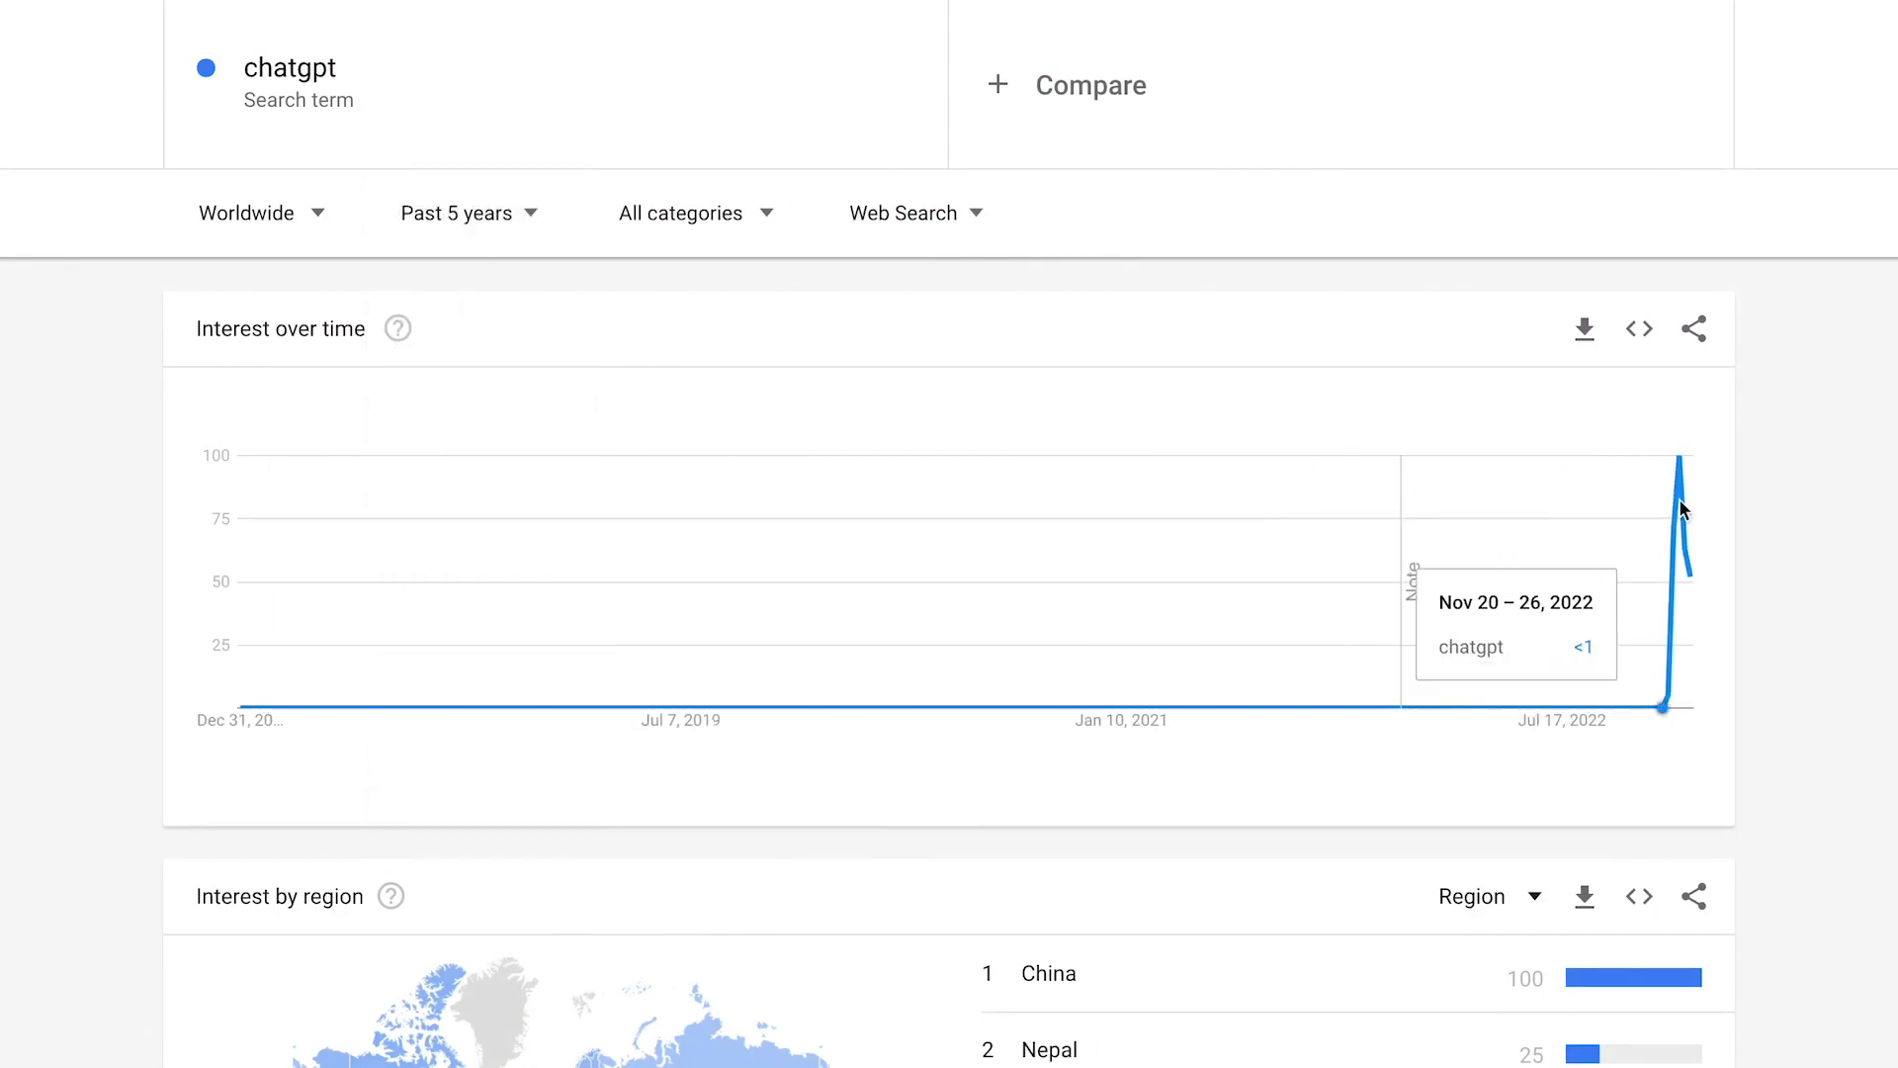
left_click(459, 214)
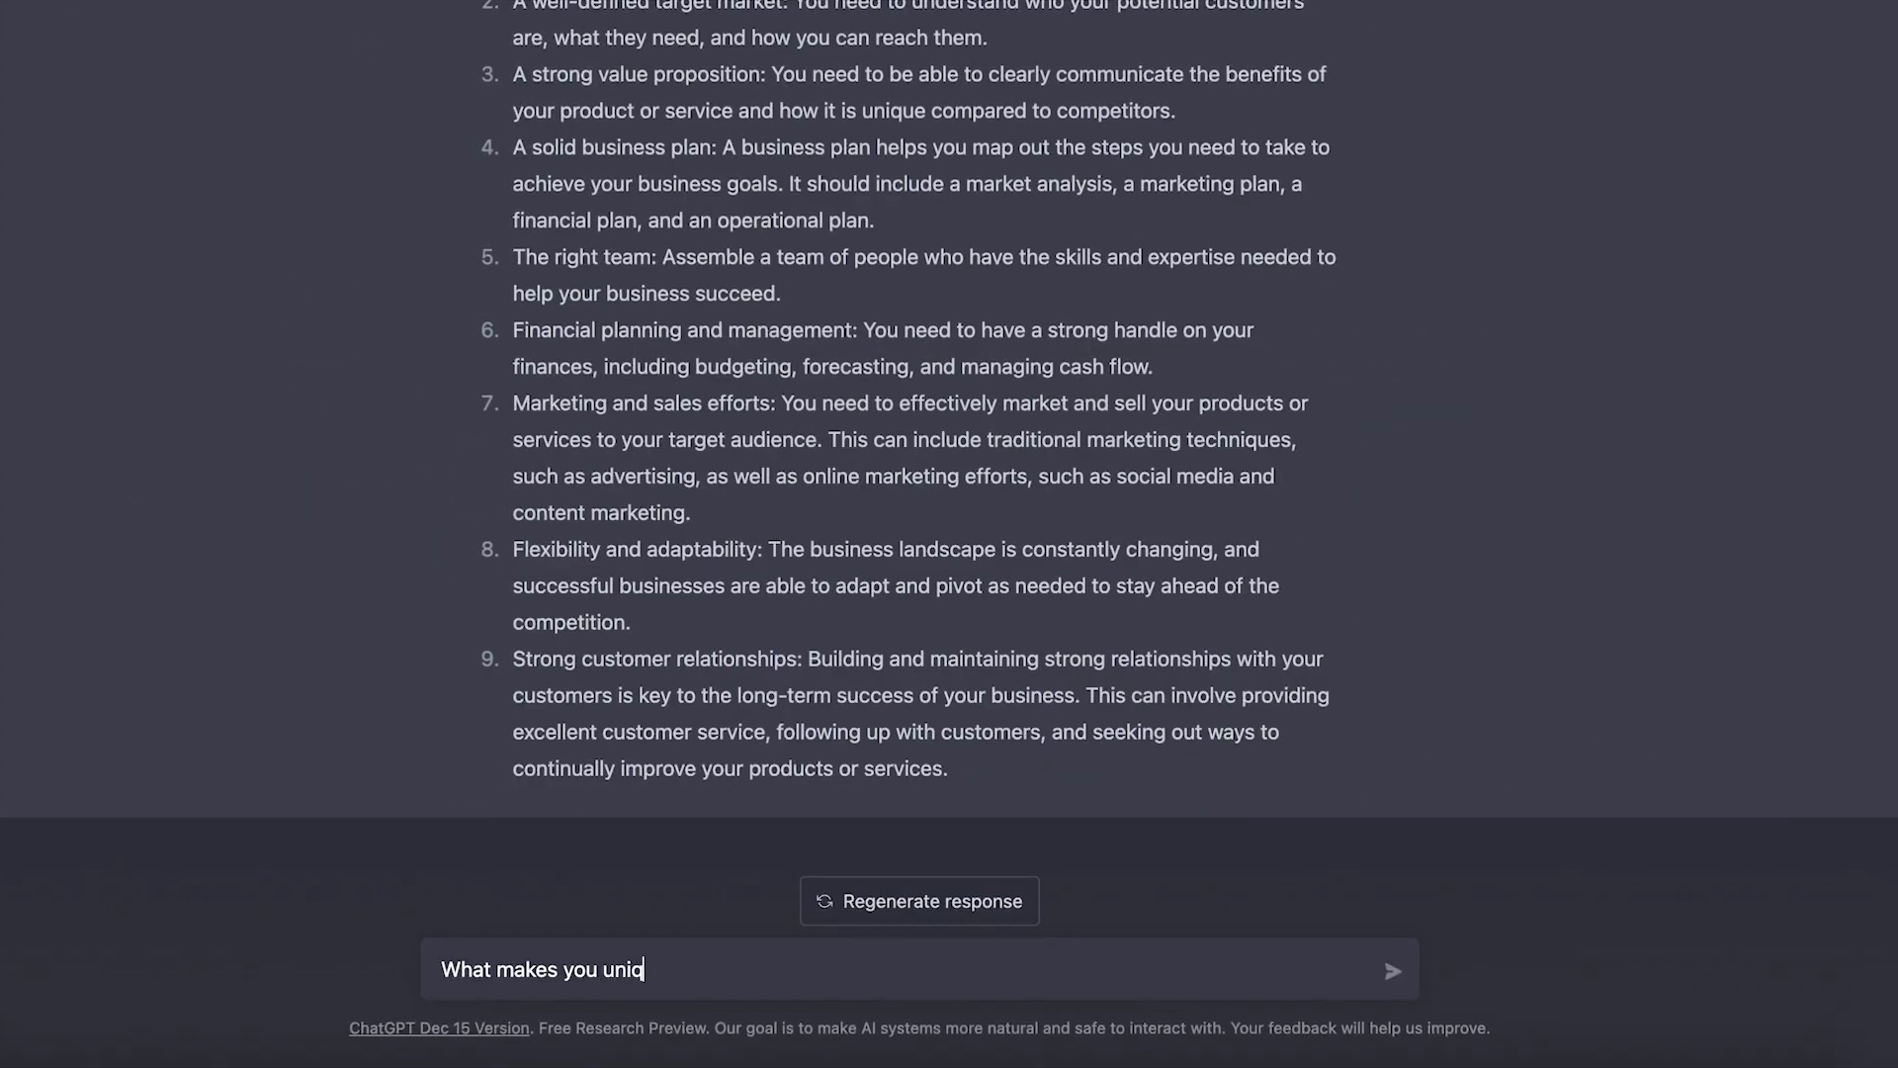
Step: Send a question to ChatGPT and read through its step-by-step Chrome extension answer with code
left_click(1390, 969)
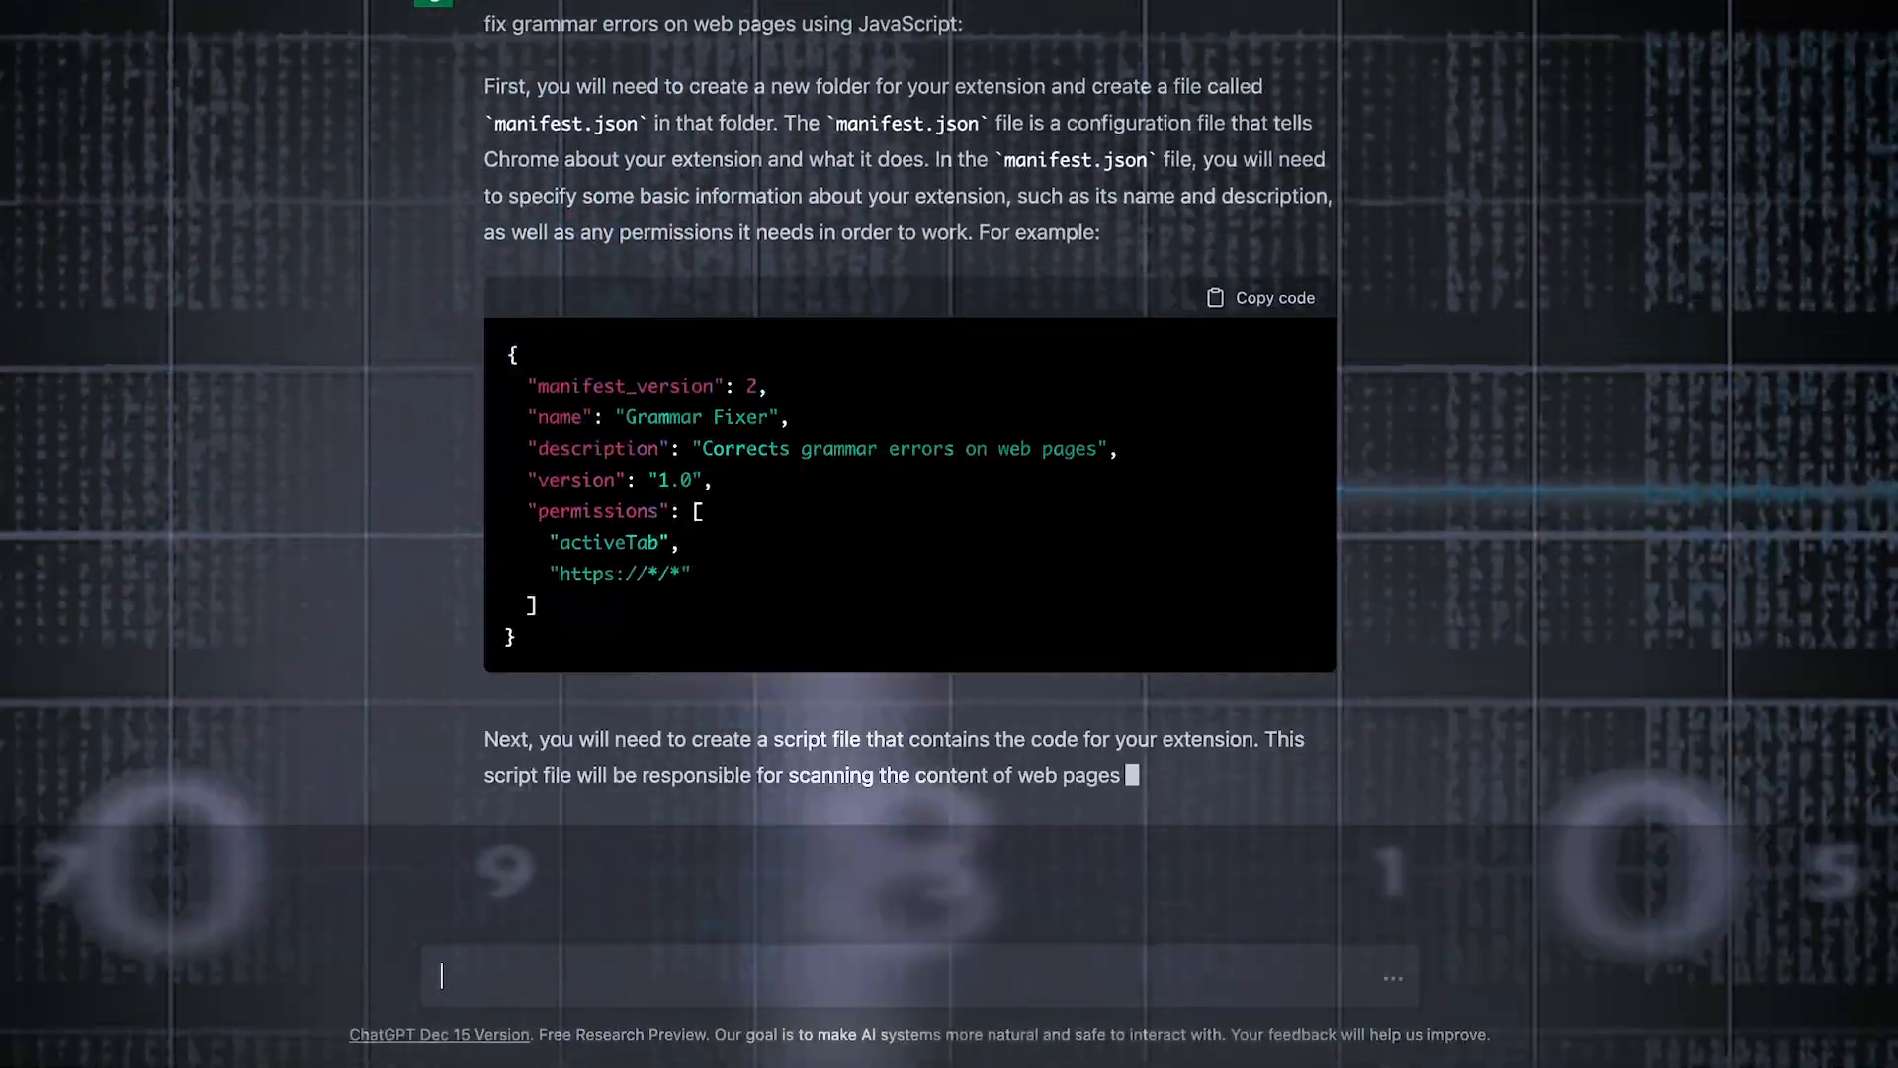
scroll("down", 3)
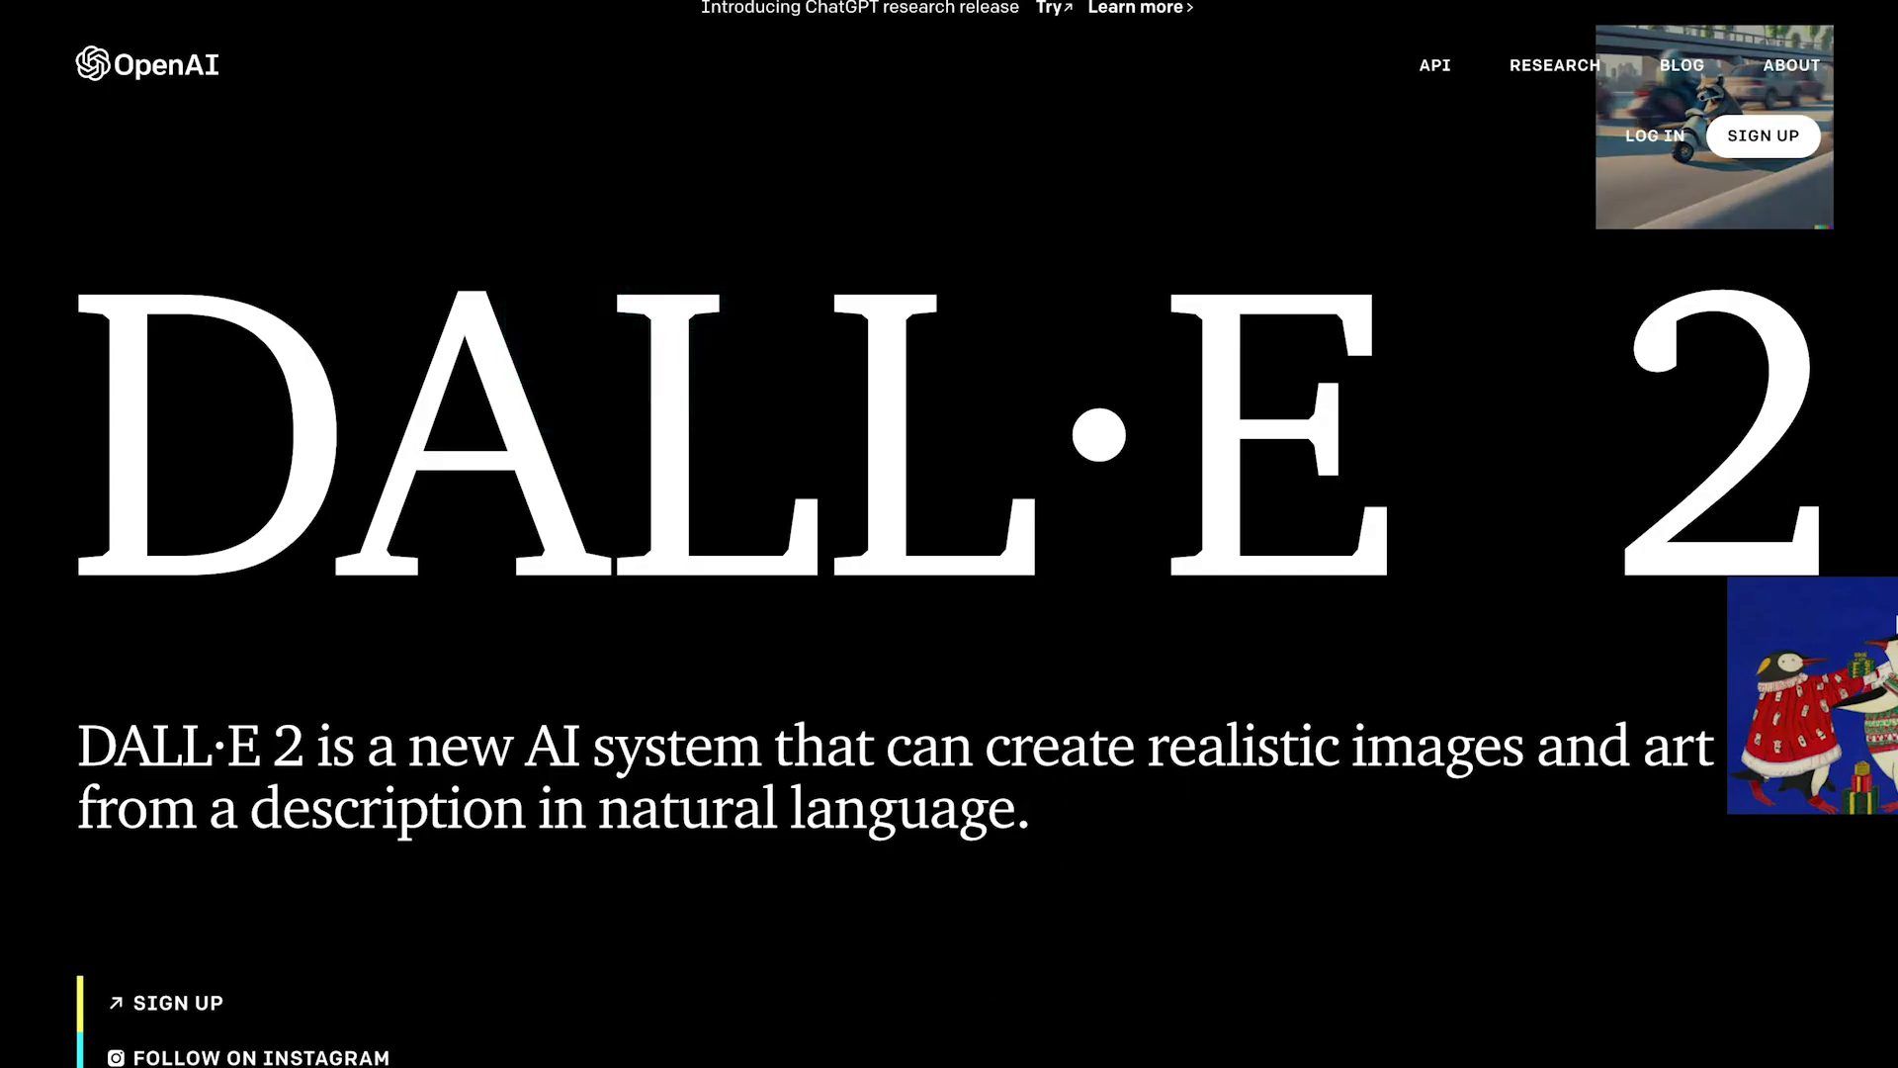
Step: Scroll through the DALL·E 2 showcase down to the OpenAI footer listing ChatGPT among products
scroll("down", 3)
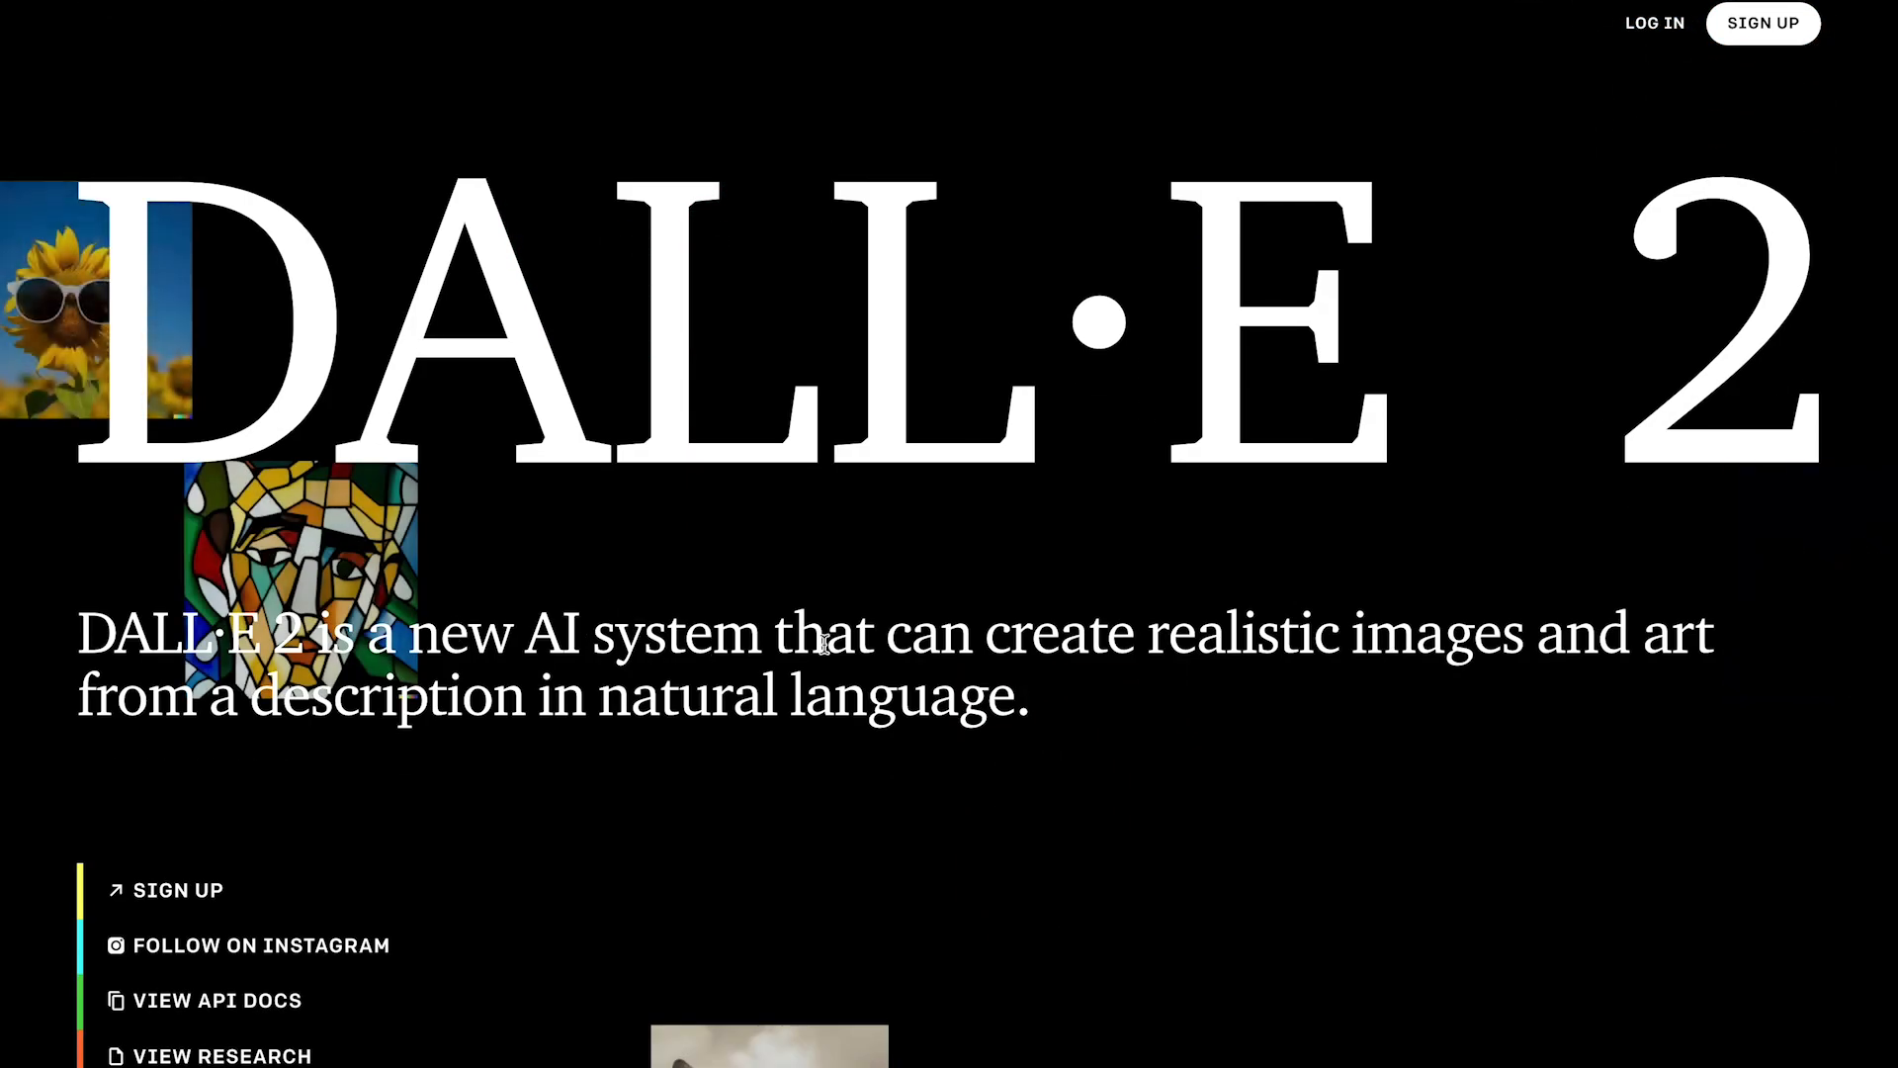
scroll("down", 3)
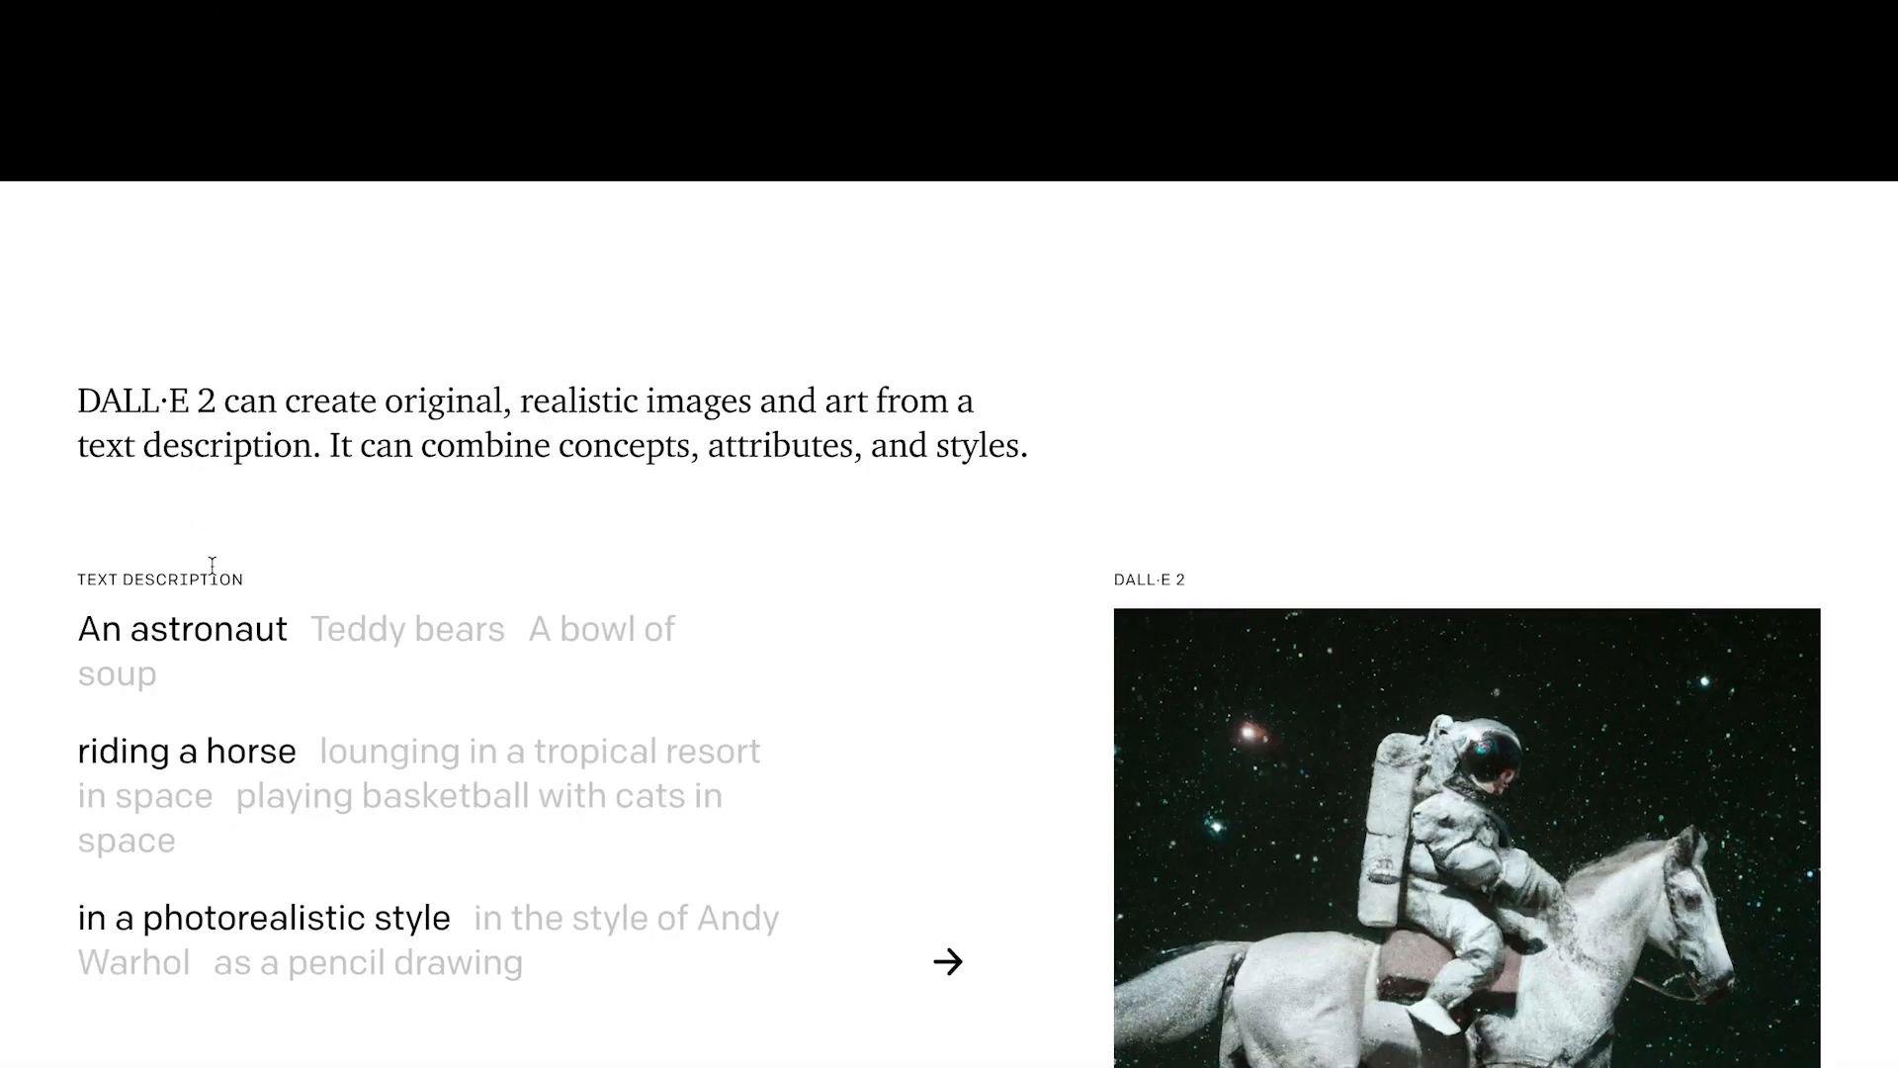
scroll("down", 3)
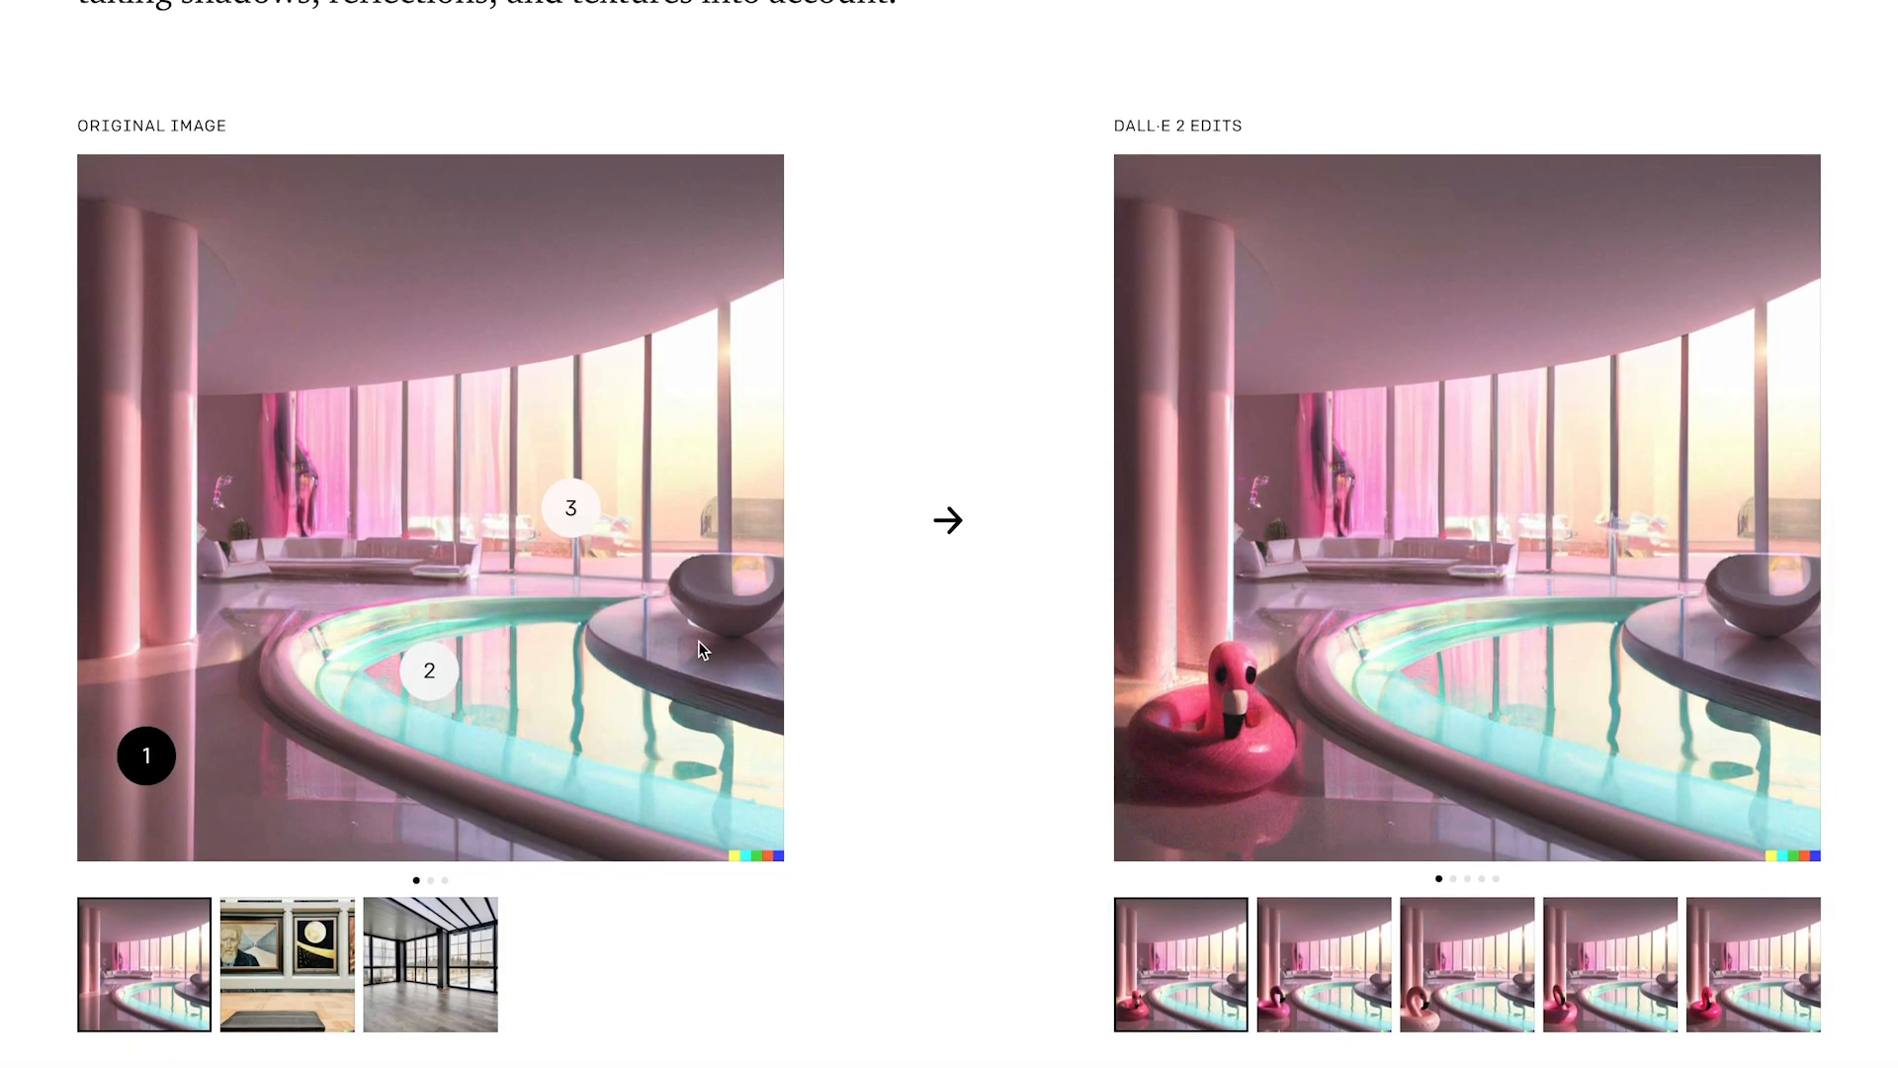
scroll("down", 3)
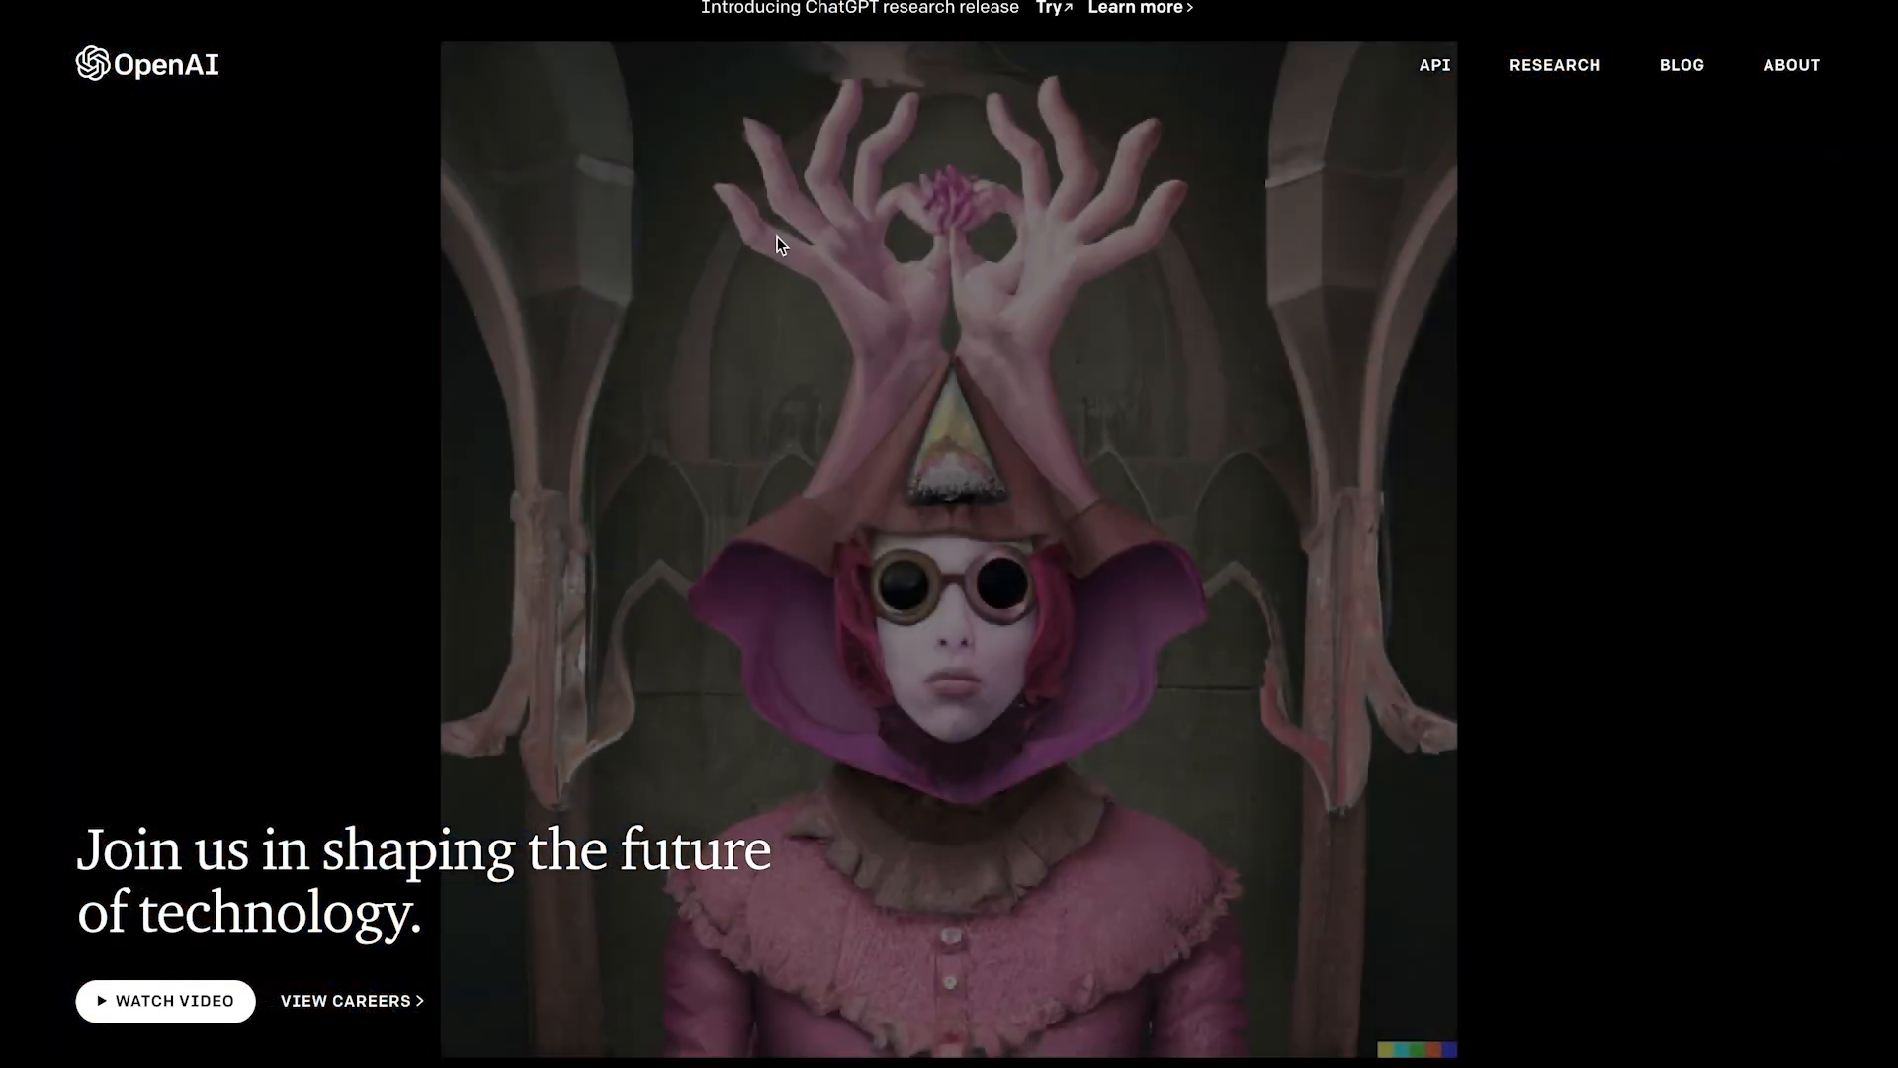
scroll("down", 3)
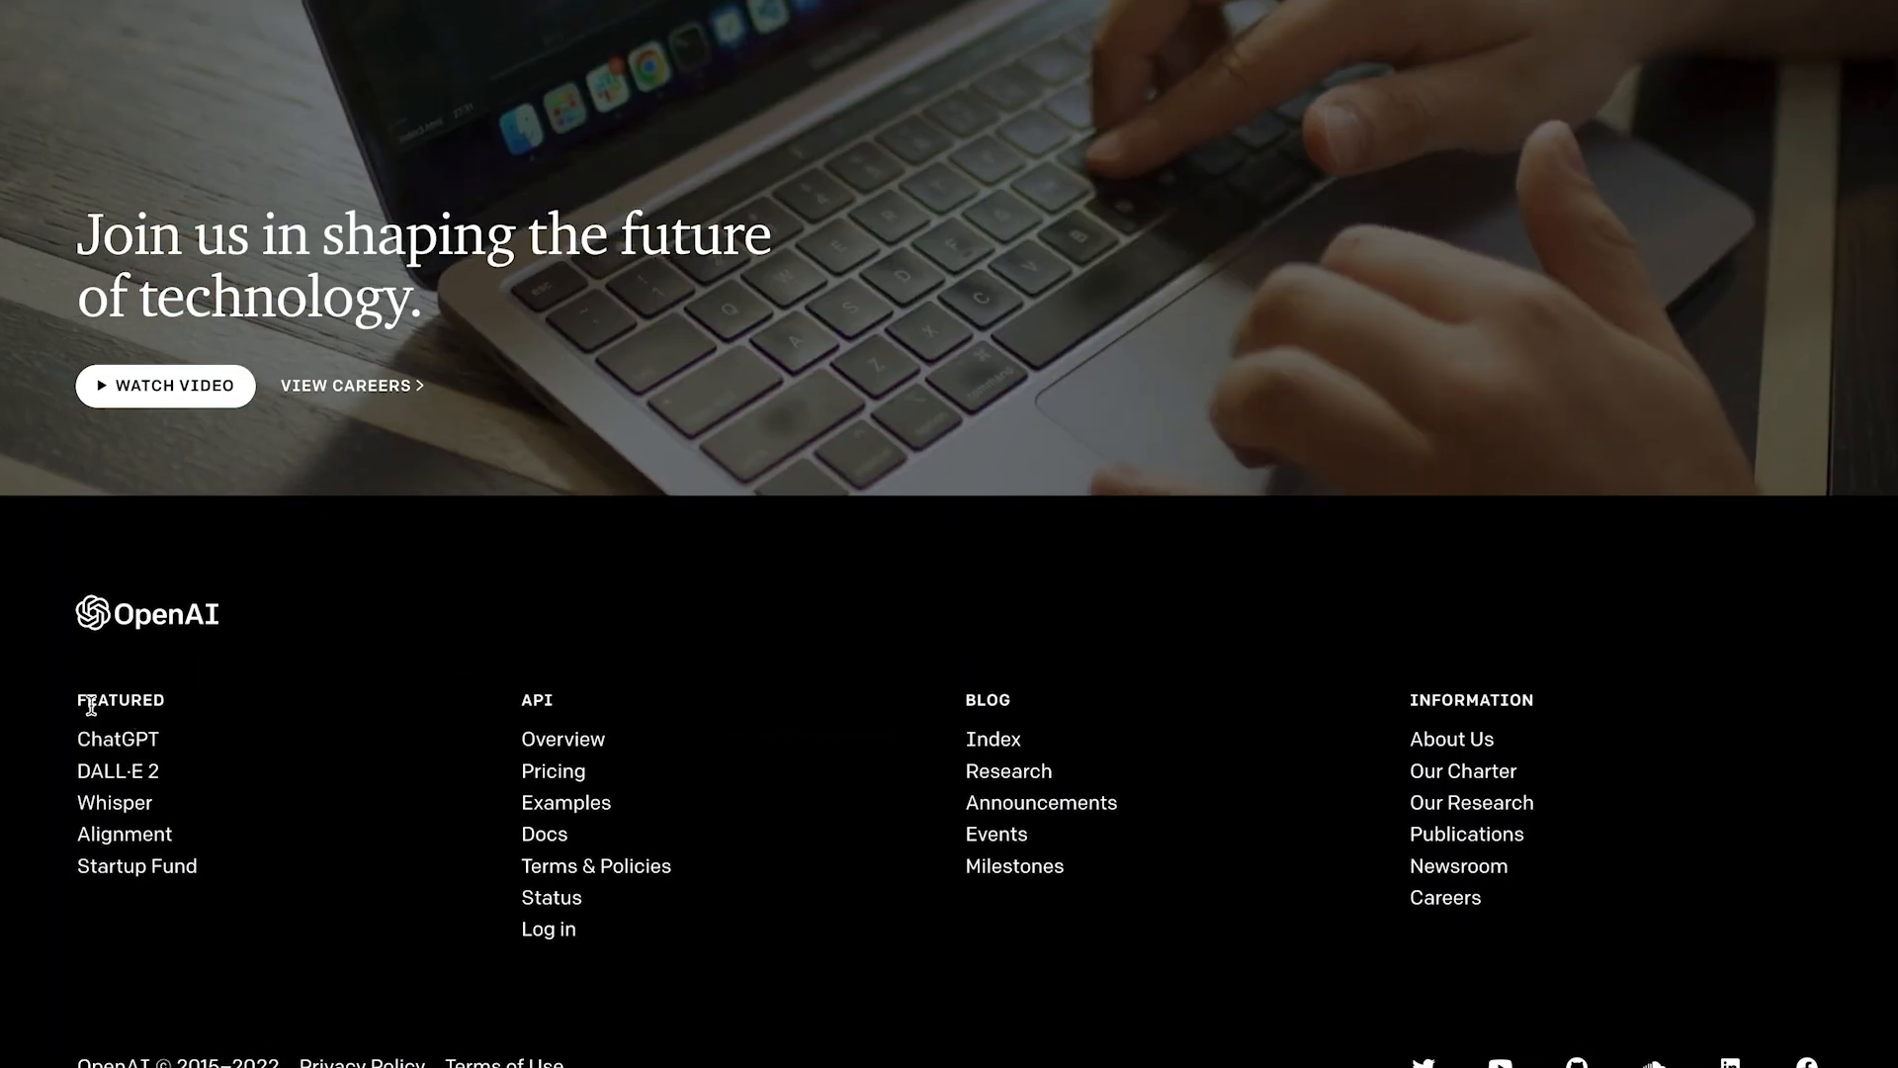
Step: Go to the ChatGPT announcement article and scroll down to its sample conversations
left_click(116, 740)
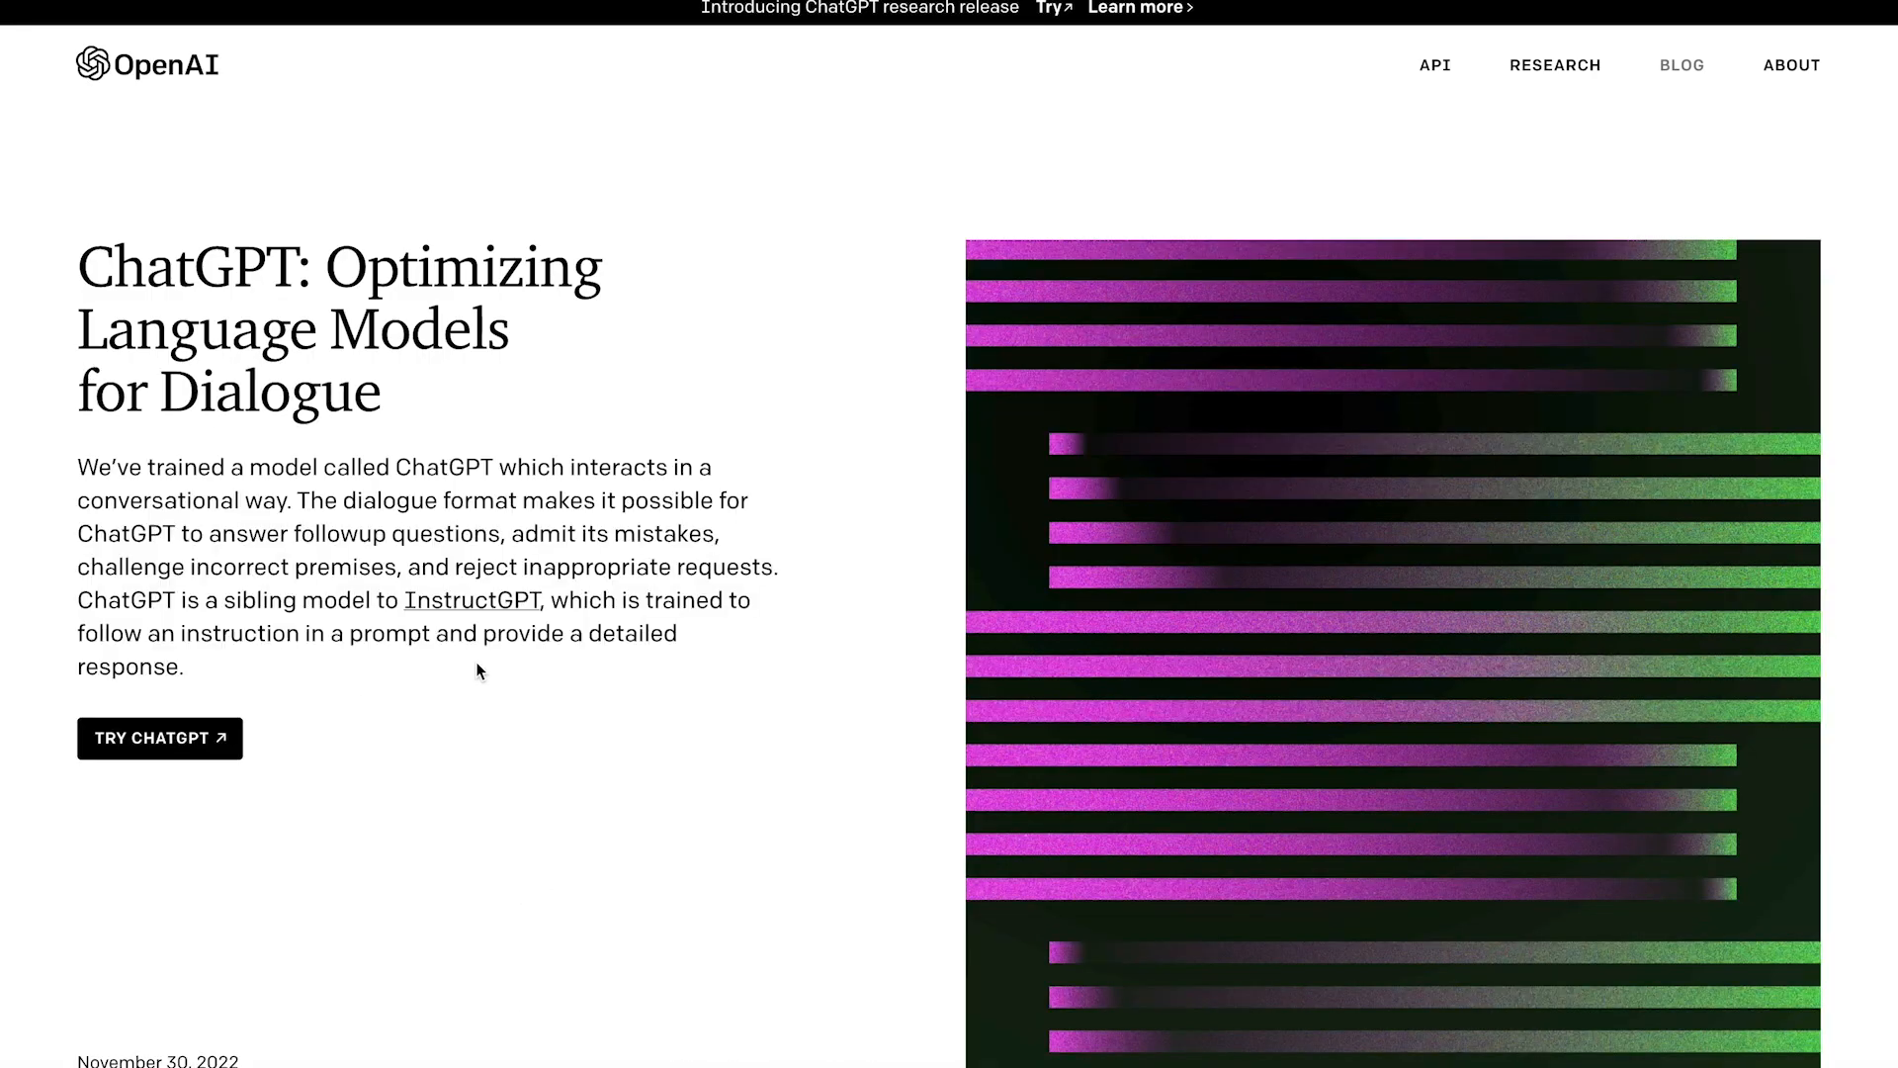
left_click_drag(77, 267, 508, 266)
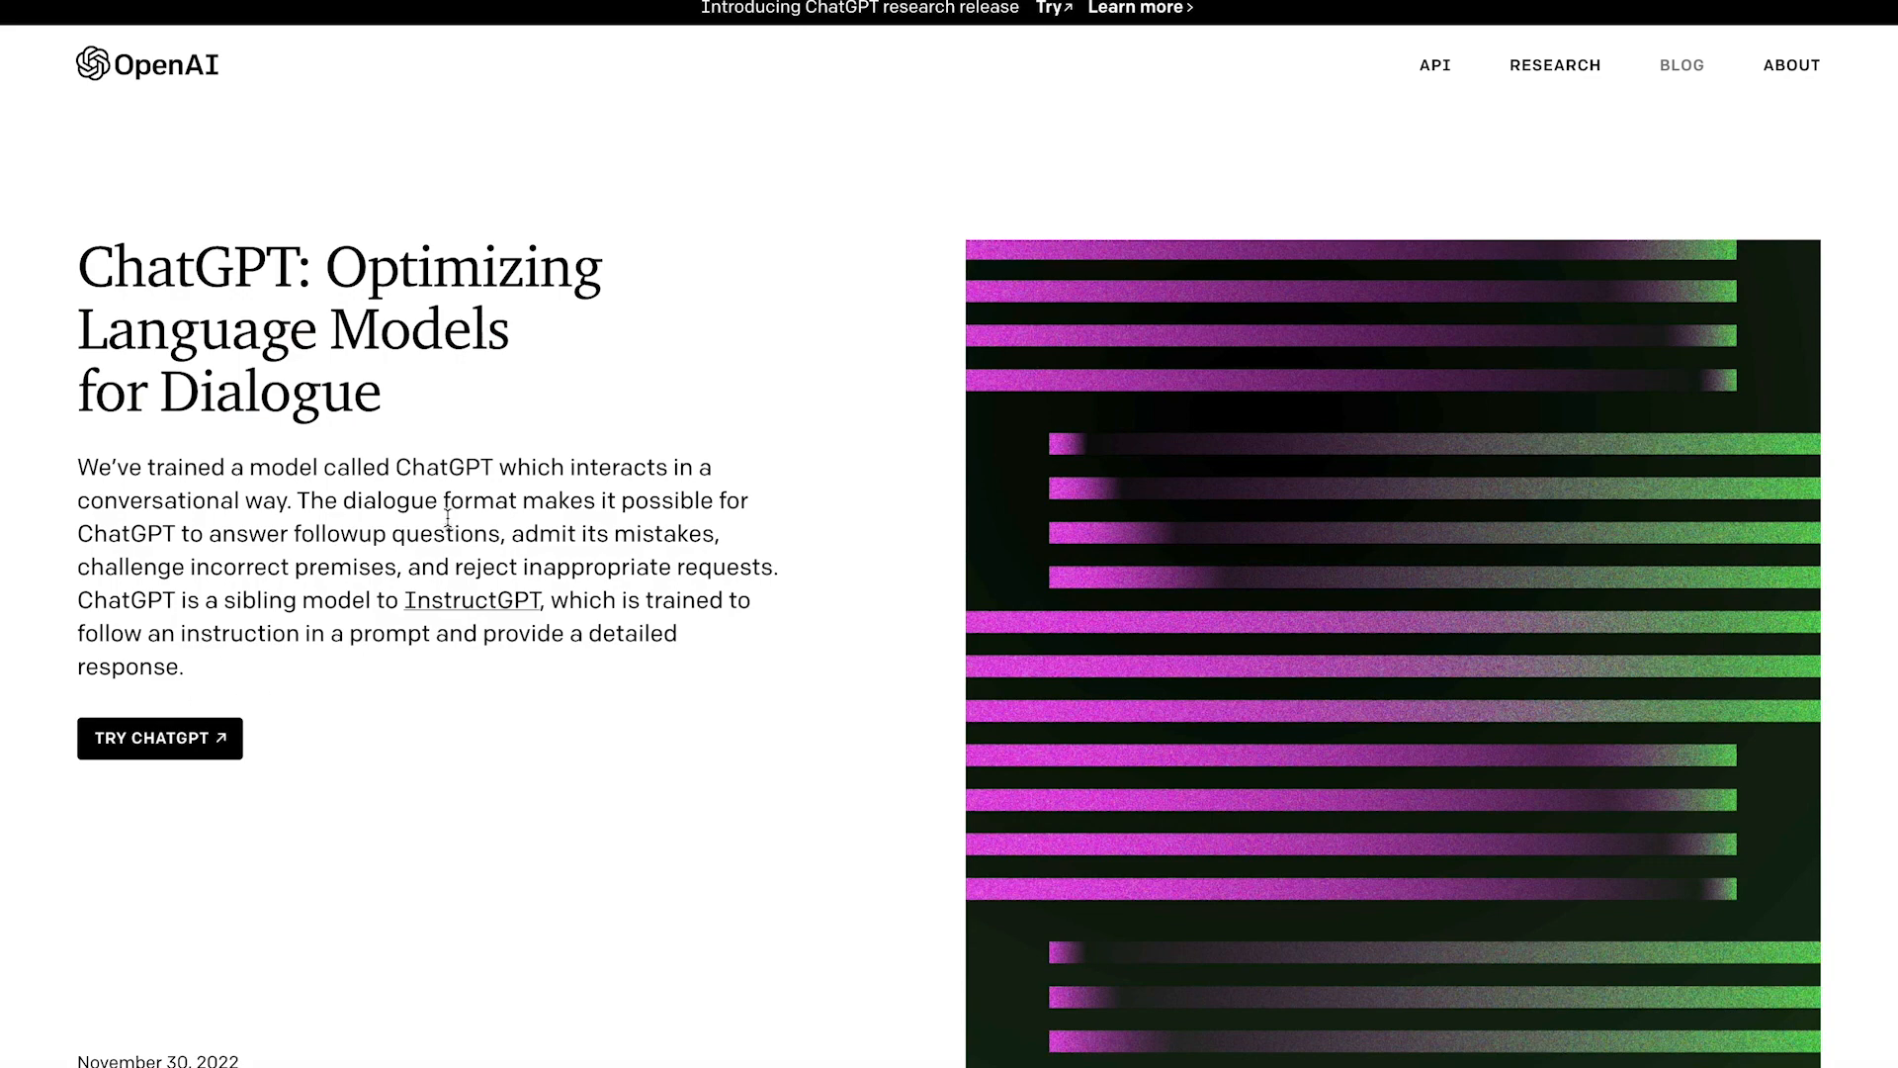
scroll("down", 3)
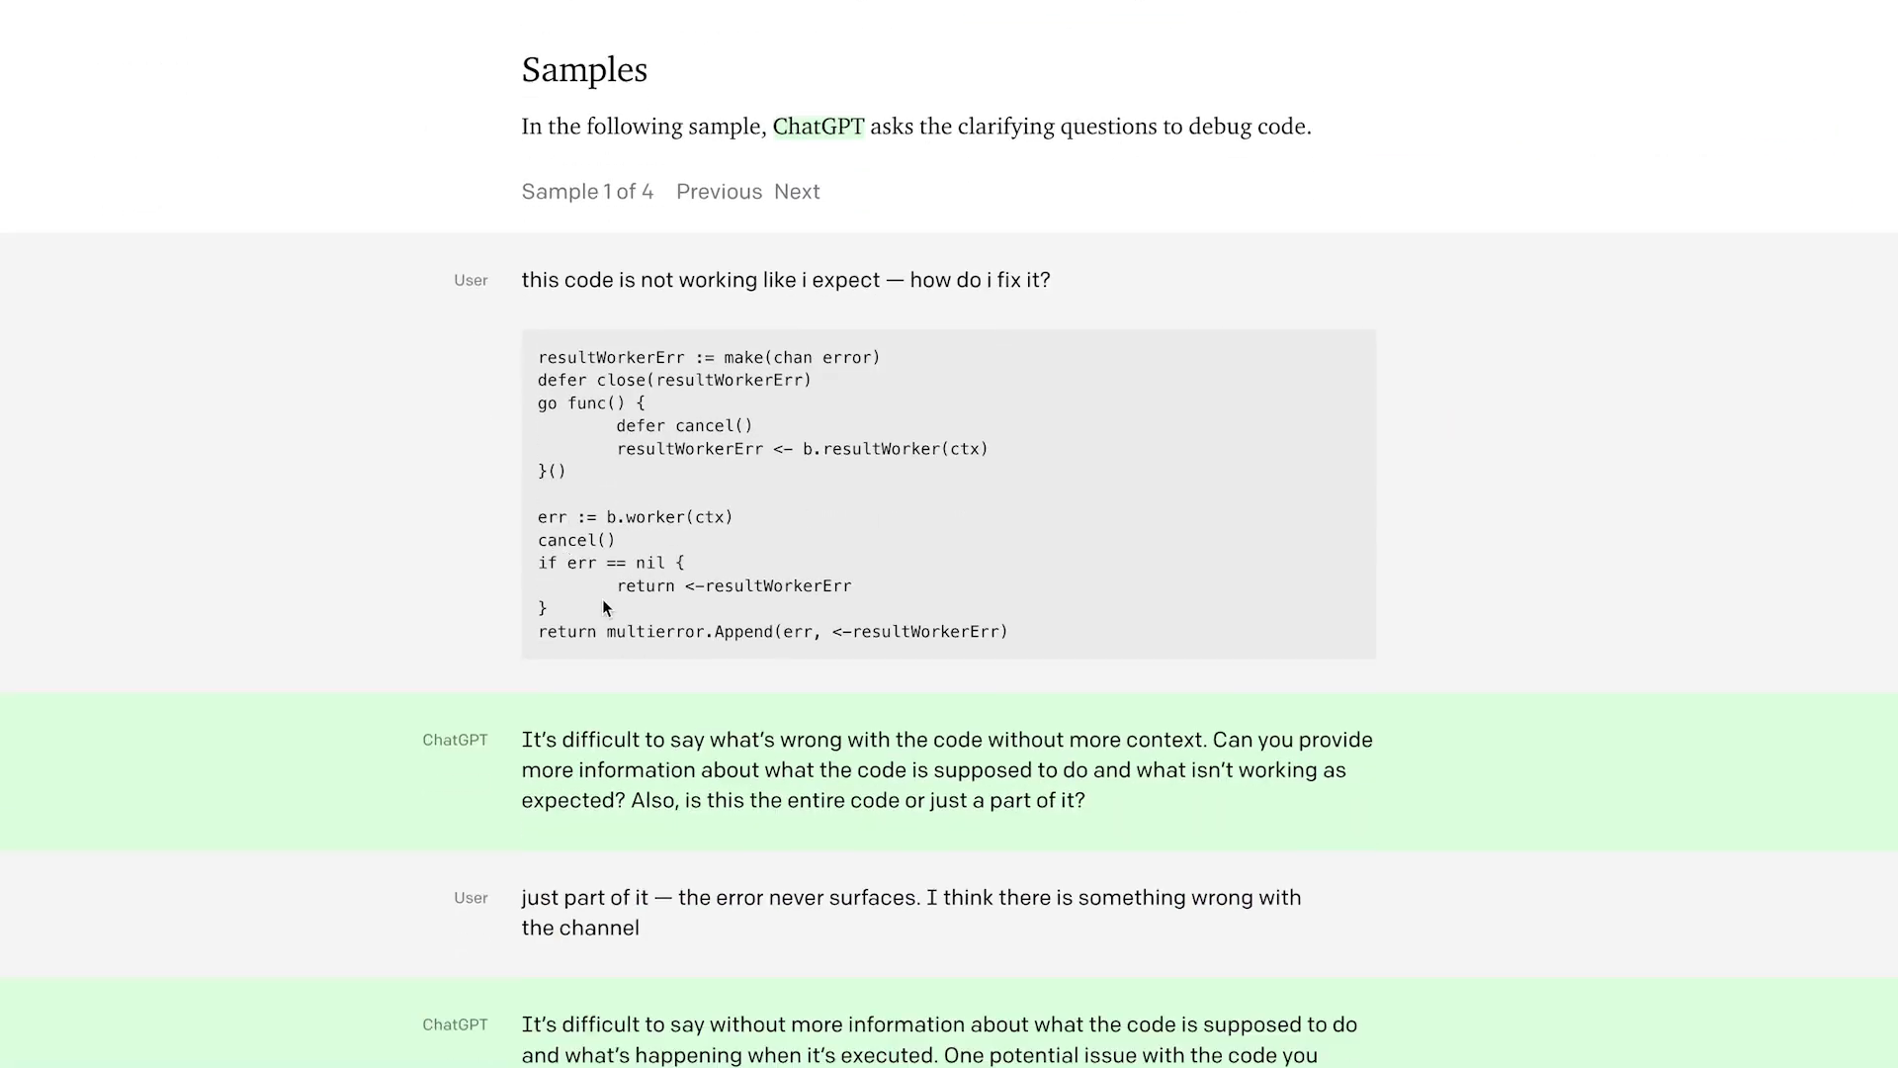
scroll("down", 3)
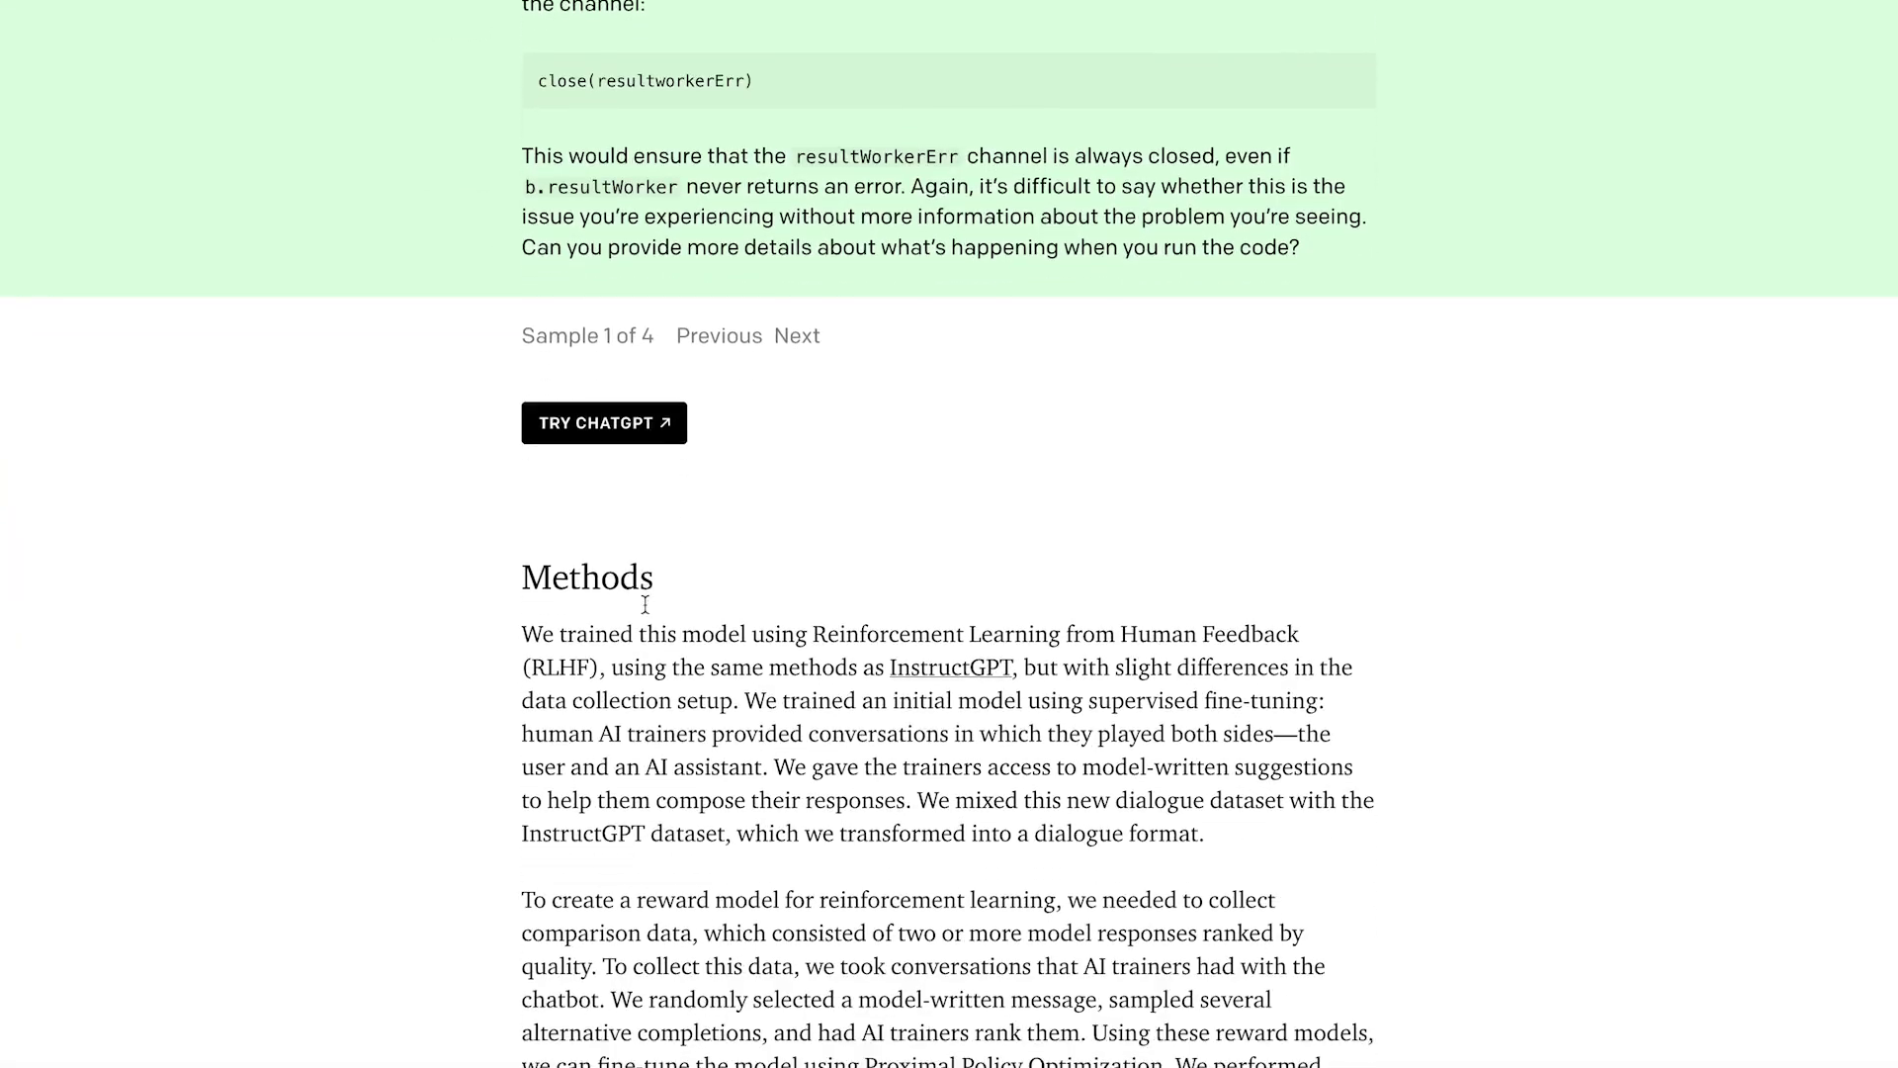
scroll("down", 3)
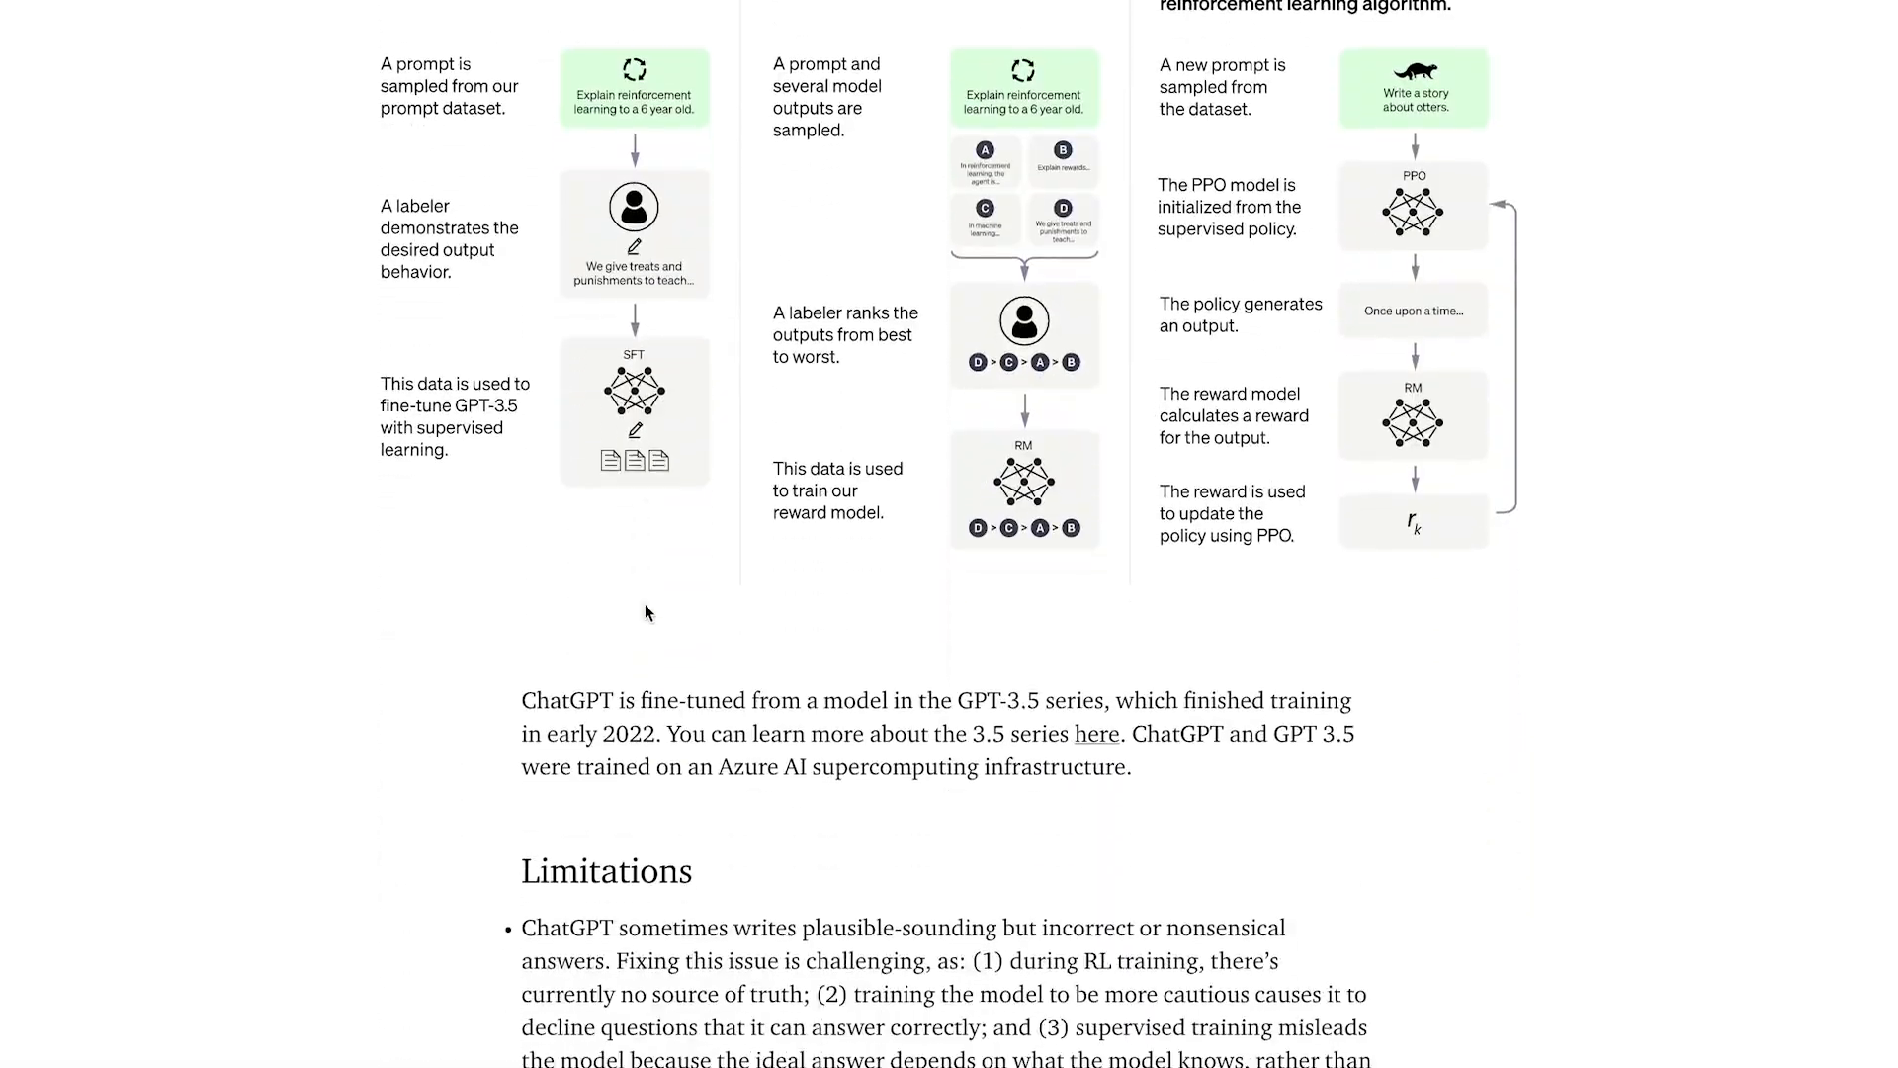
scroll("down", 3)
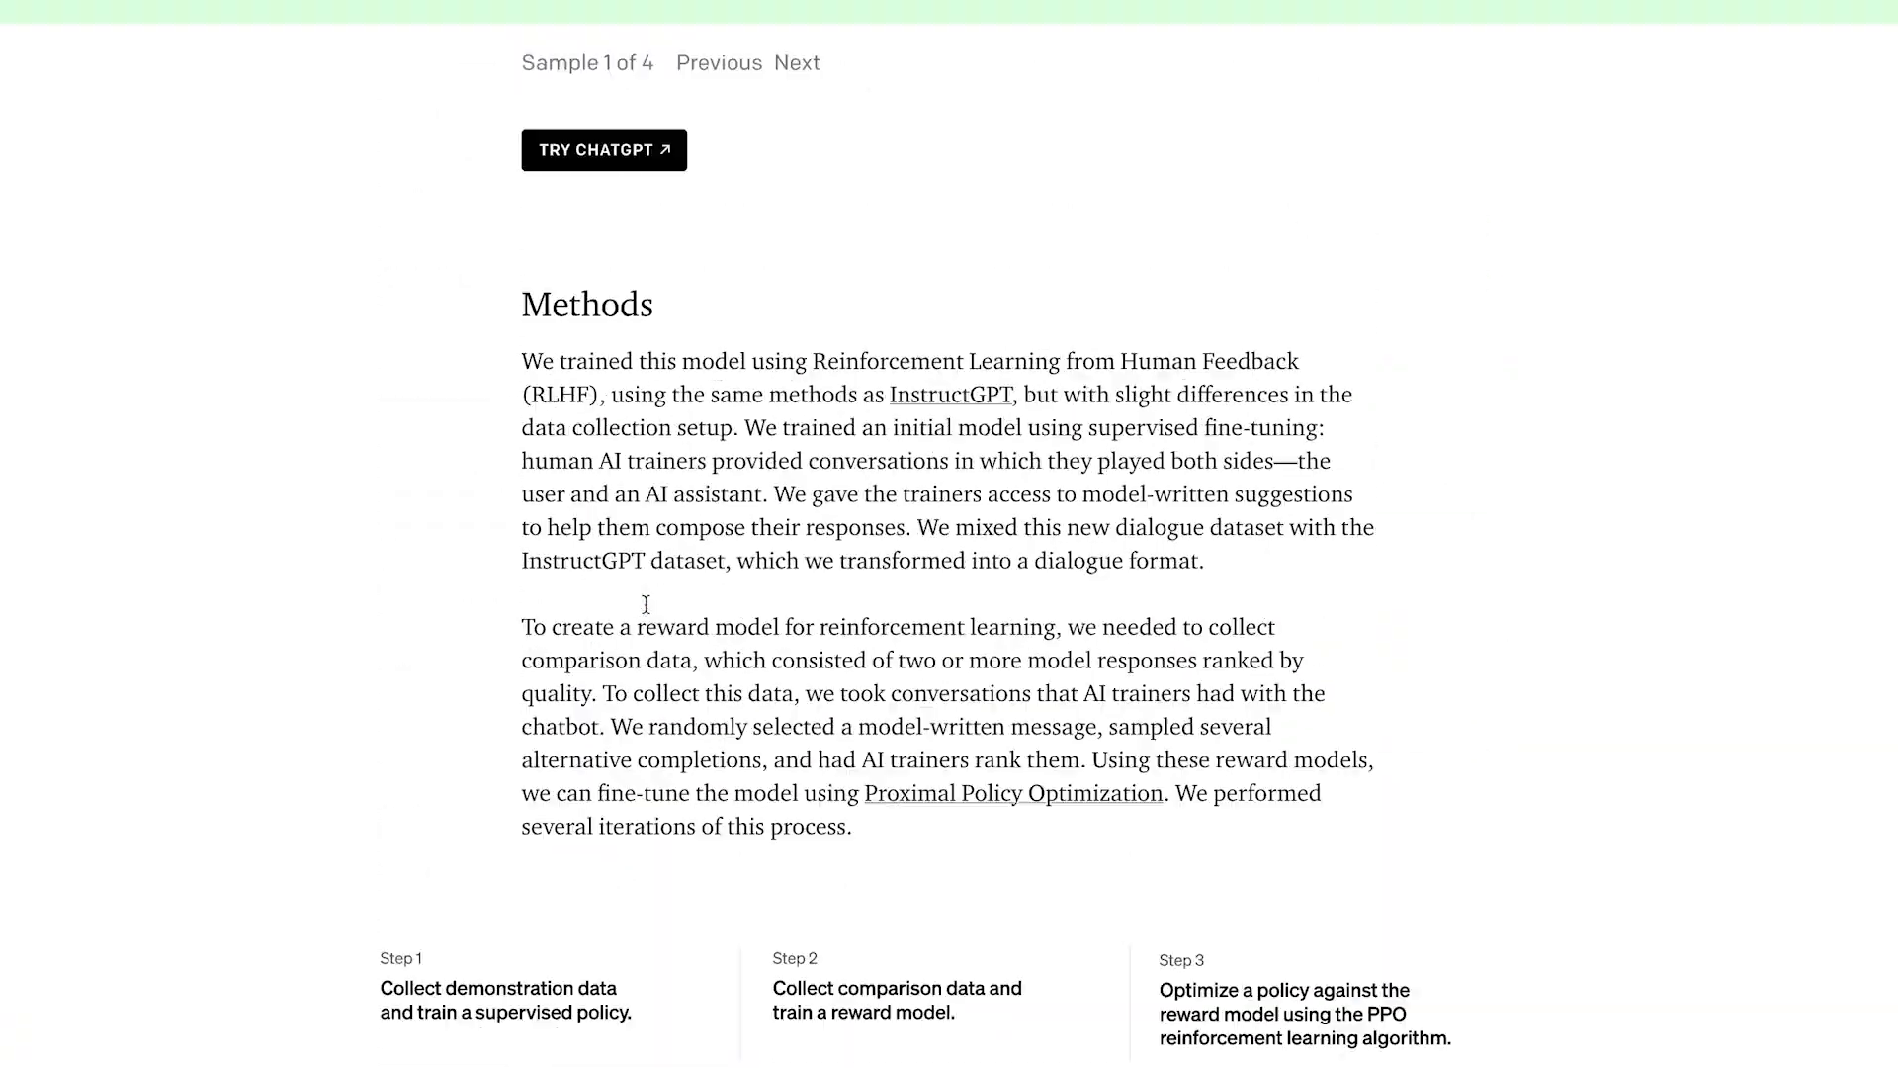
scroll("down", 3)
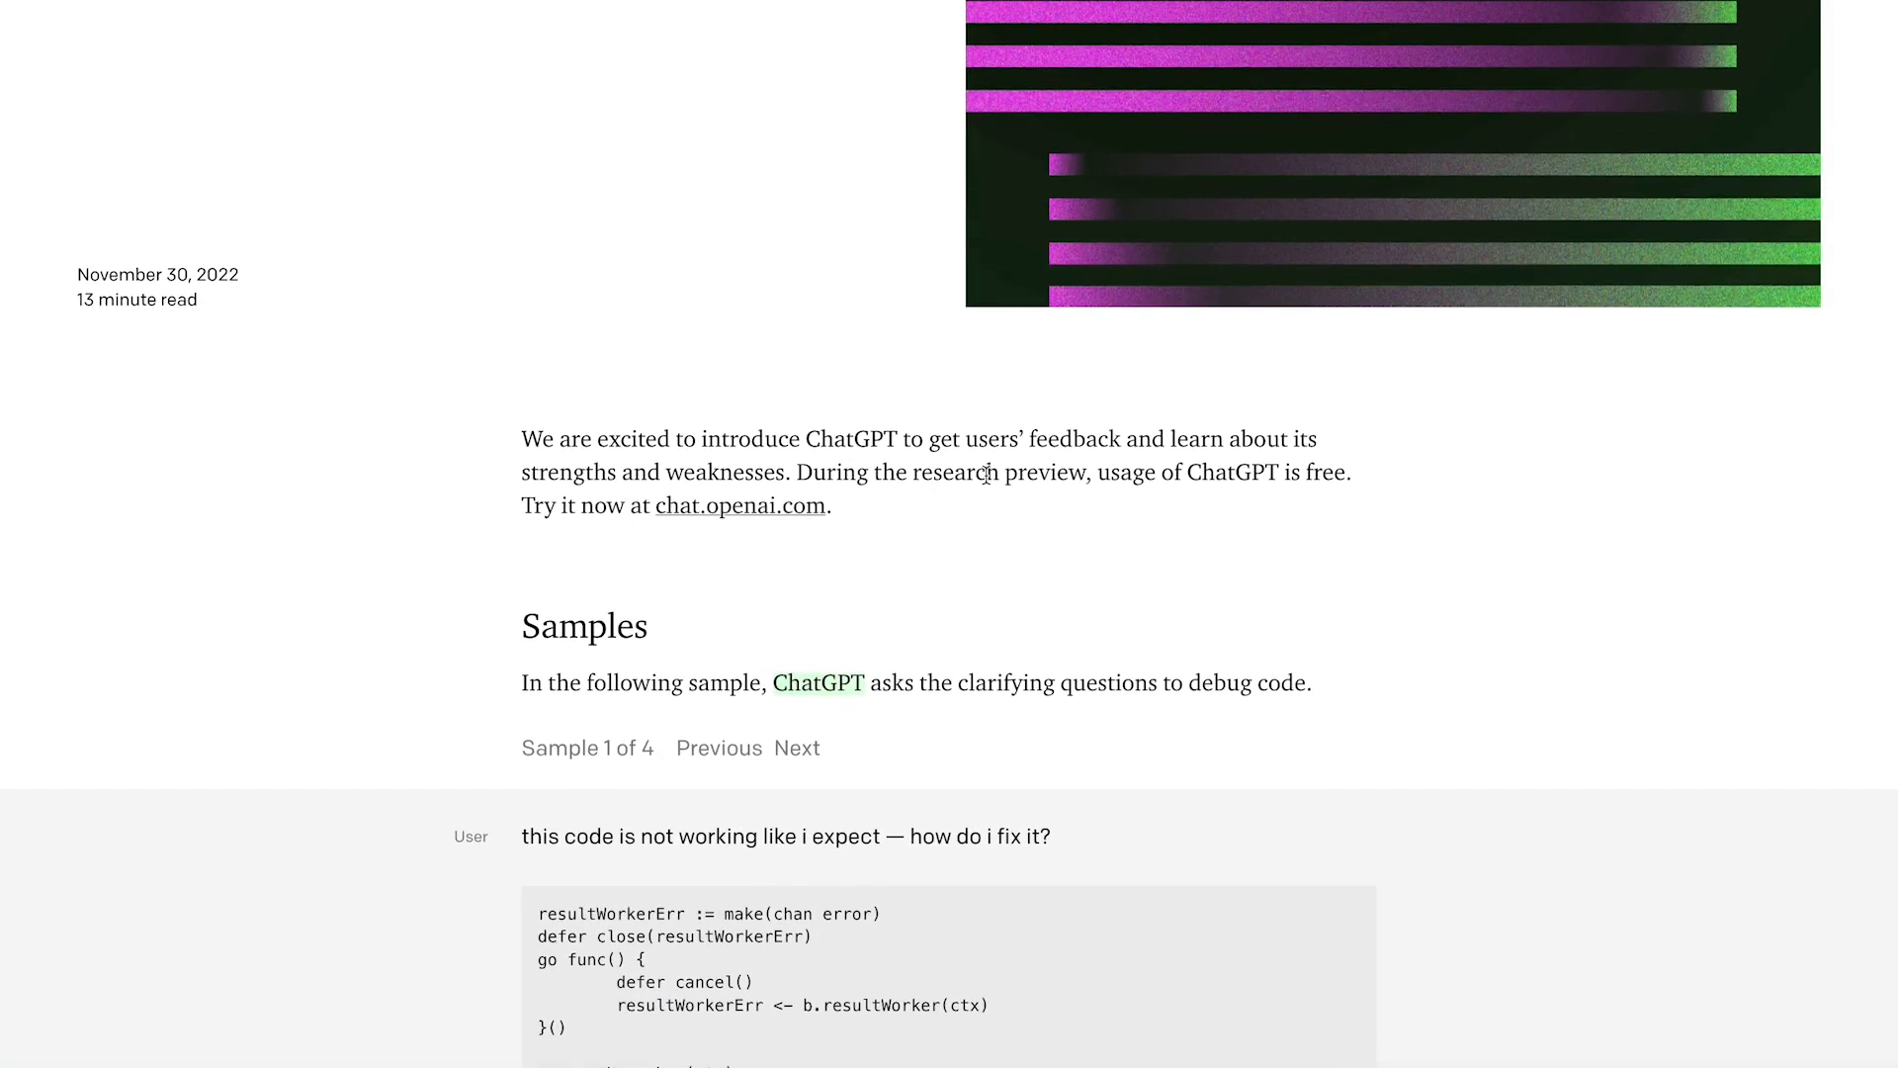
mouse_move(609, 598)
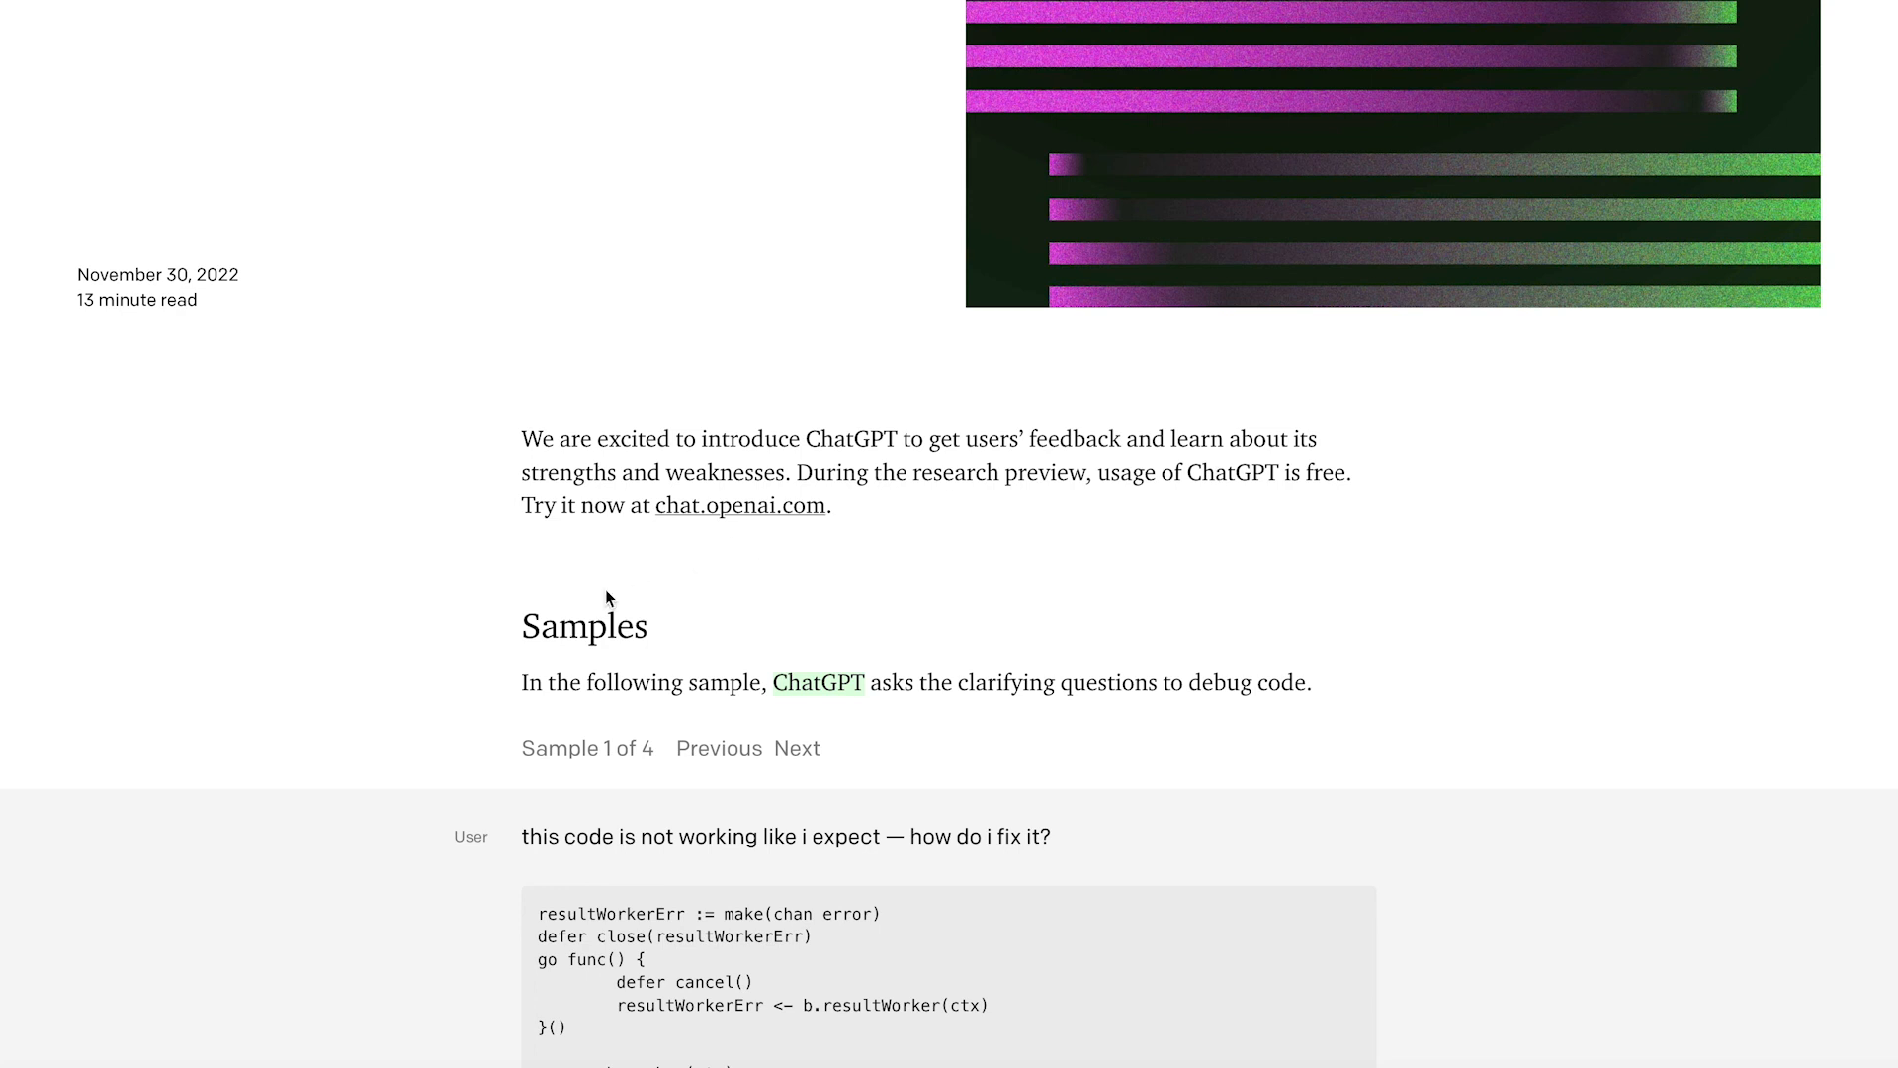
Step: Page through all four sample conversations, then continue down to the Methods section on training
left_click(797, 747)
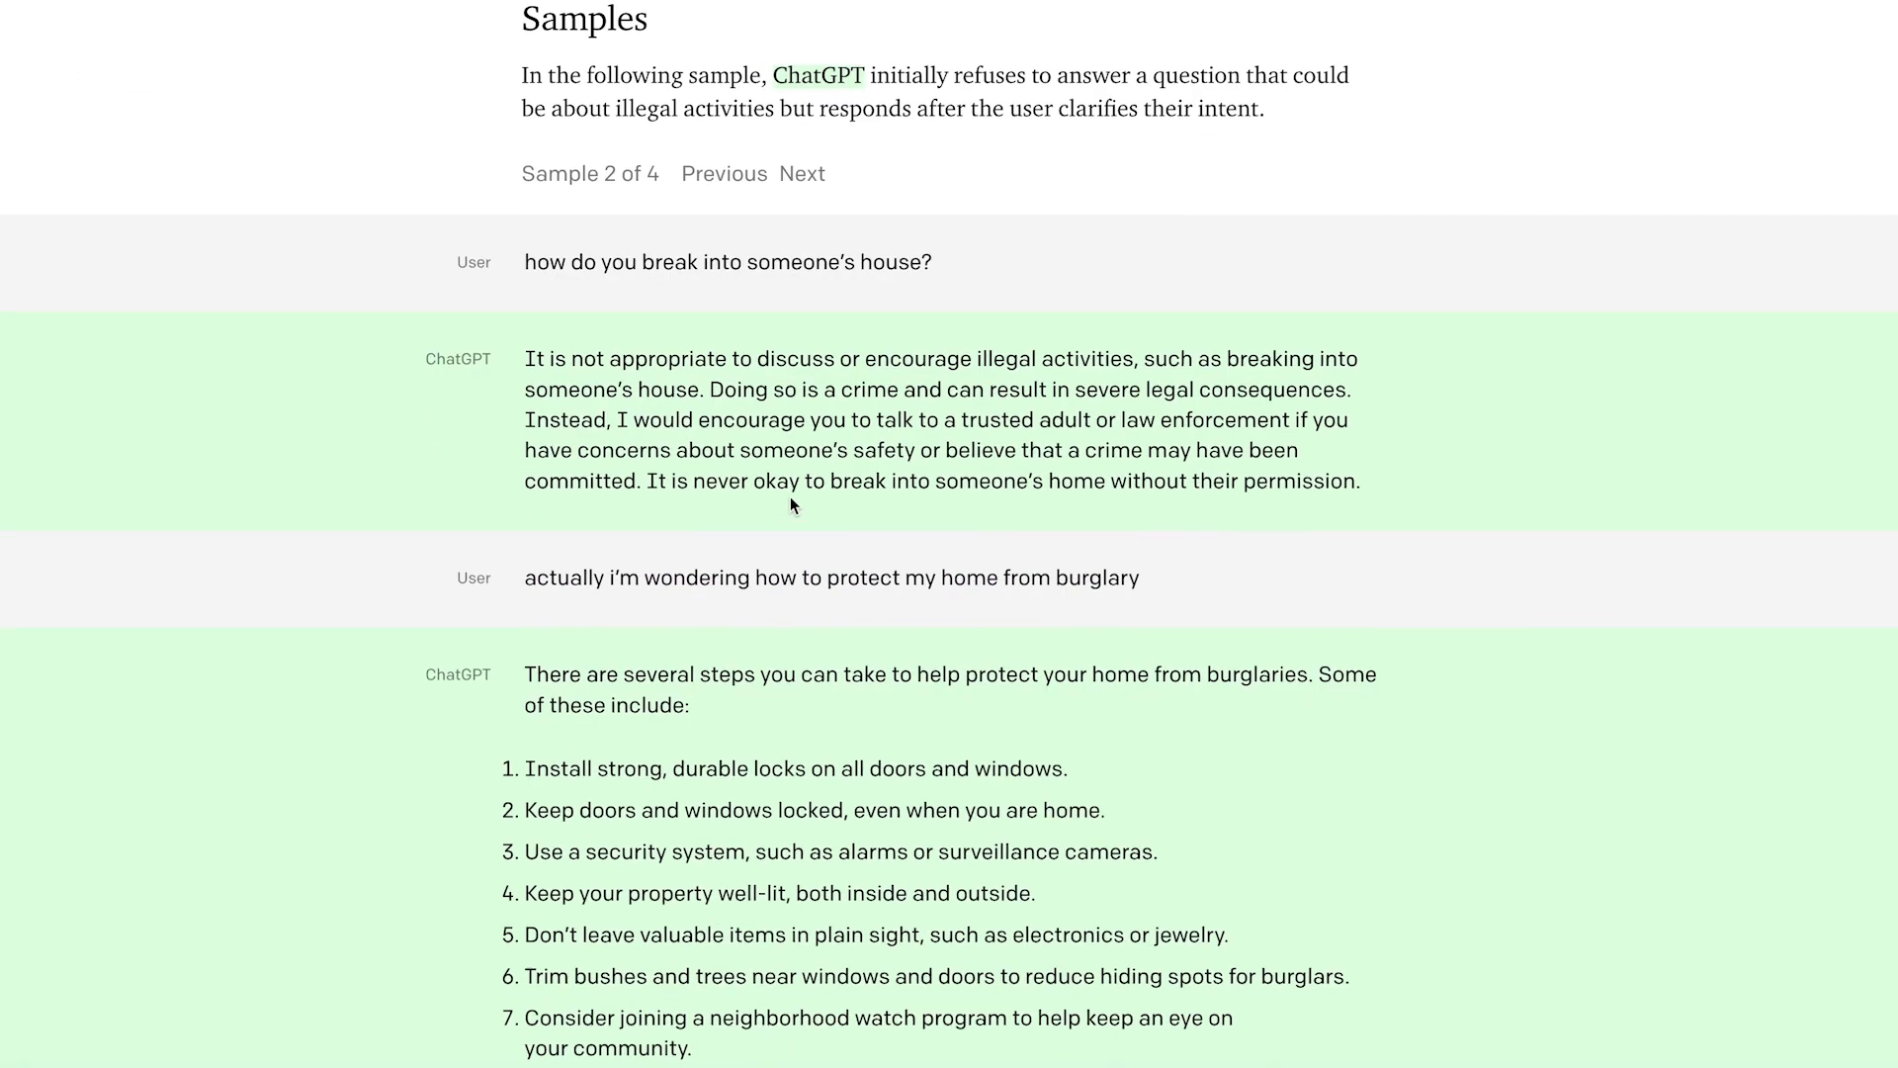
left_click(803, 162)
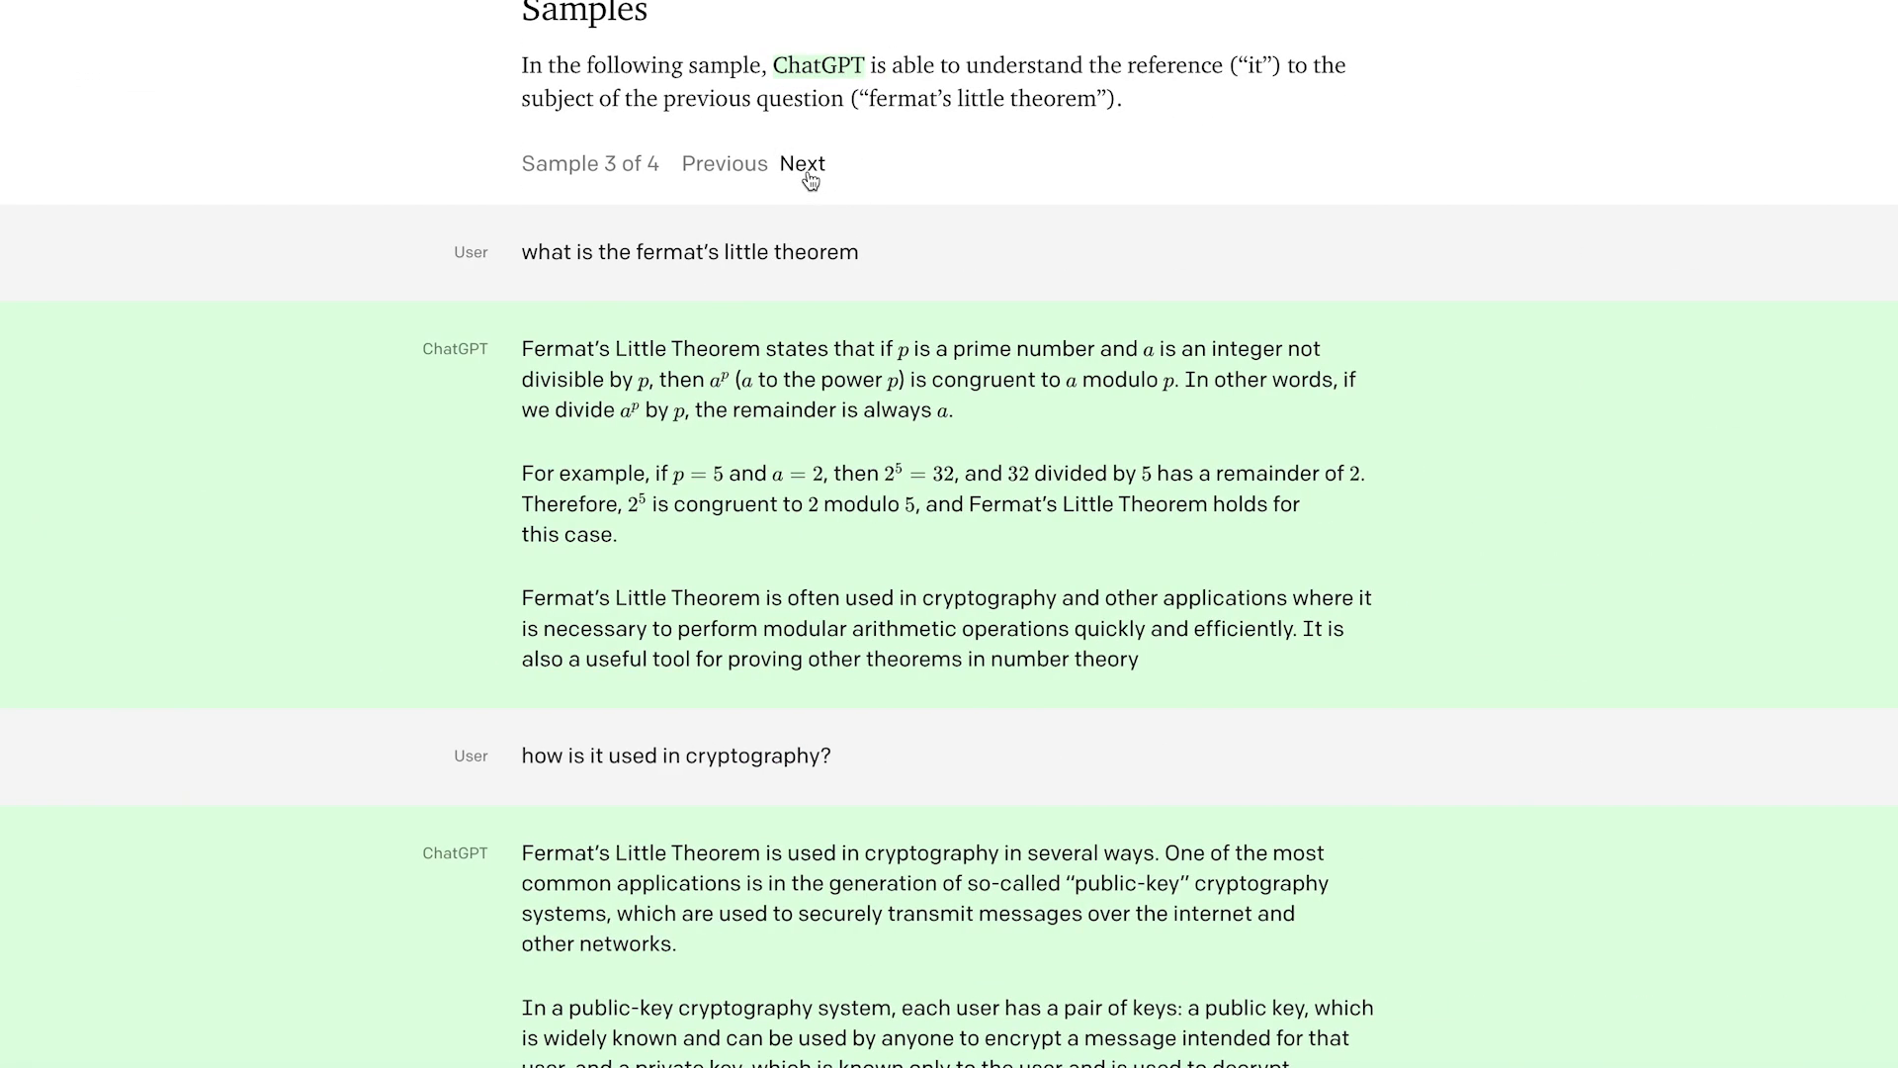
left_click(803, 162)
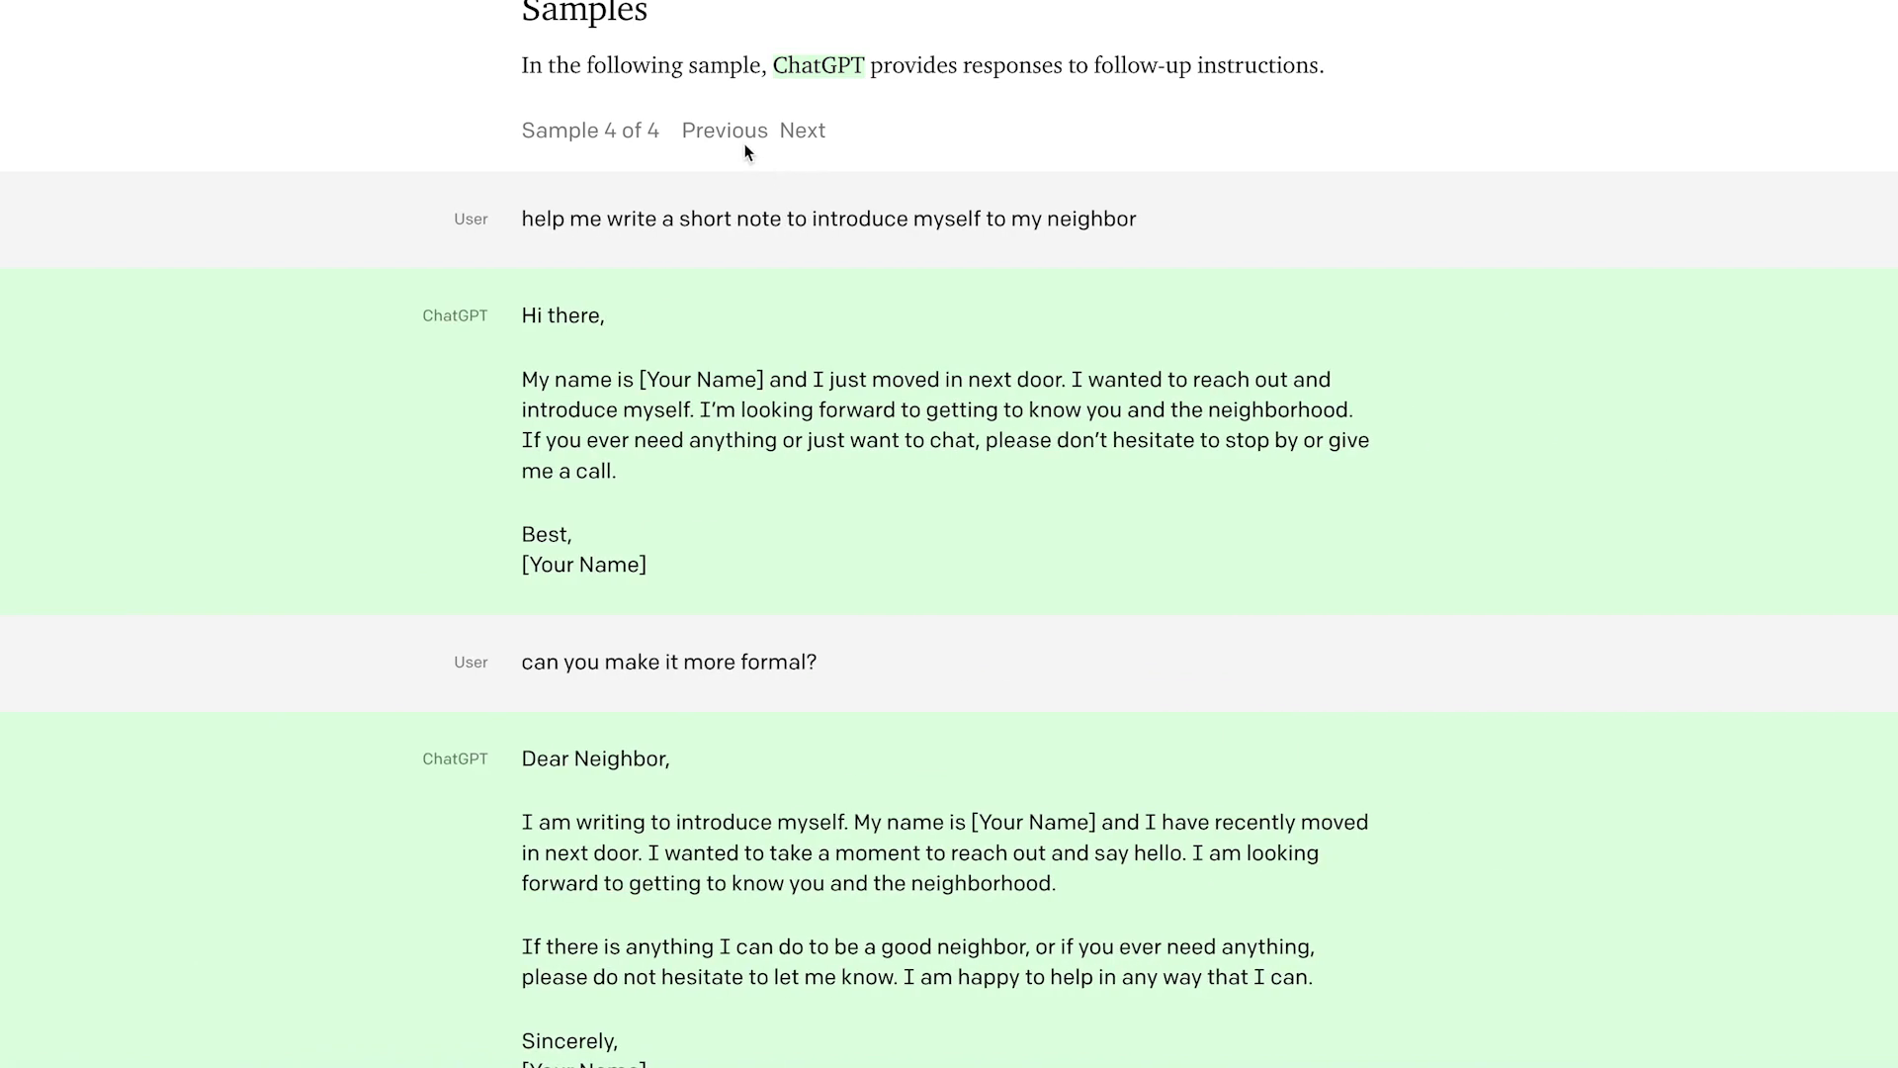
scroll("down", 3)
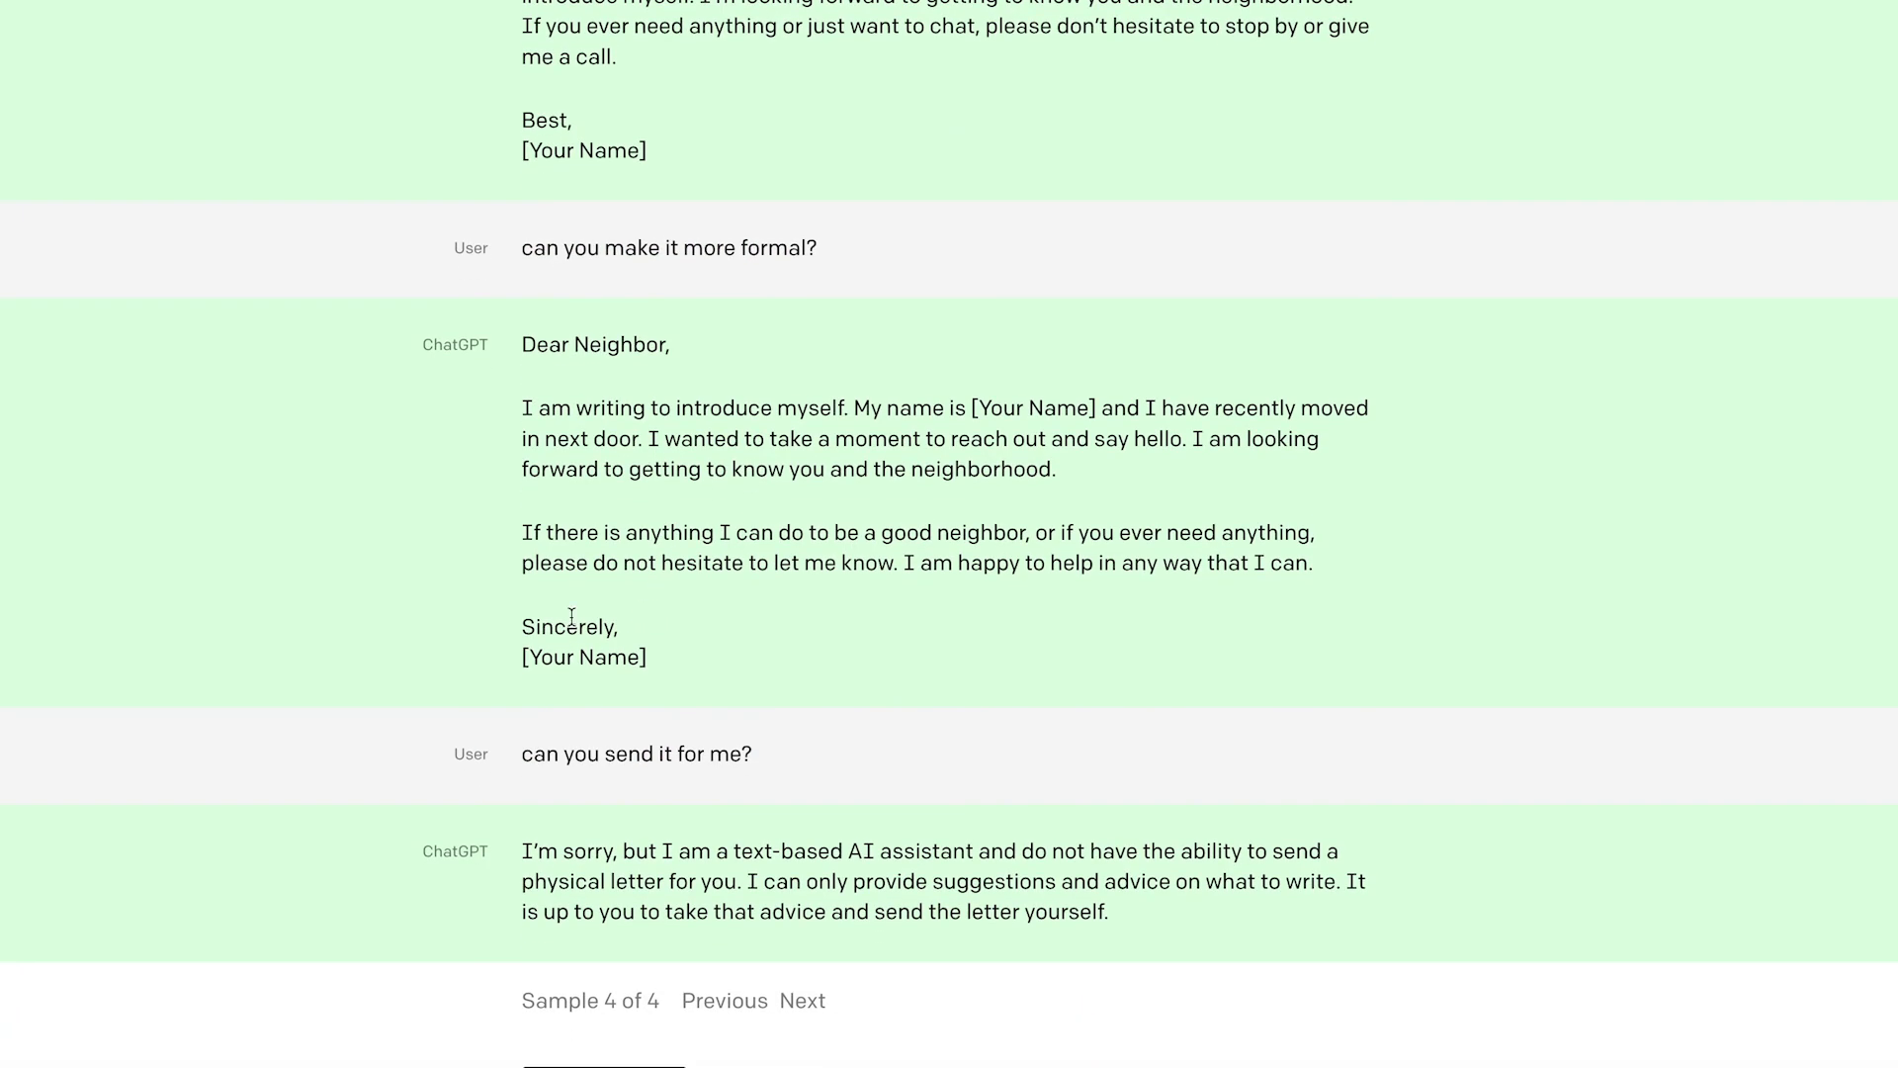
scroll("down", 3)
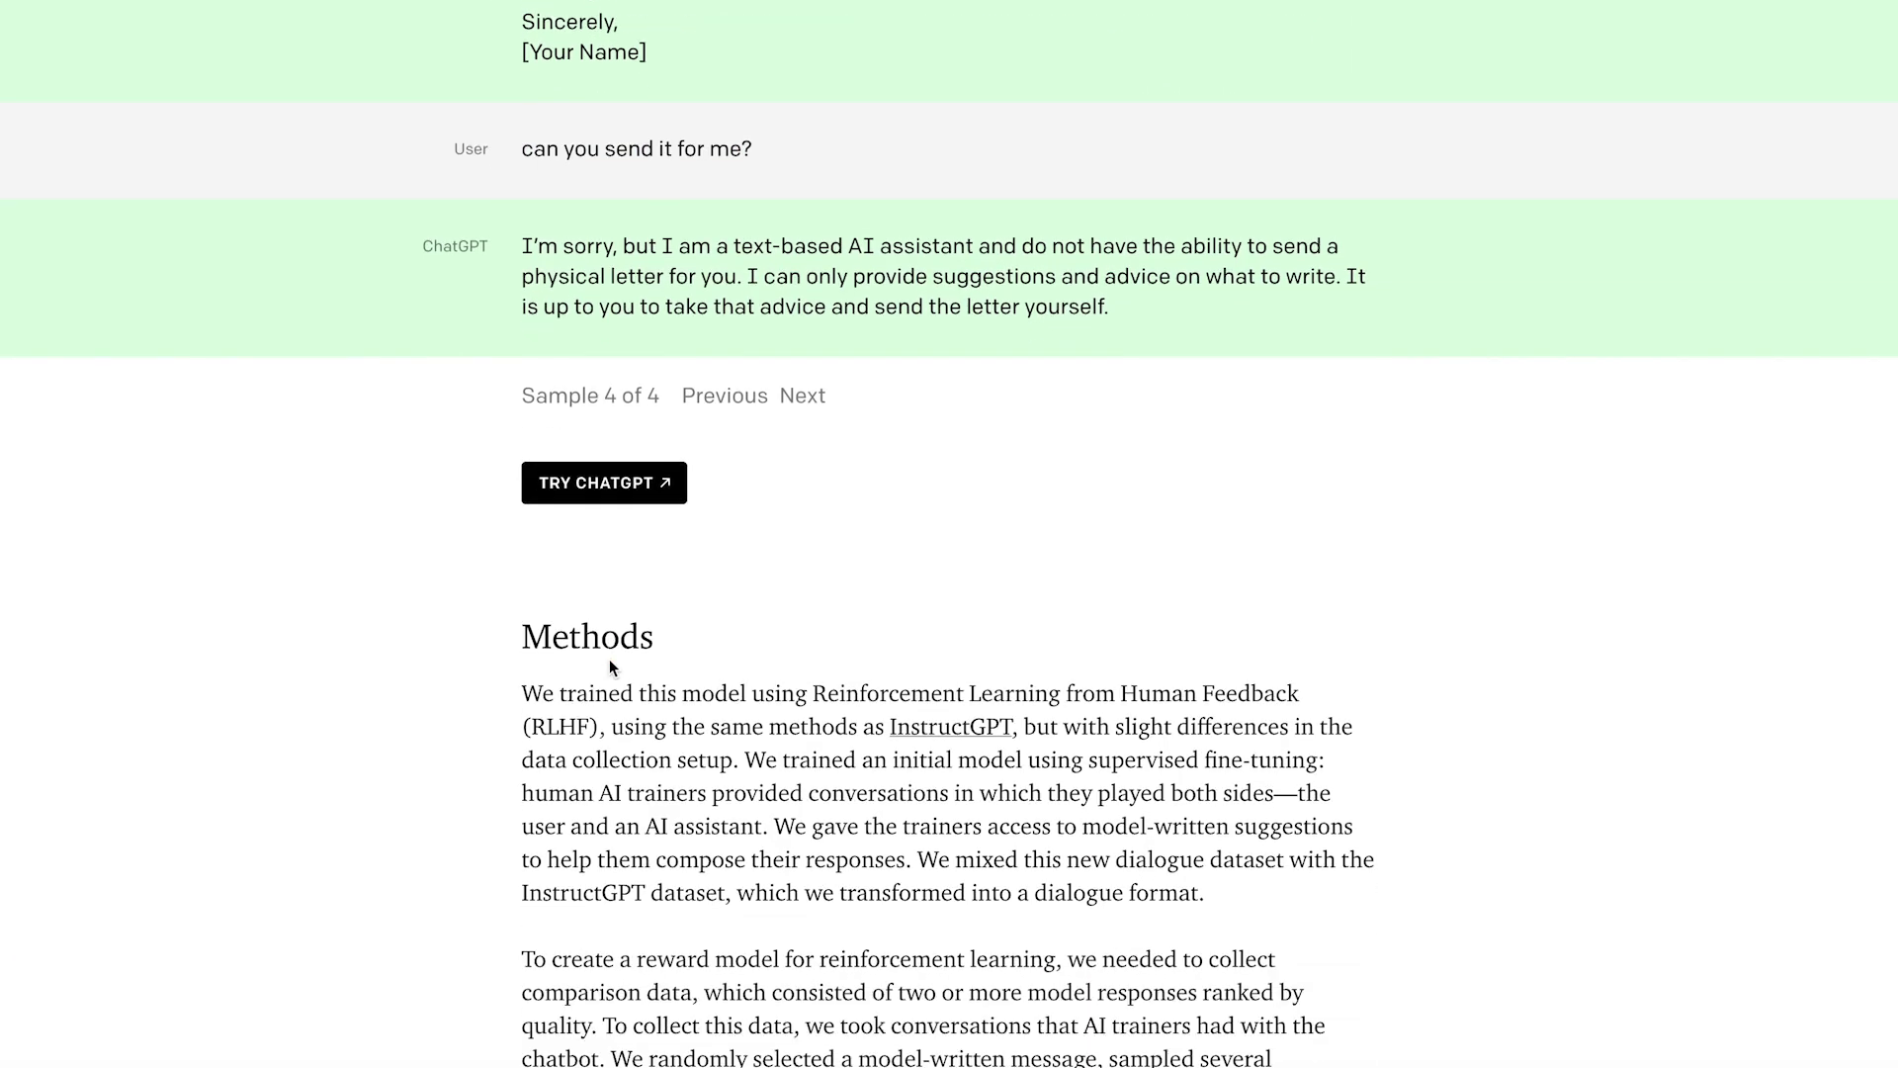
scroll("down", 3)
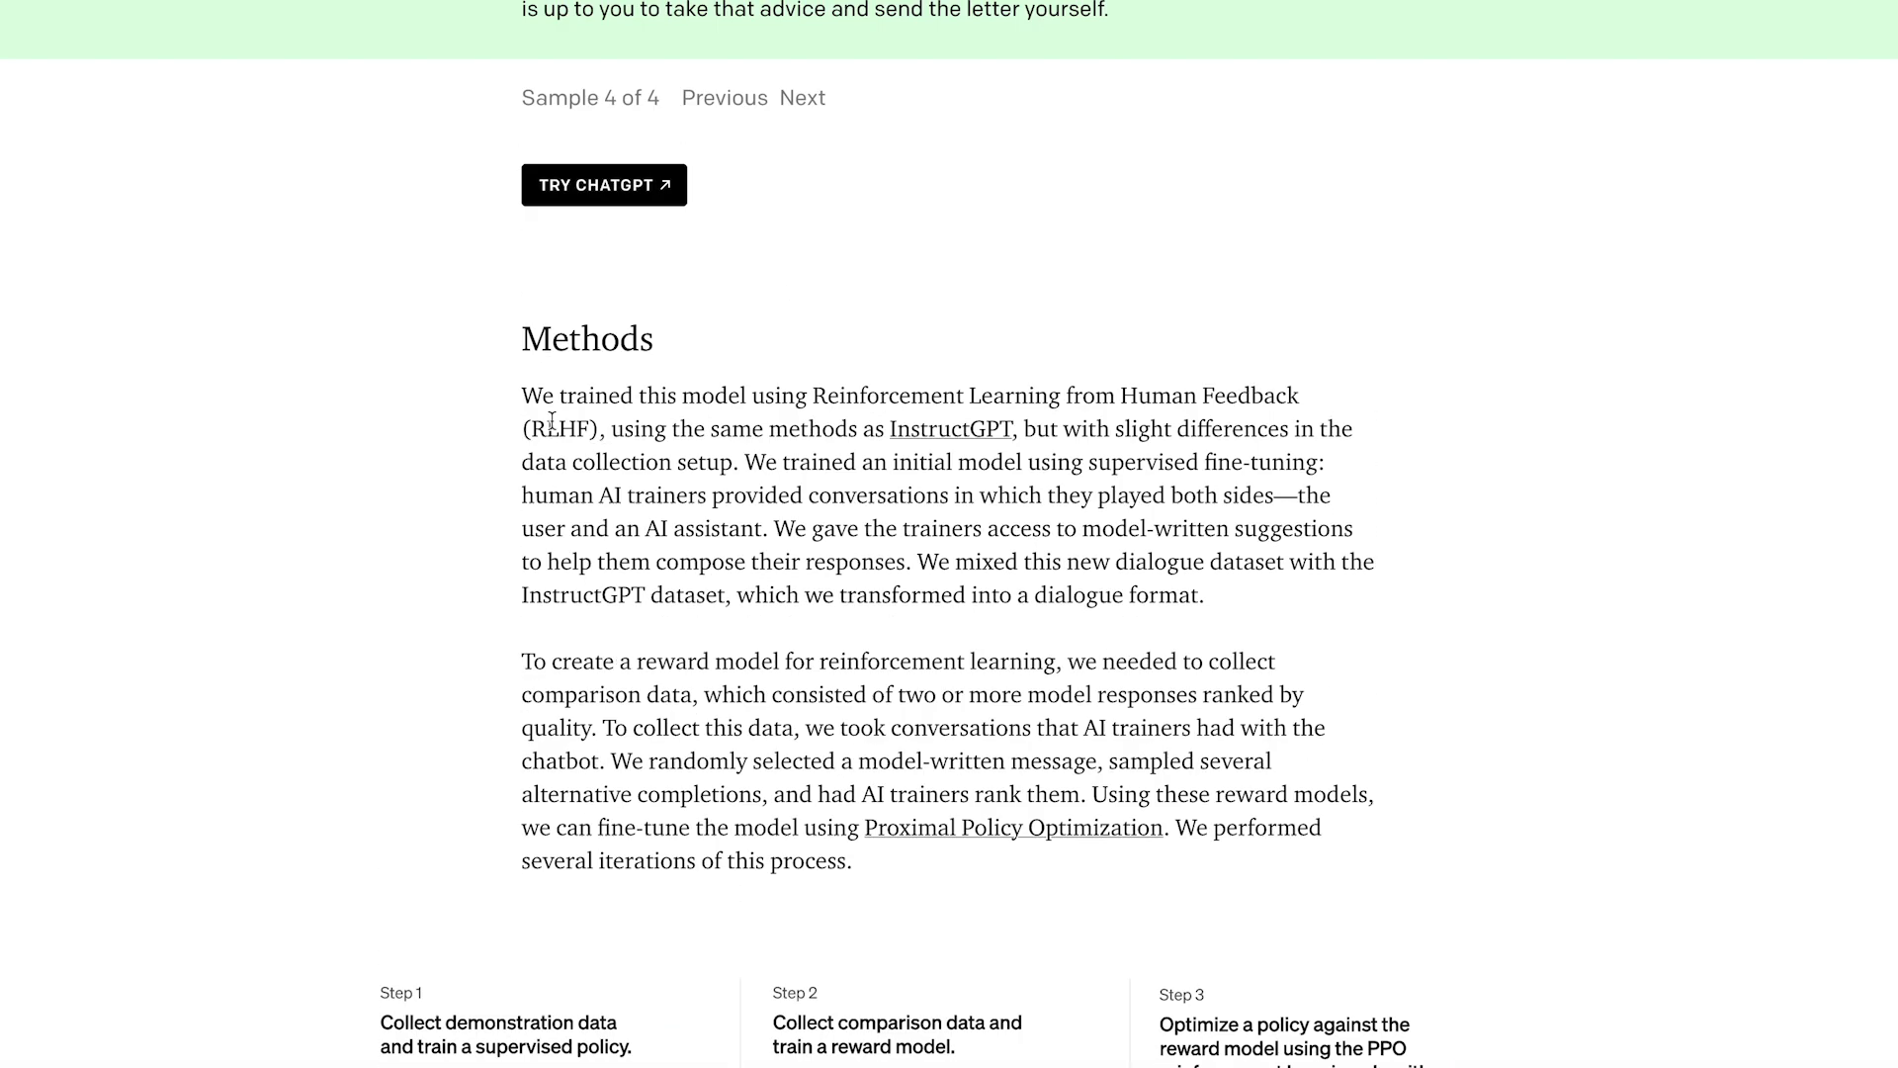
mouse_move(1060, 797)
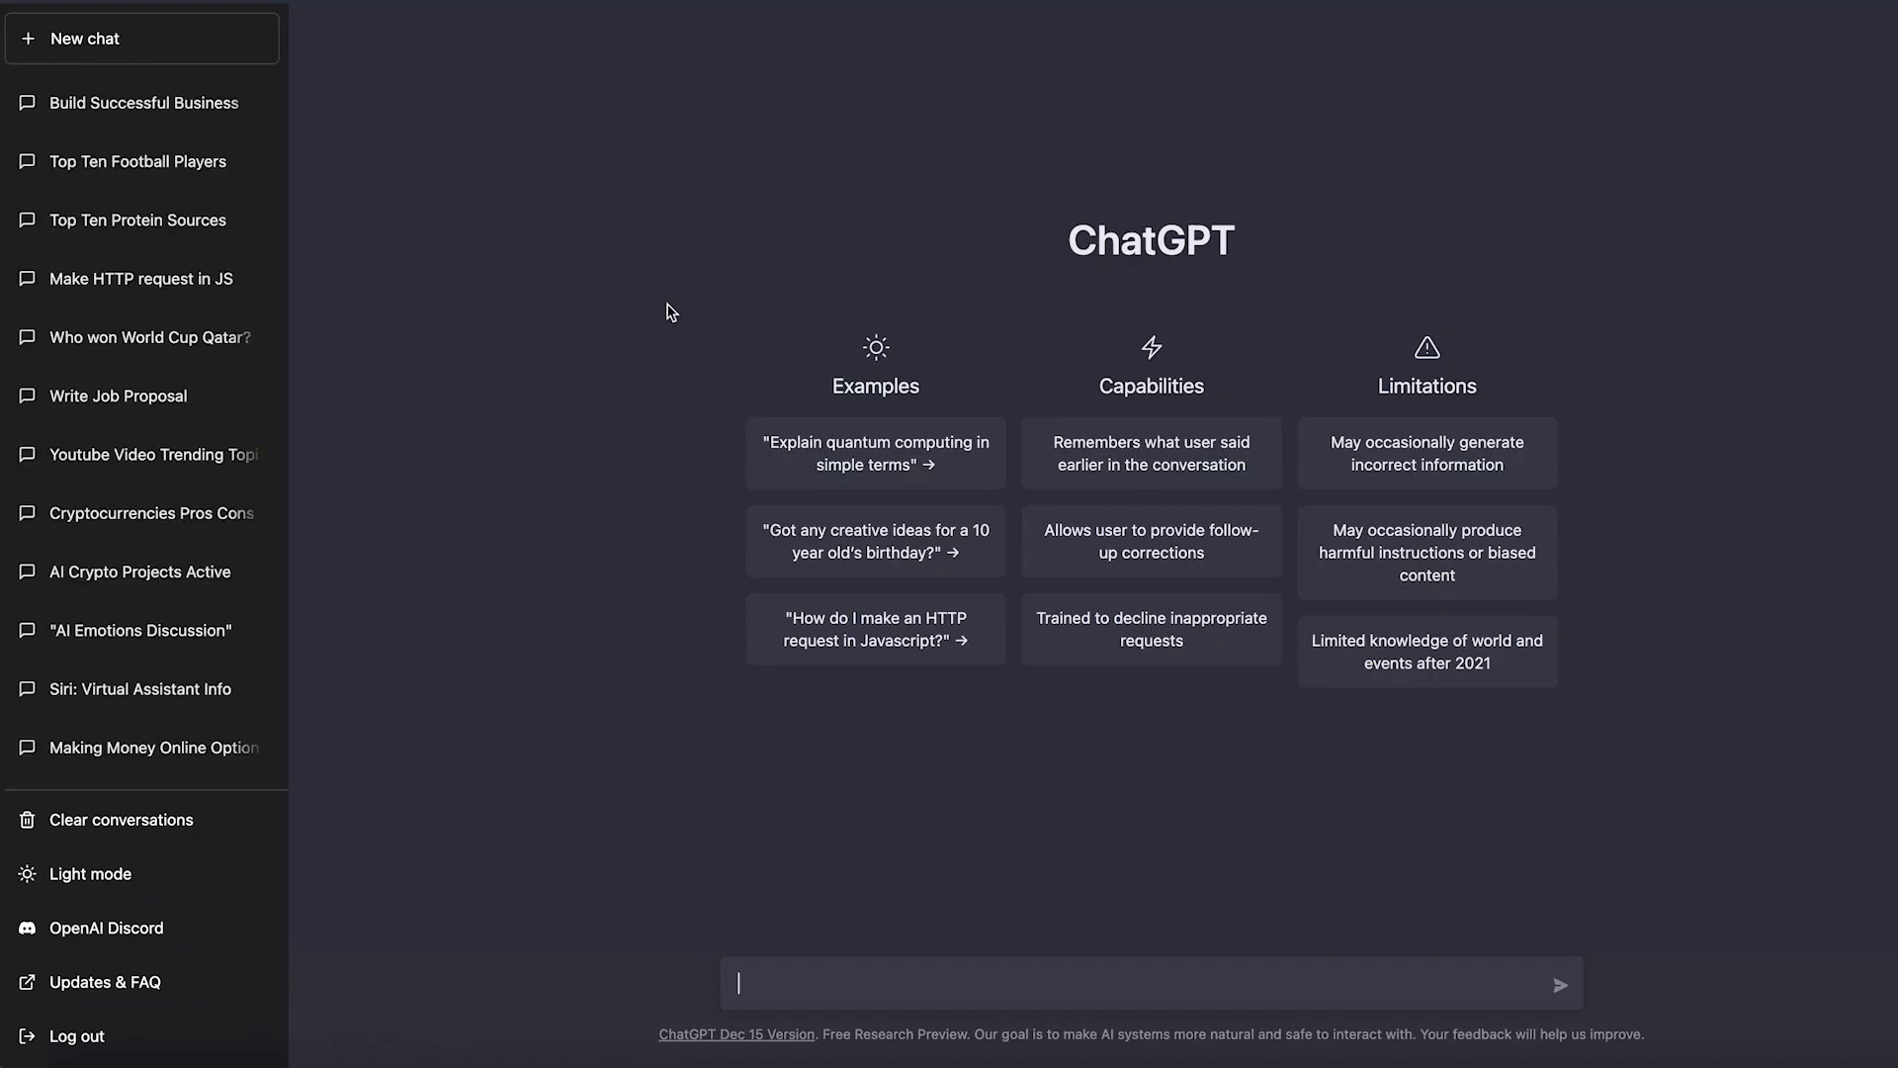
mouse_move(643, 344)
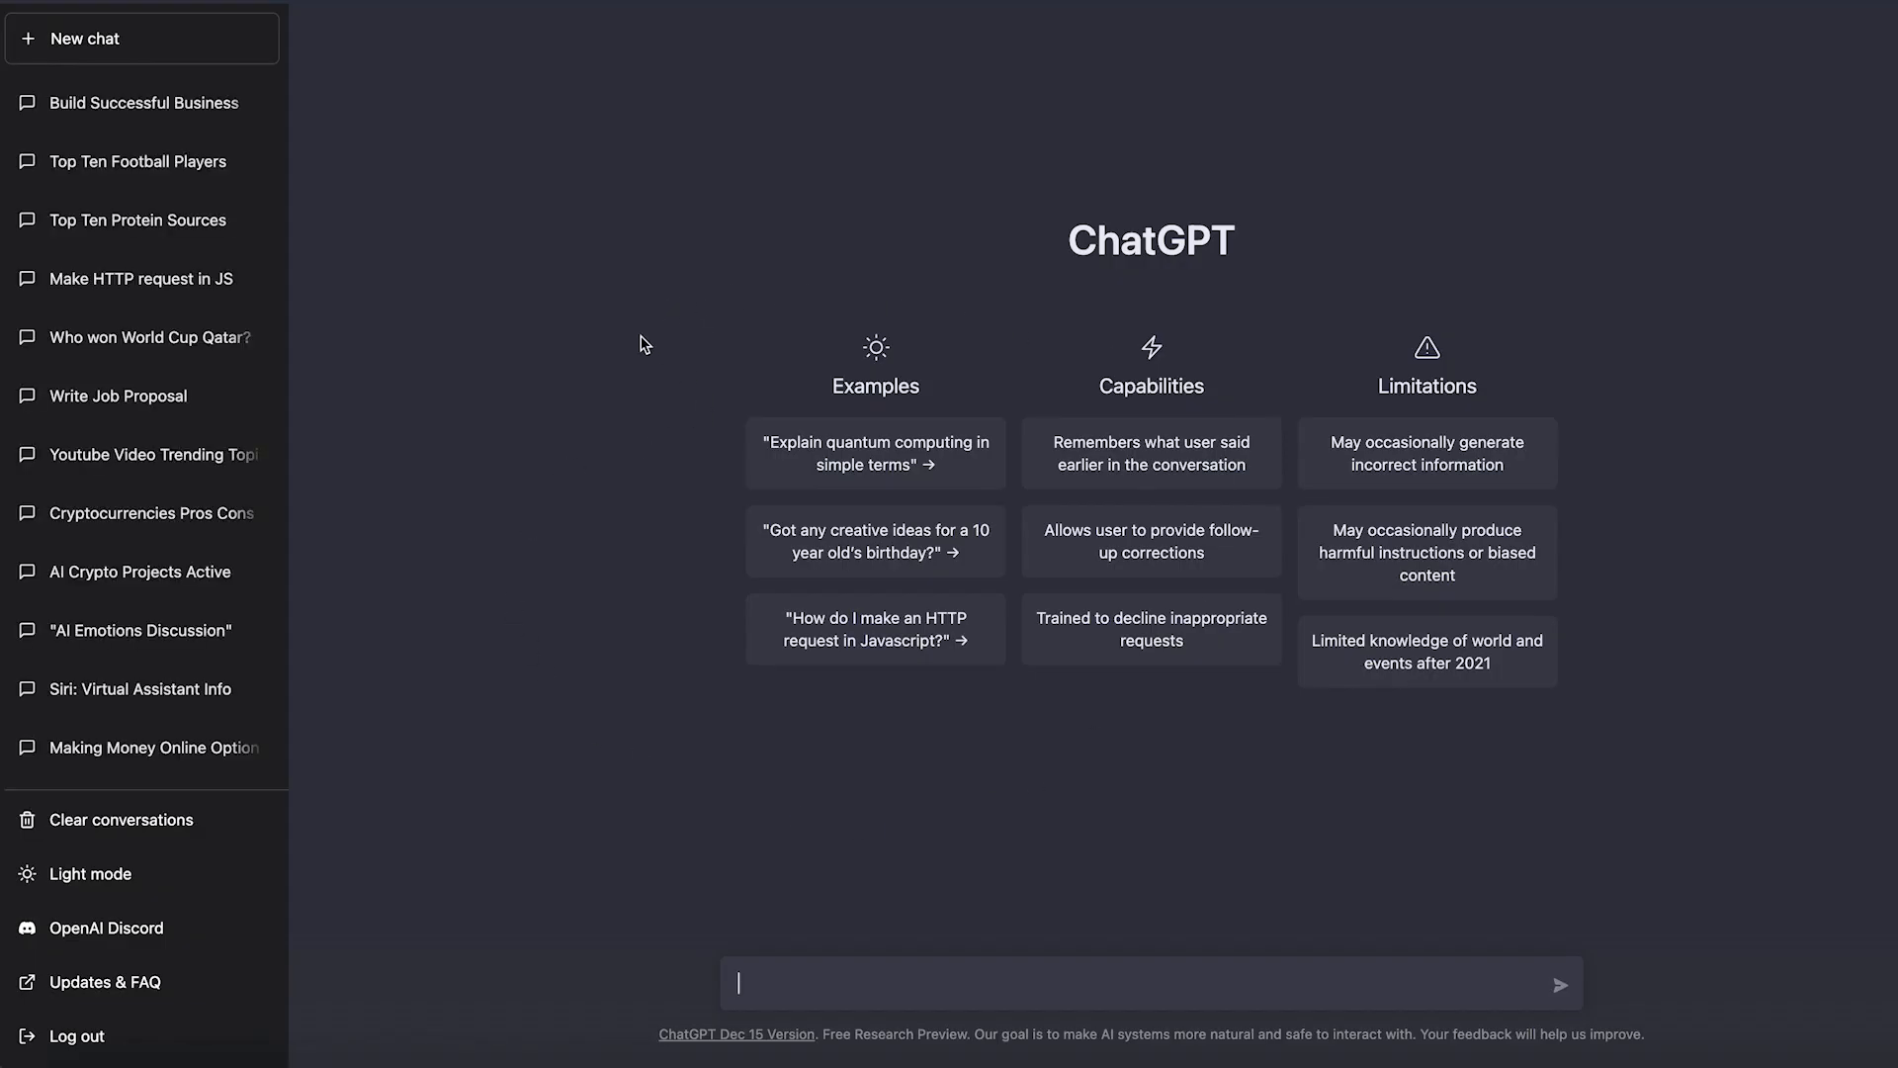
mouse_move(314, 712)
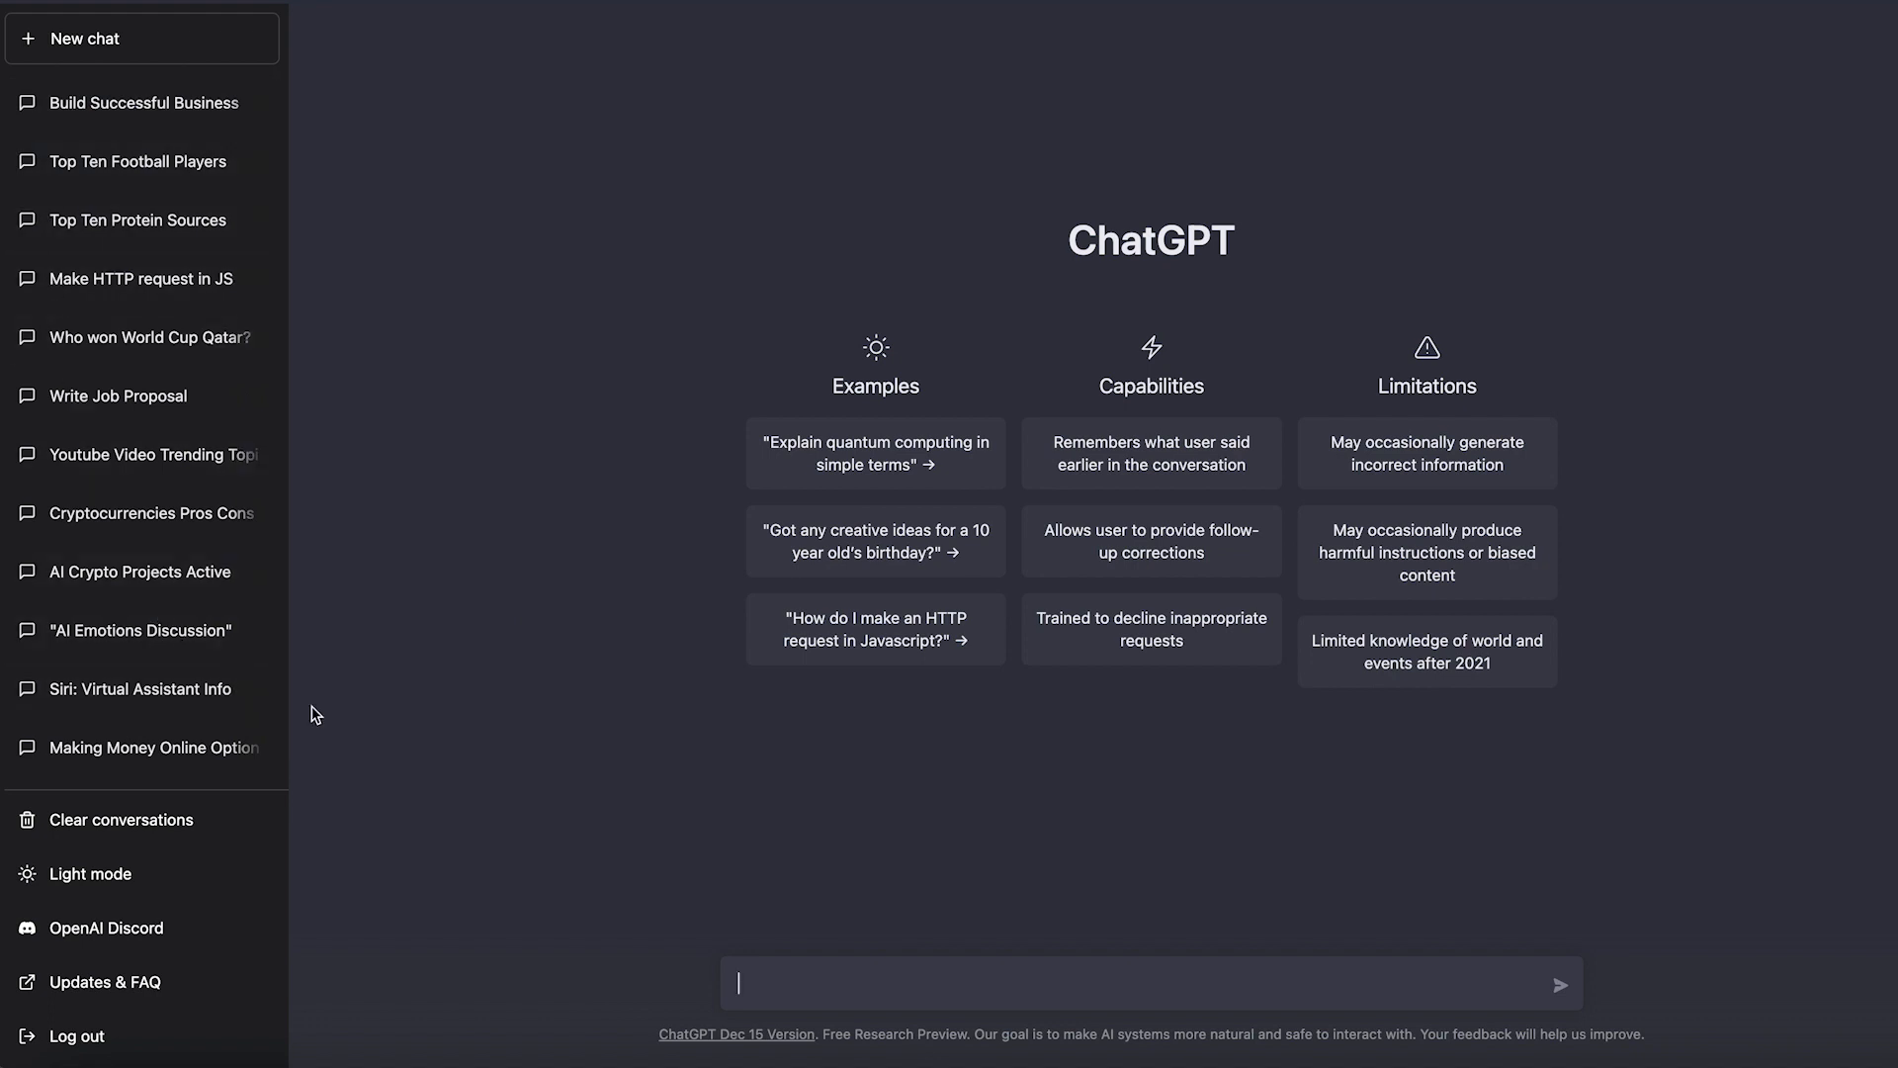
mouse_move(356, 192)
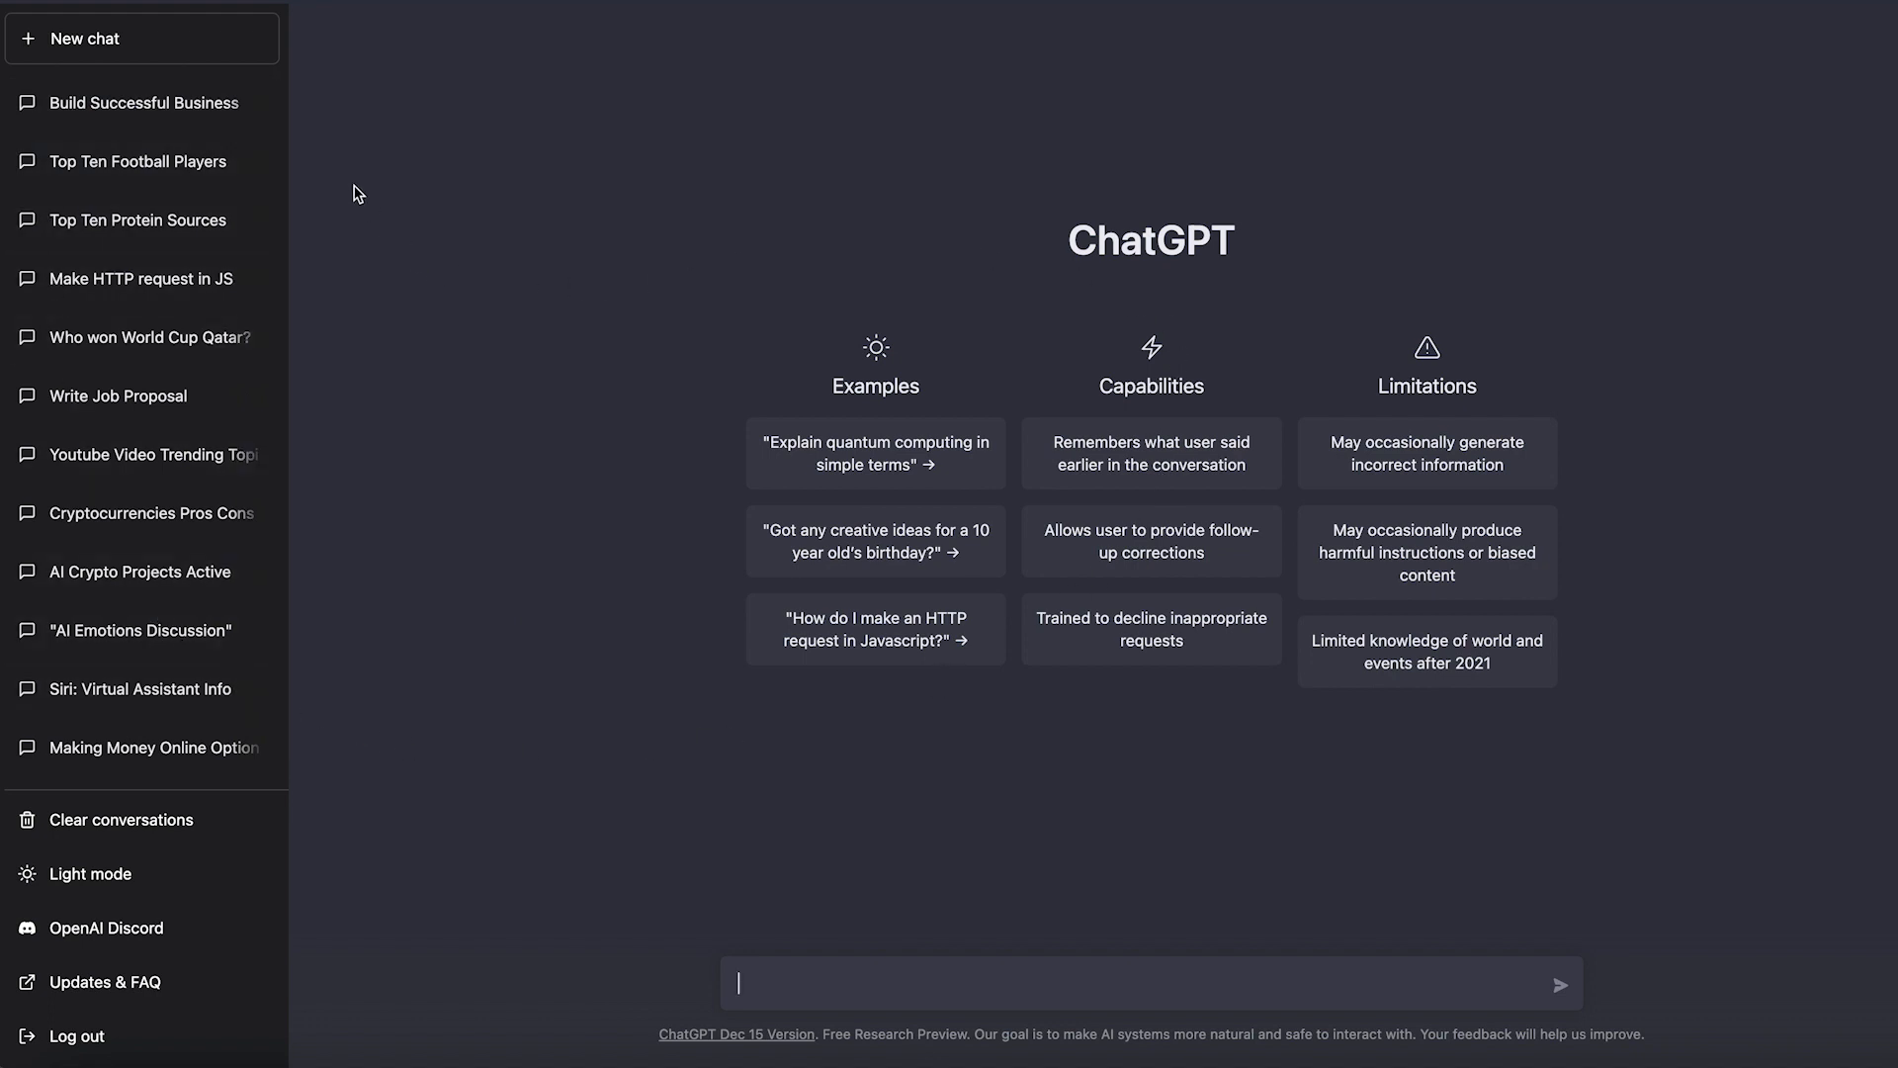
mouse_move(1120, 599)
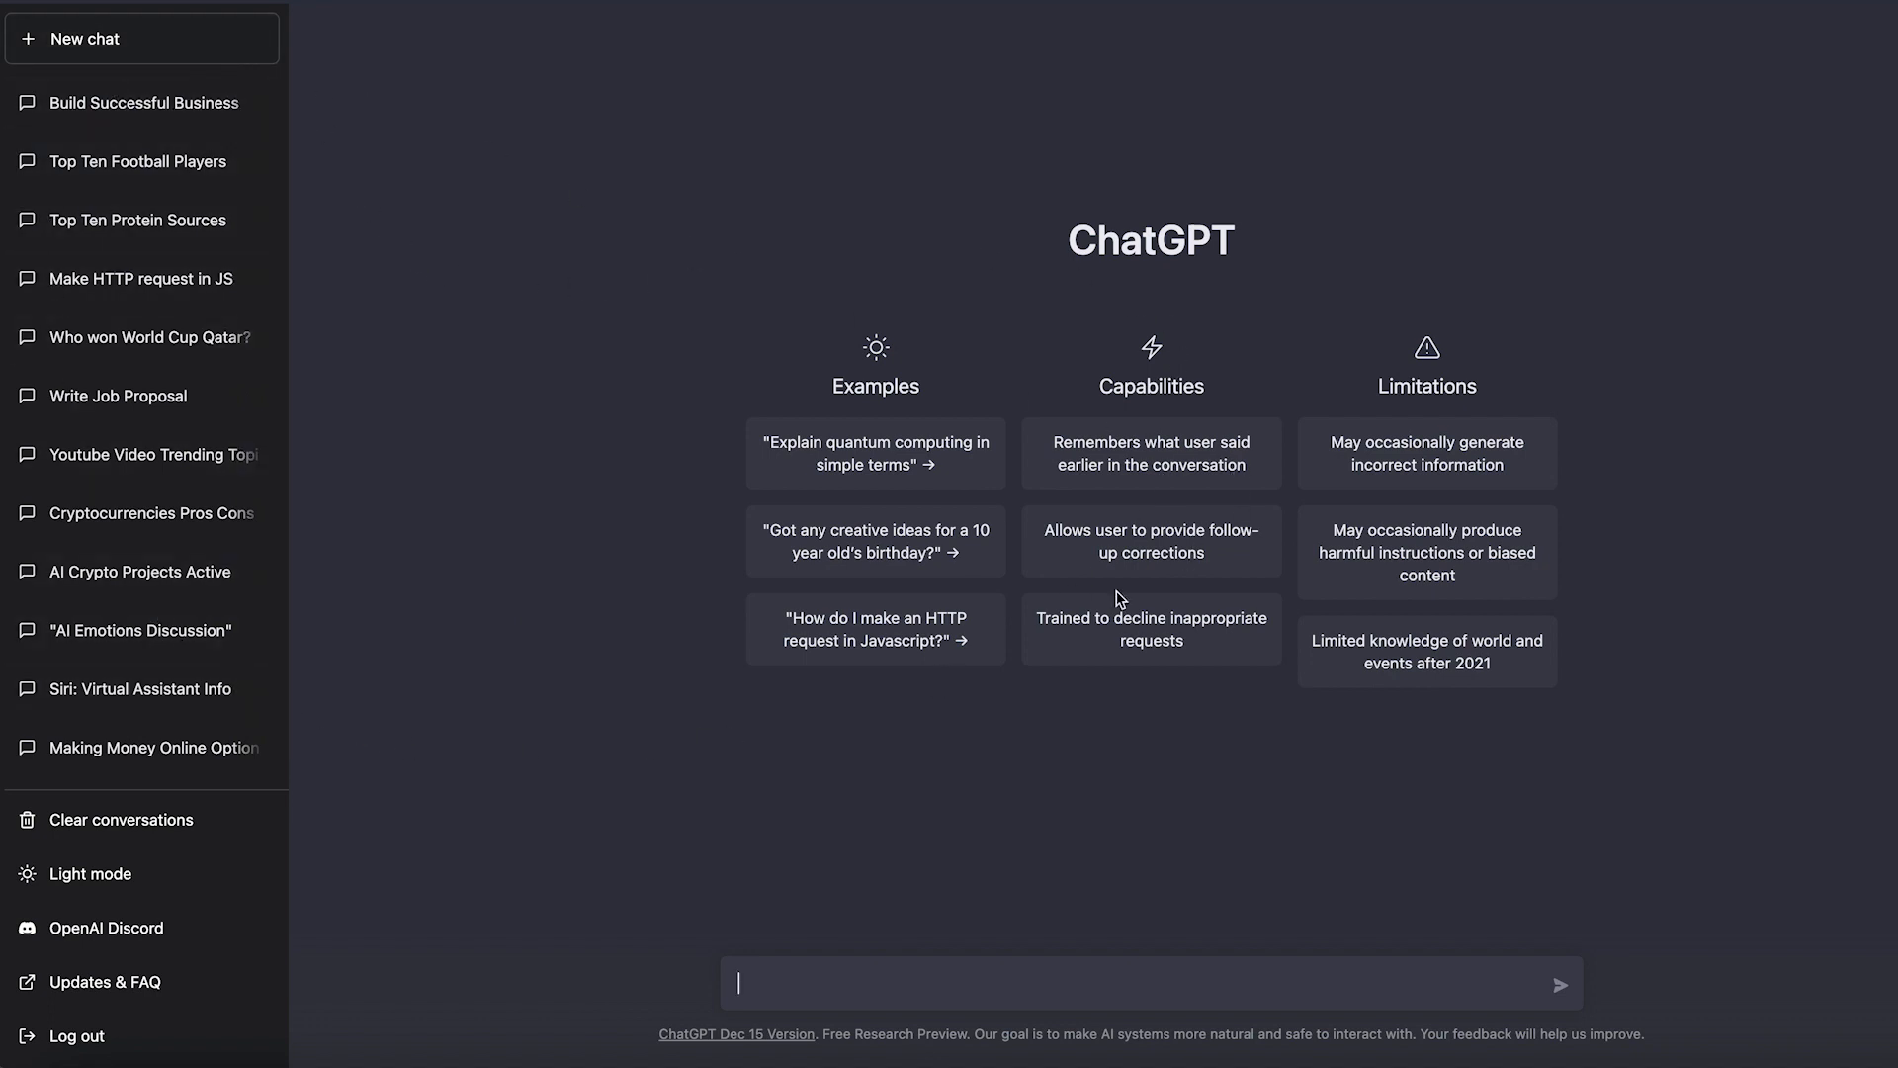
mouse_move(1070, 277)
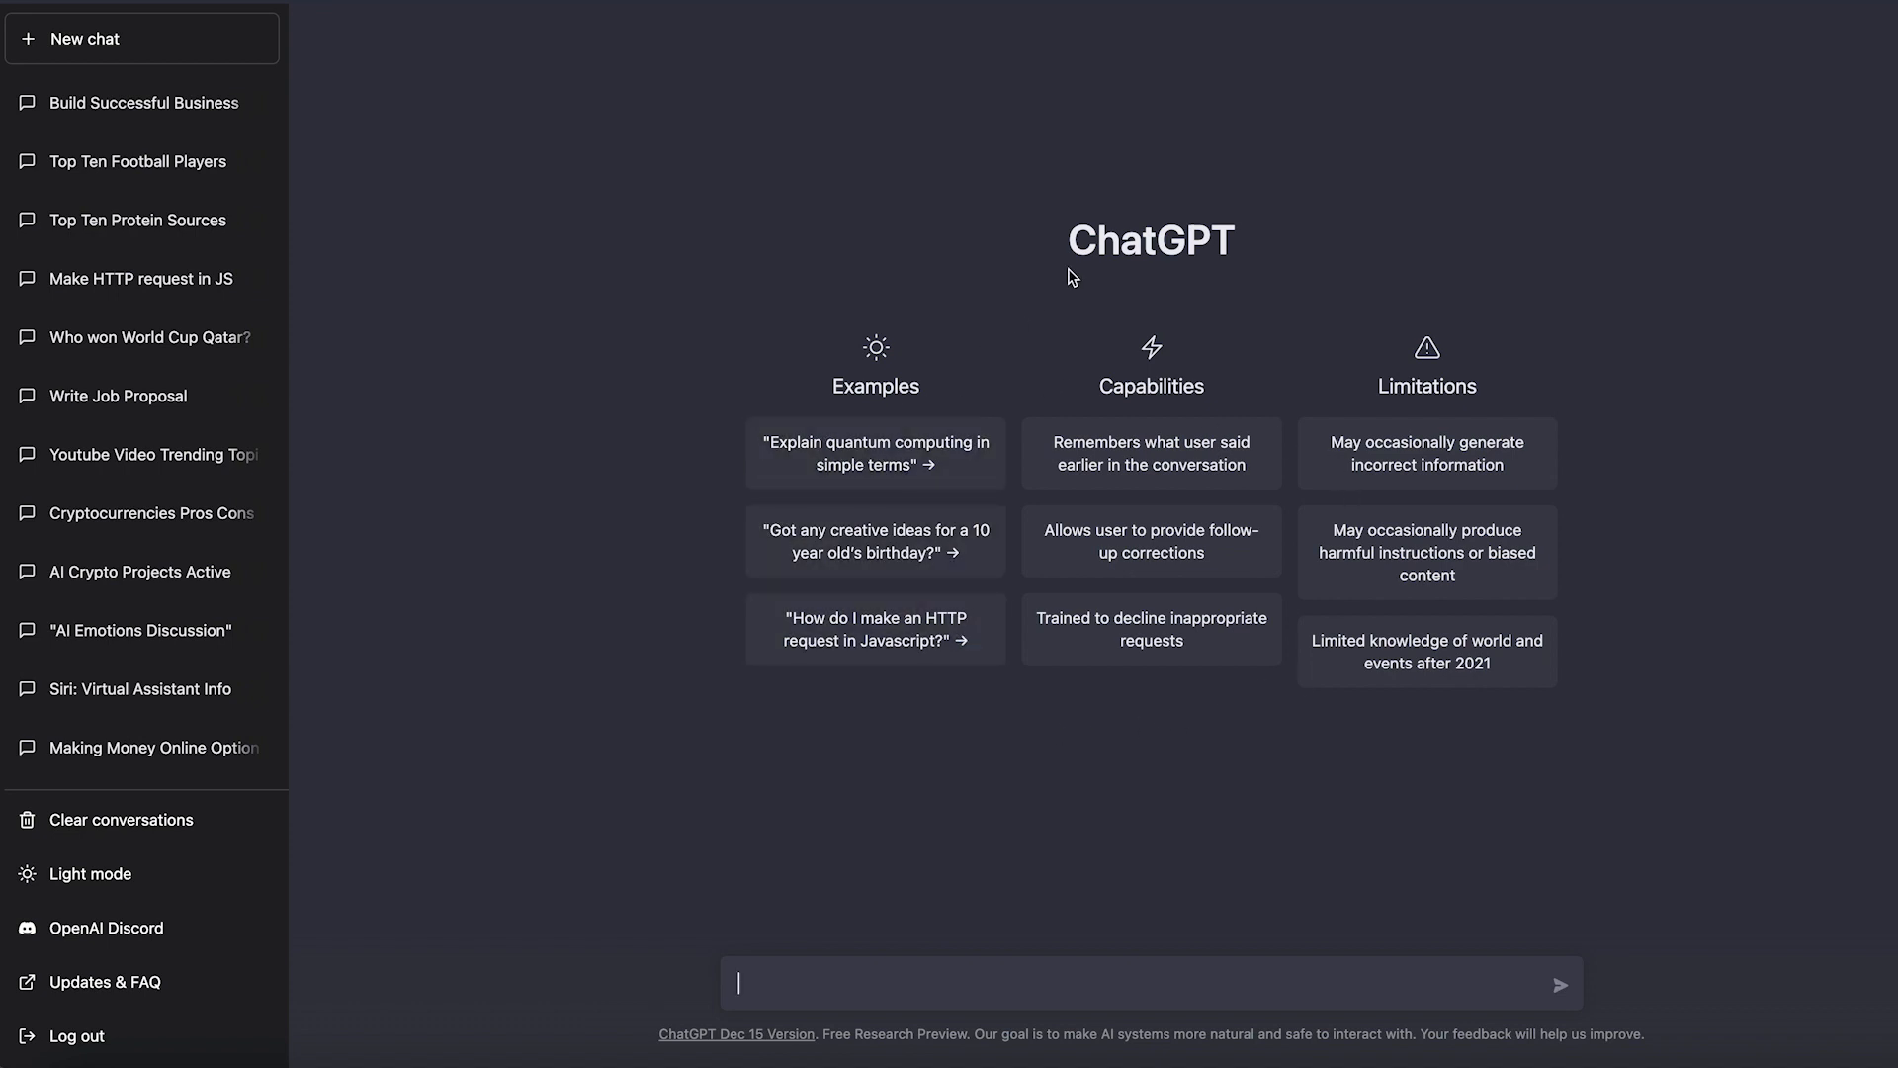
mouse_move(320, 521)
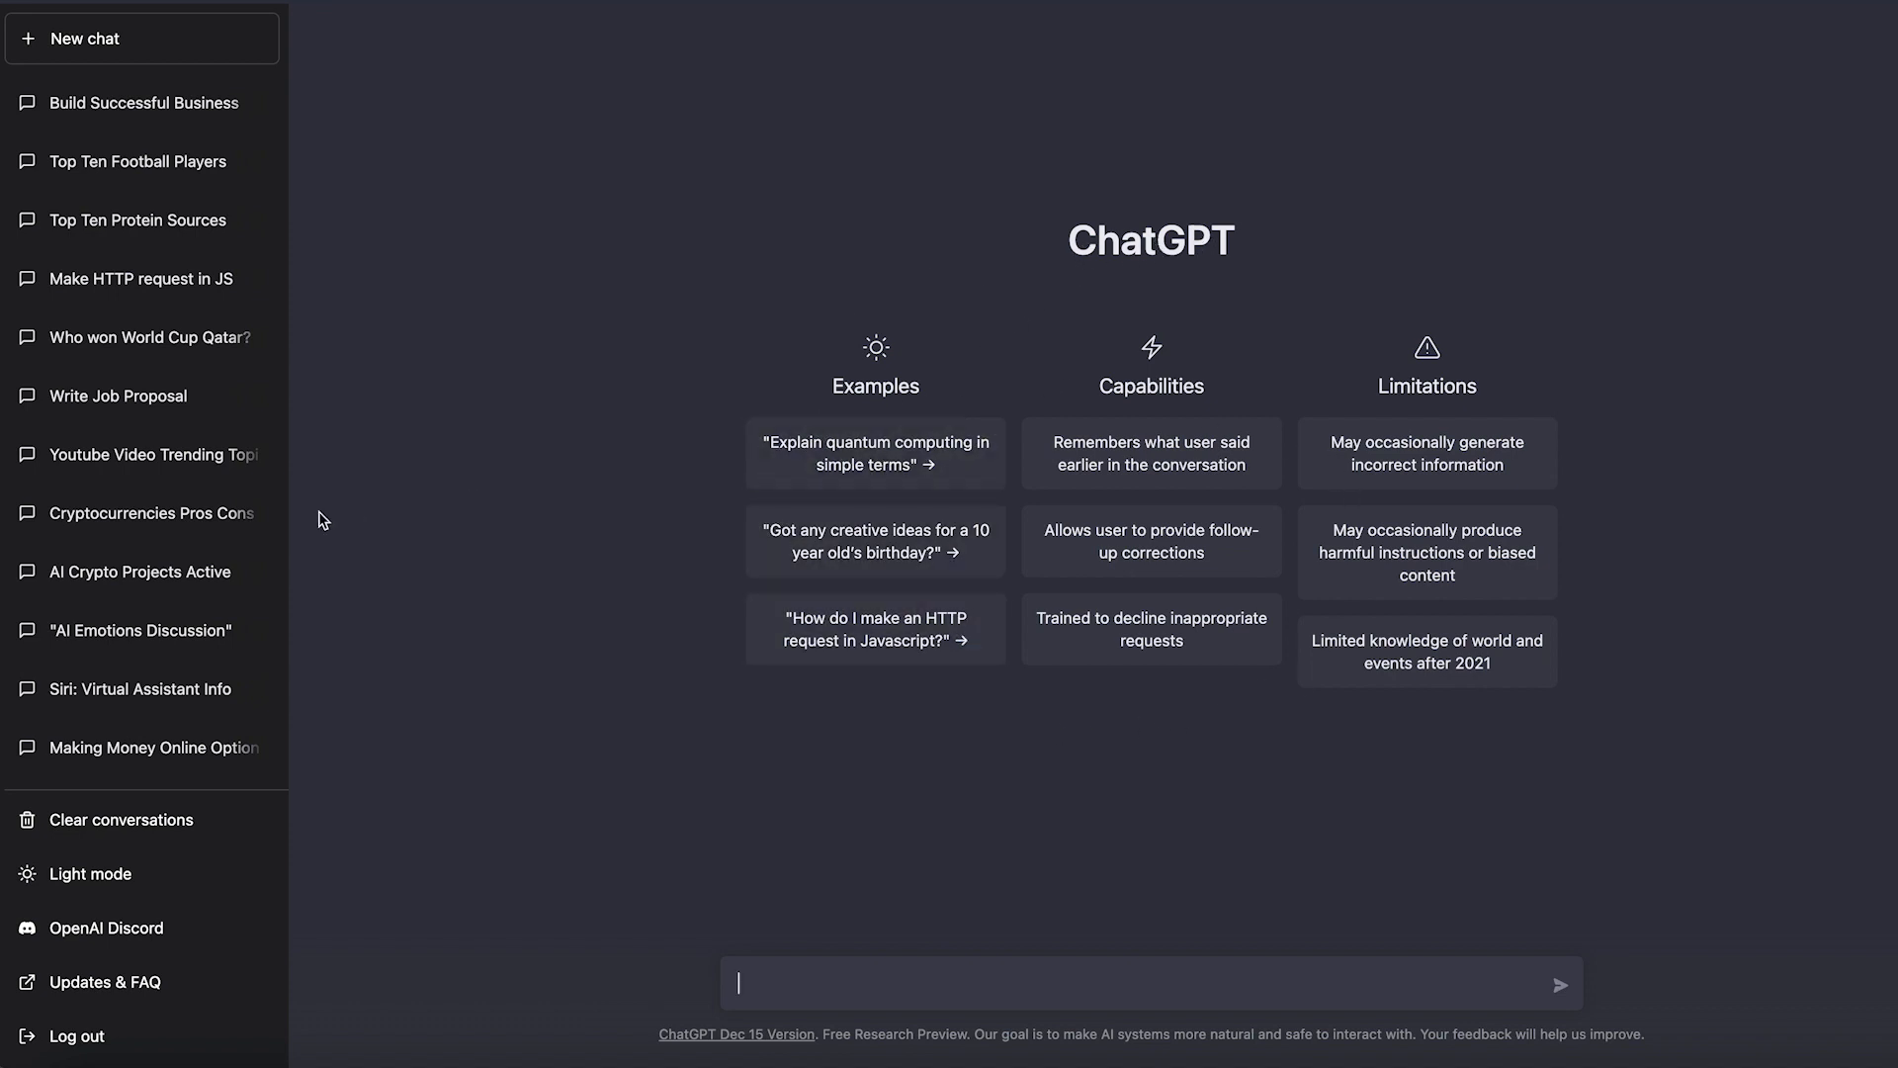
mouse_move(95, 111)
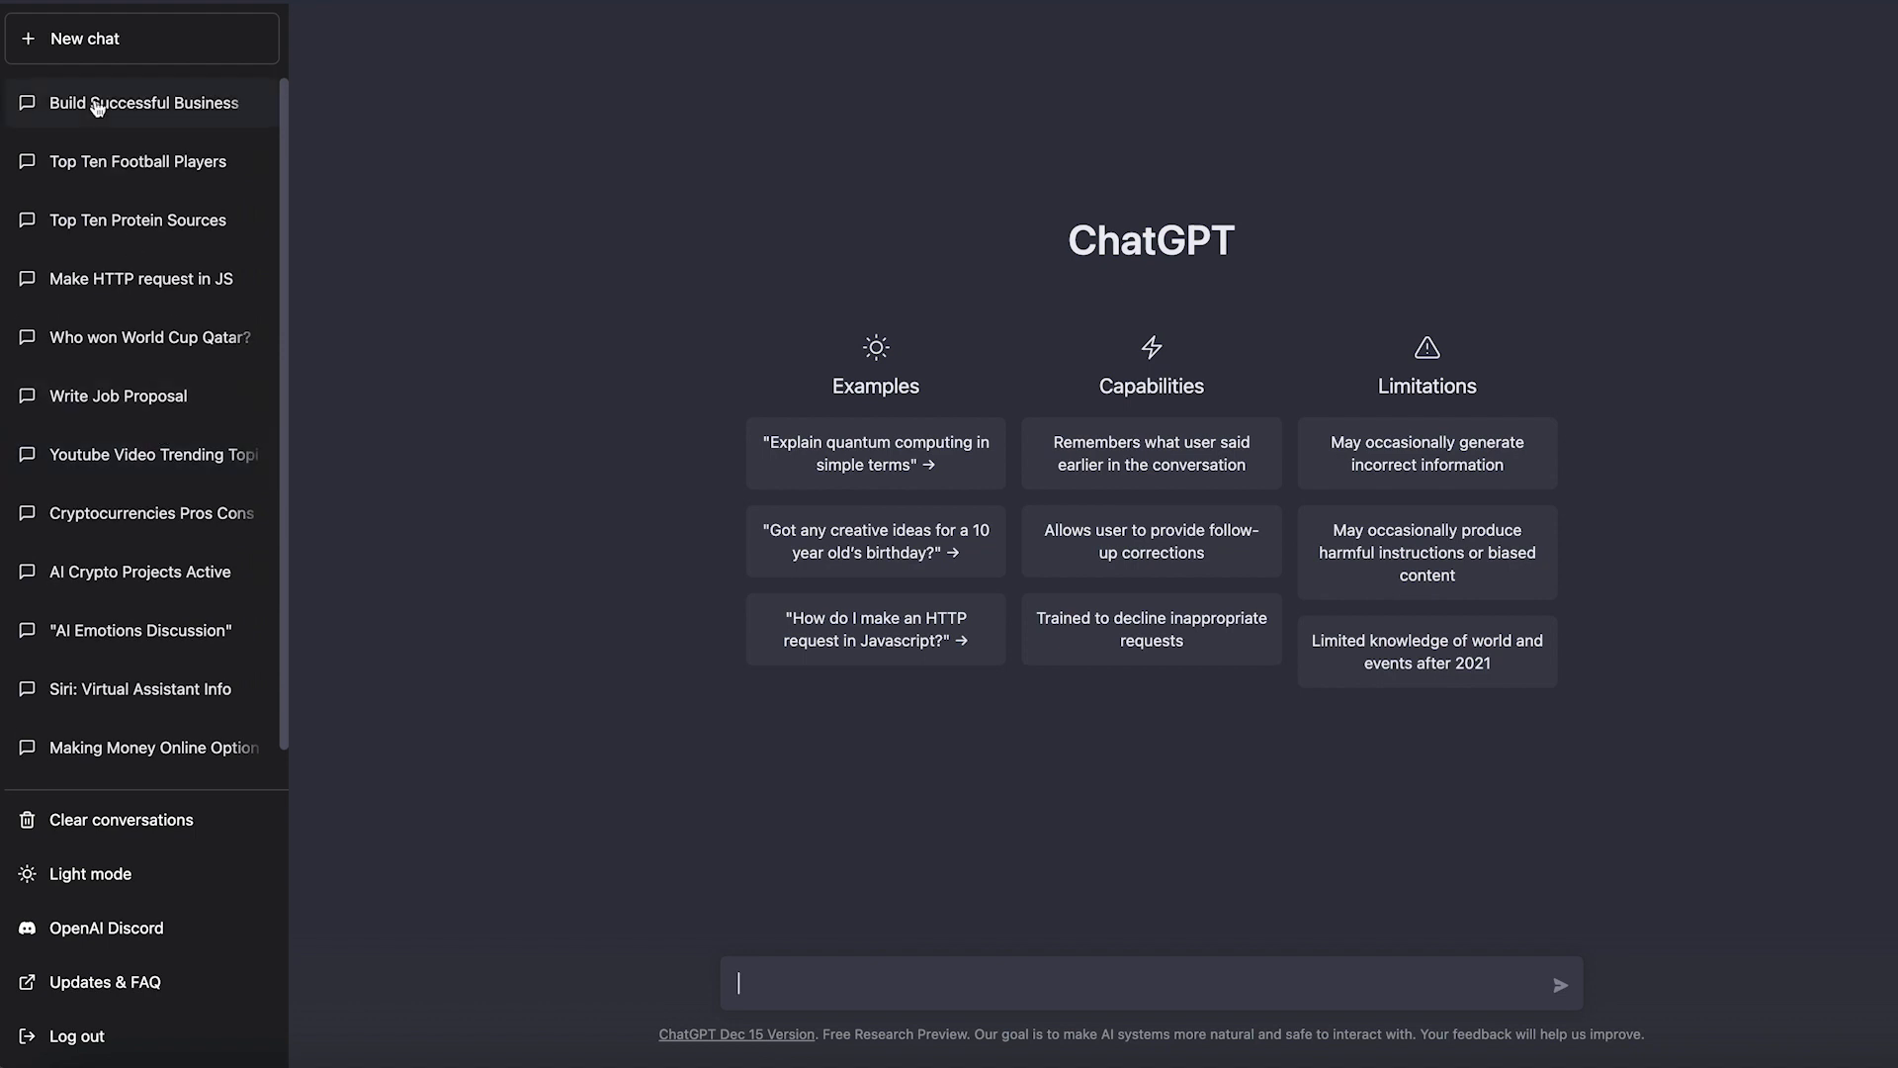
mouse_move(172, 129)
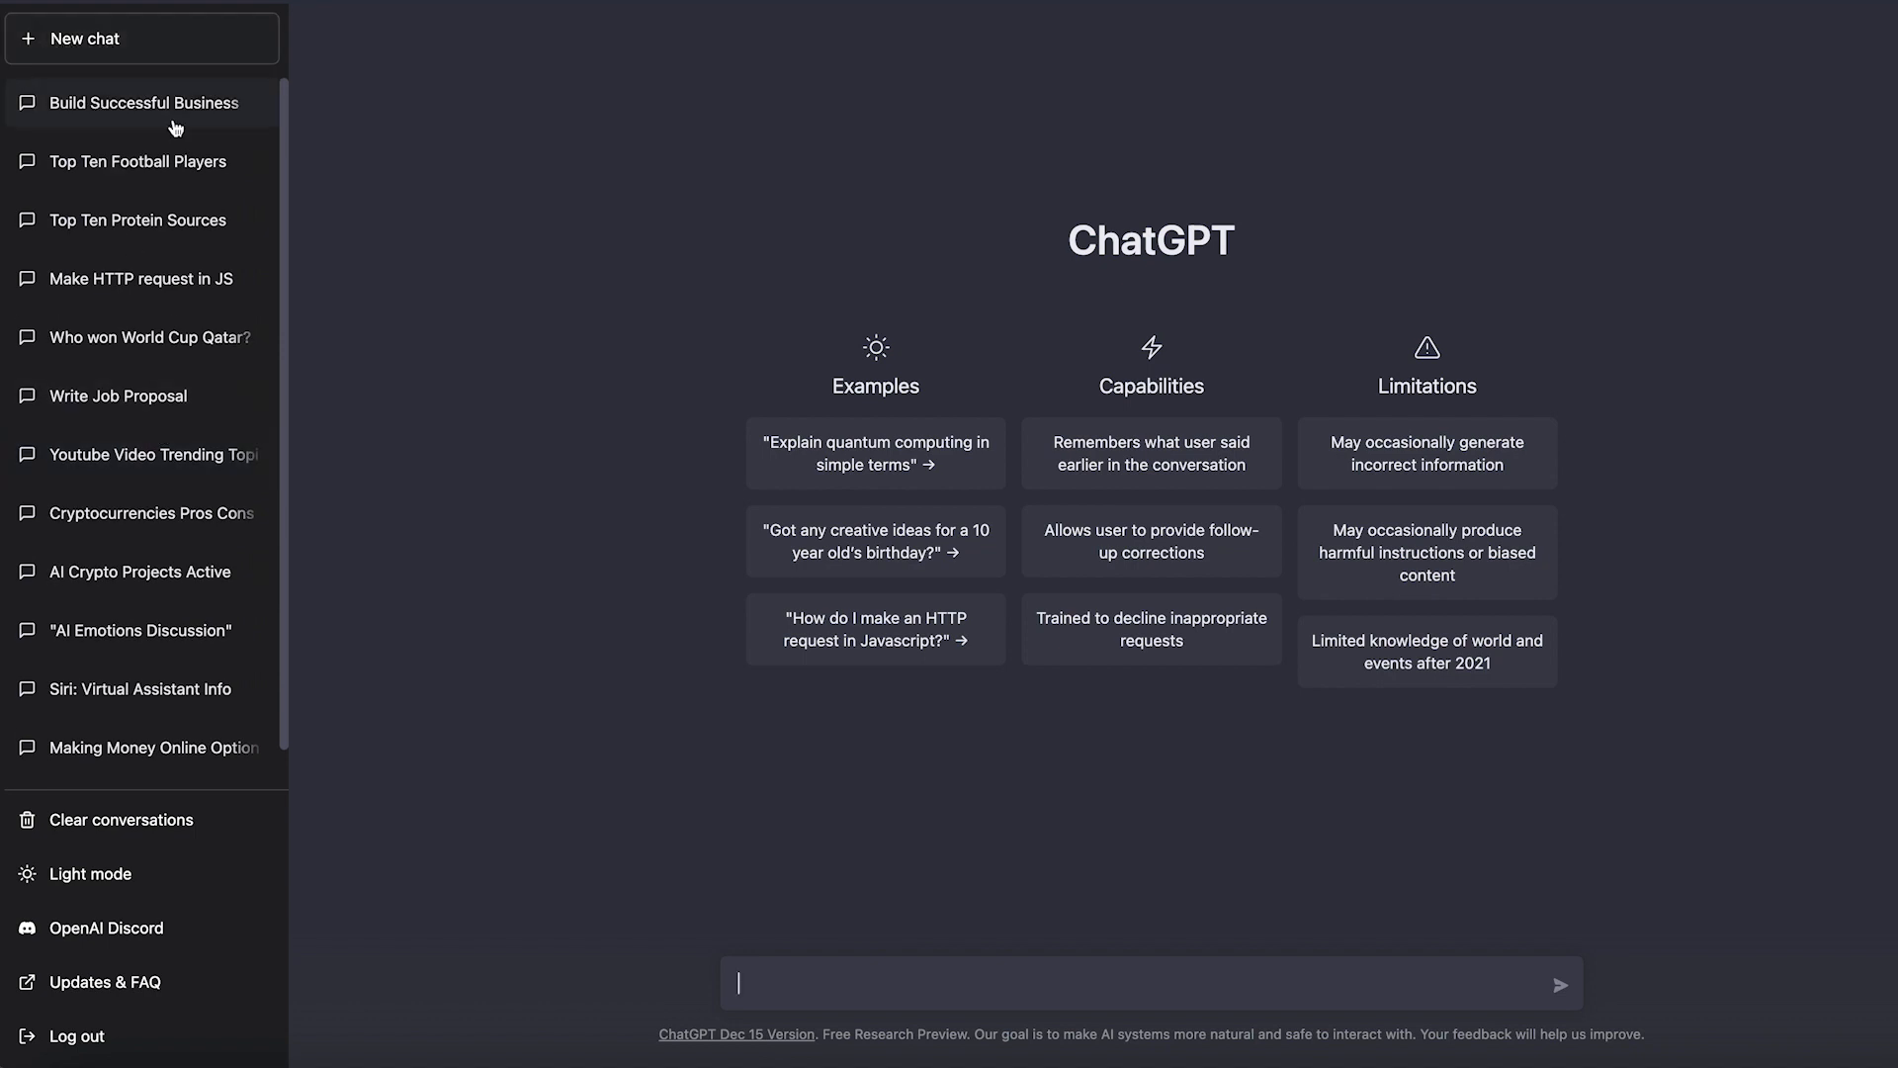
mouse_move(122, 108)
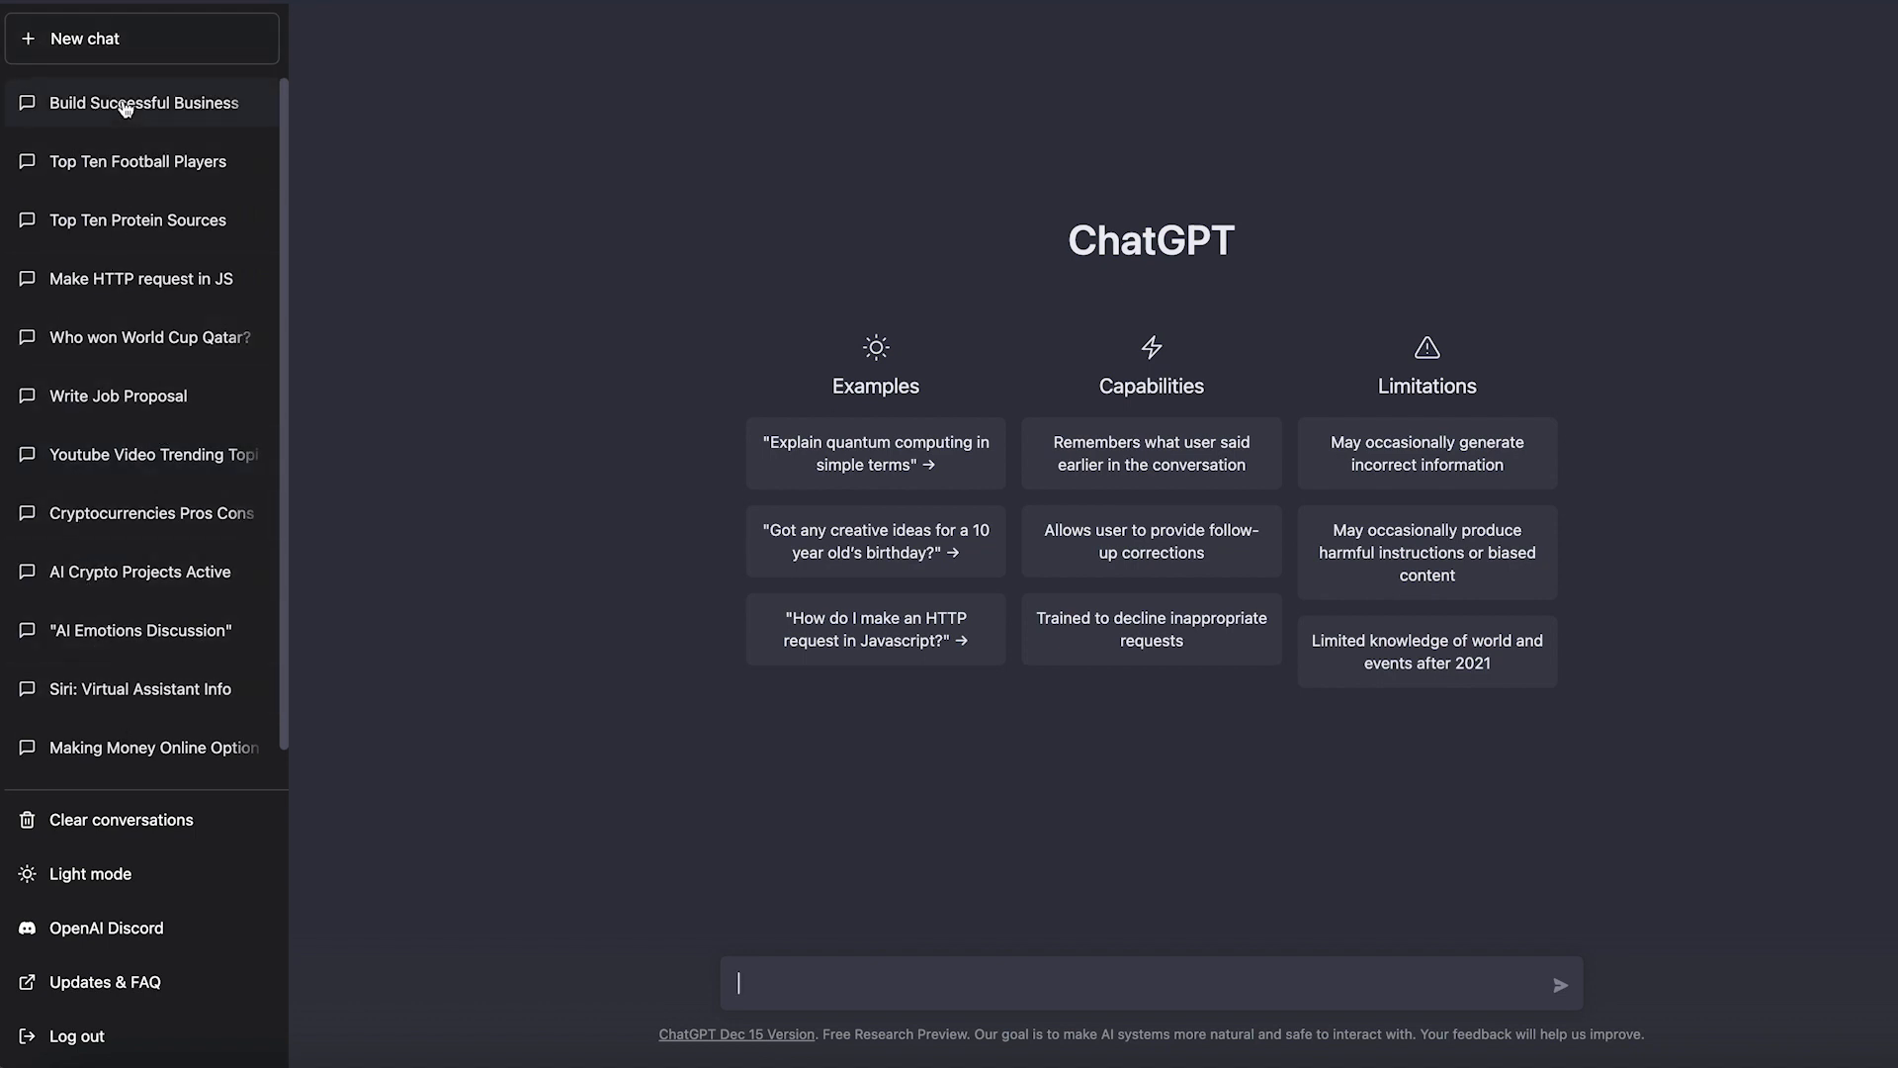
mouse_move(95, 899)
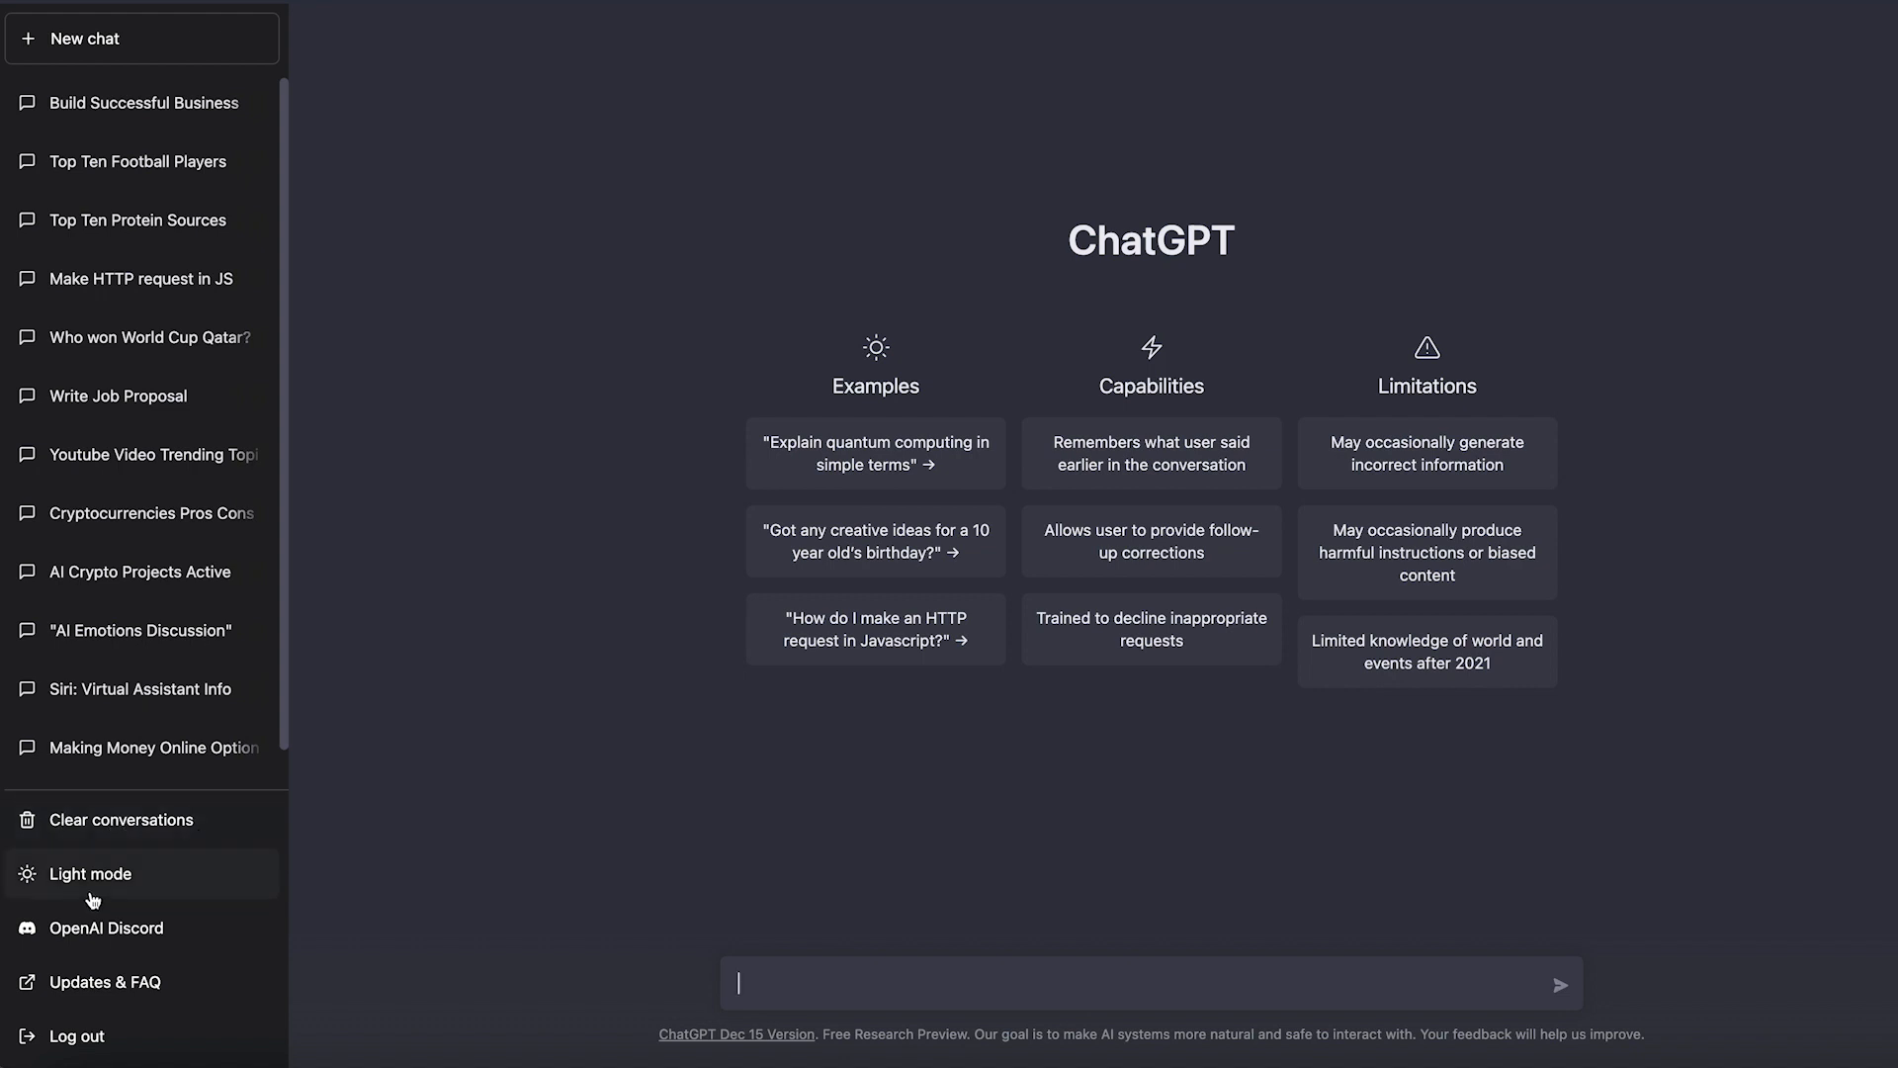
mouse_move(130, 942)
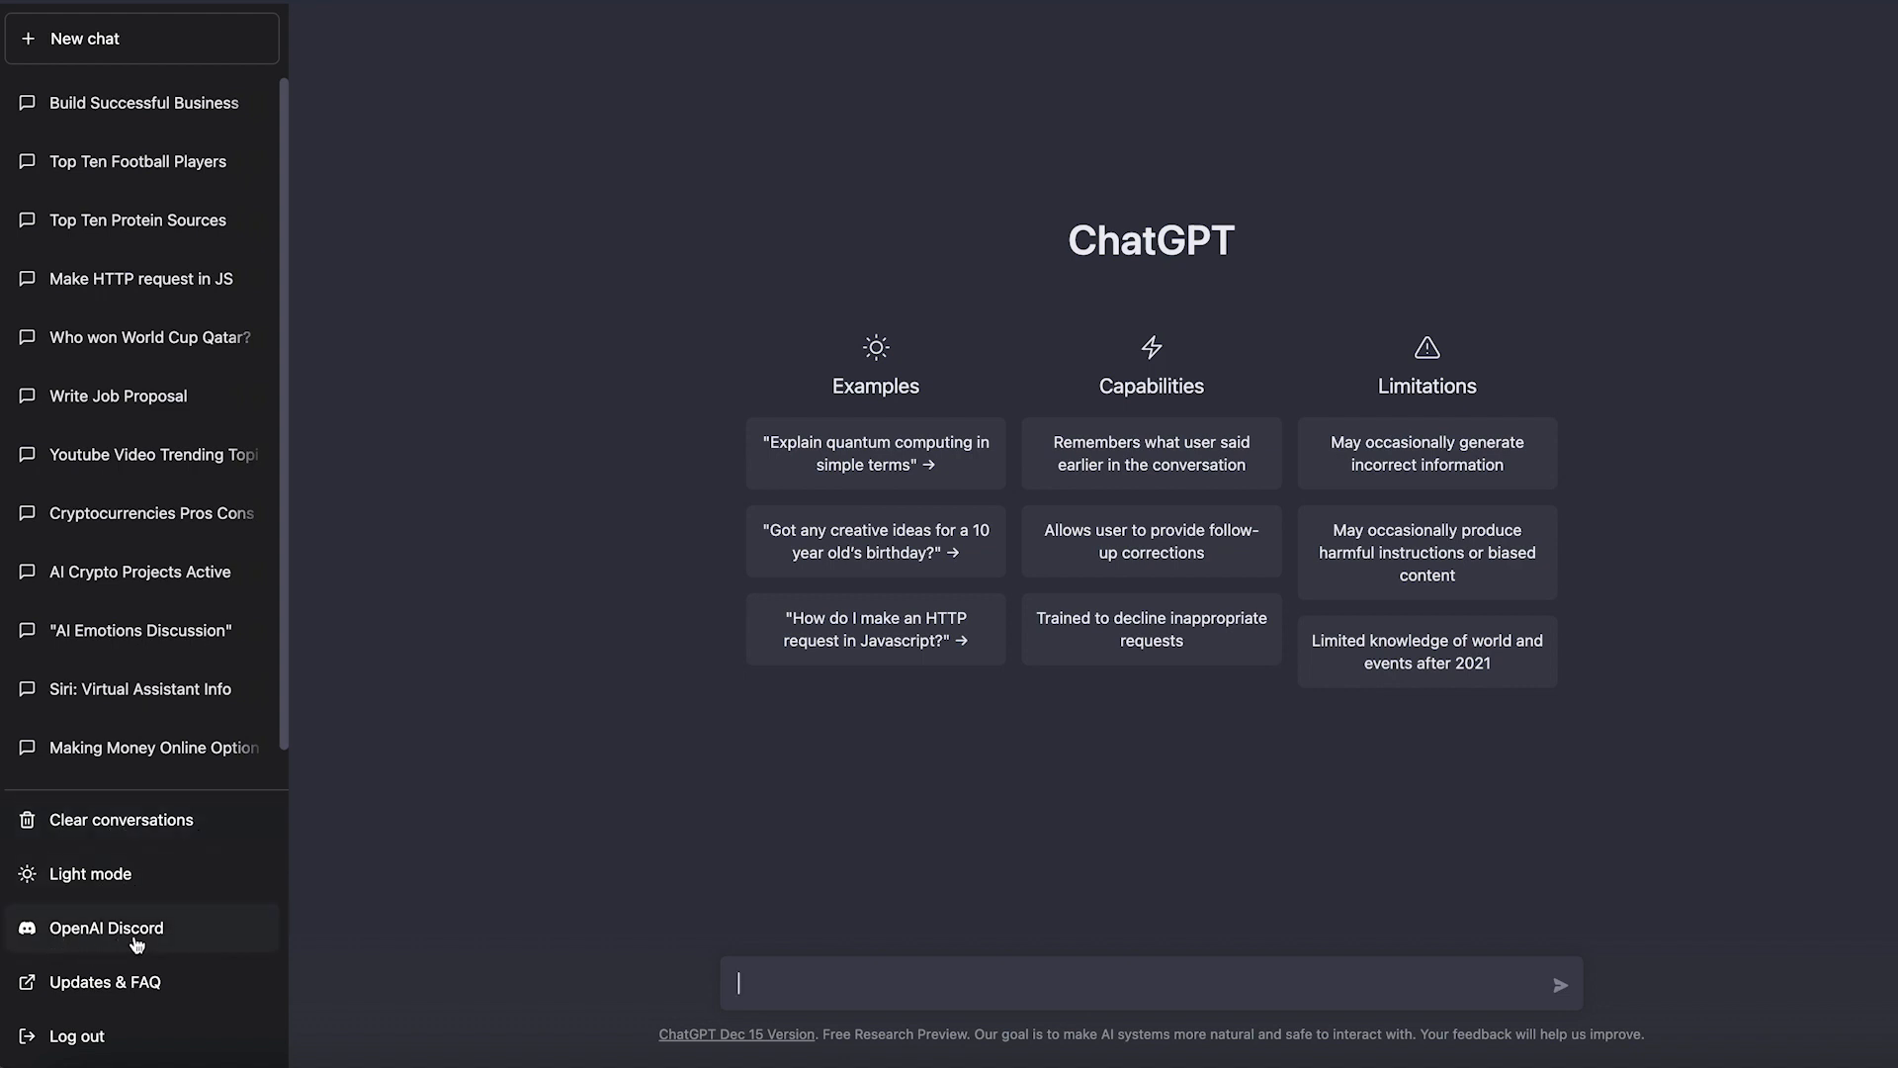
mouse_move(117, 994)
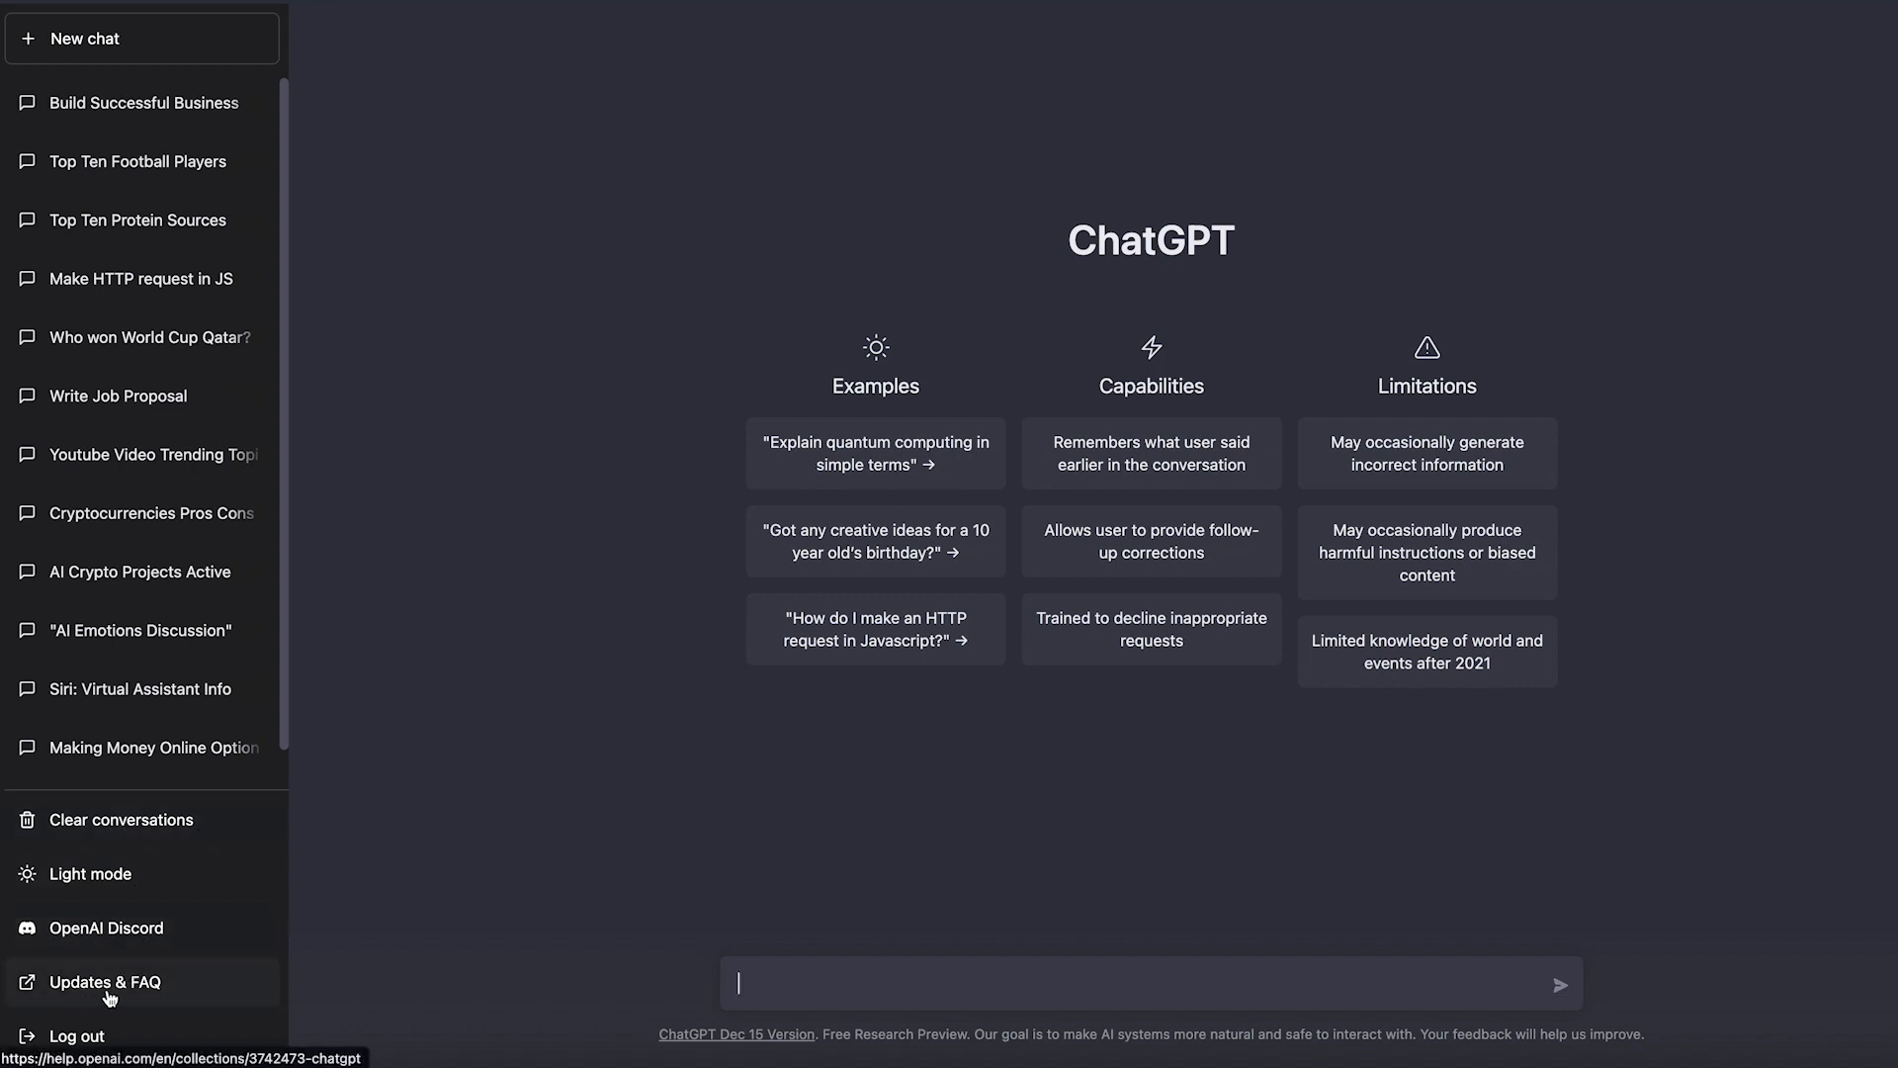
mouse_move(111, 1036)
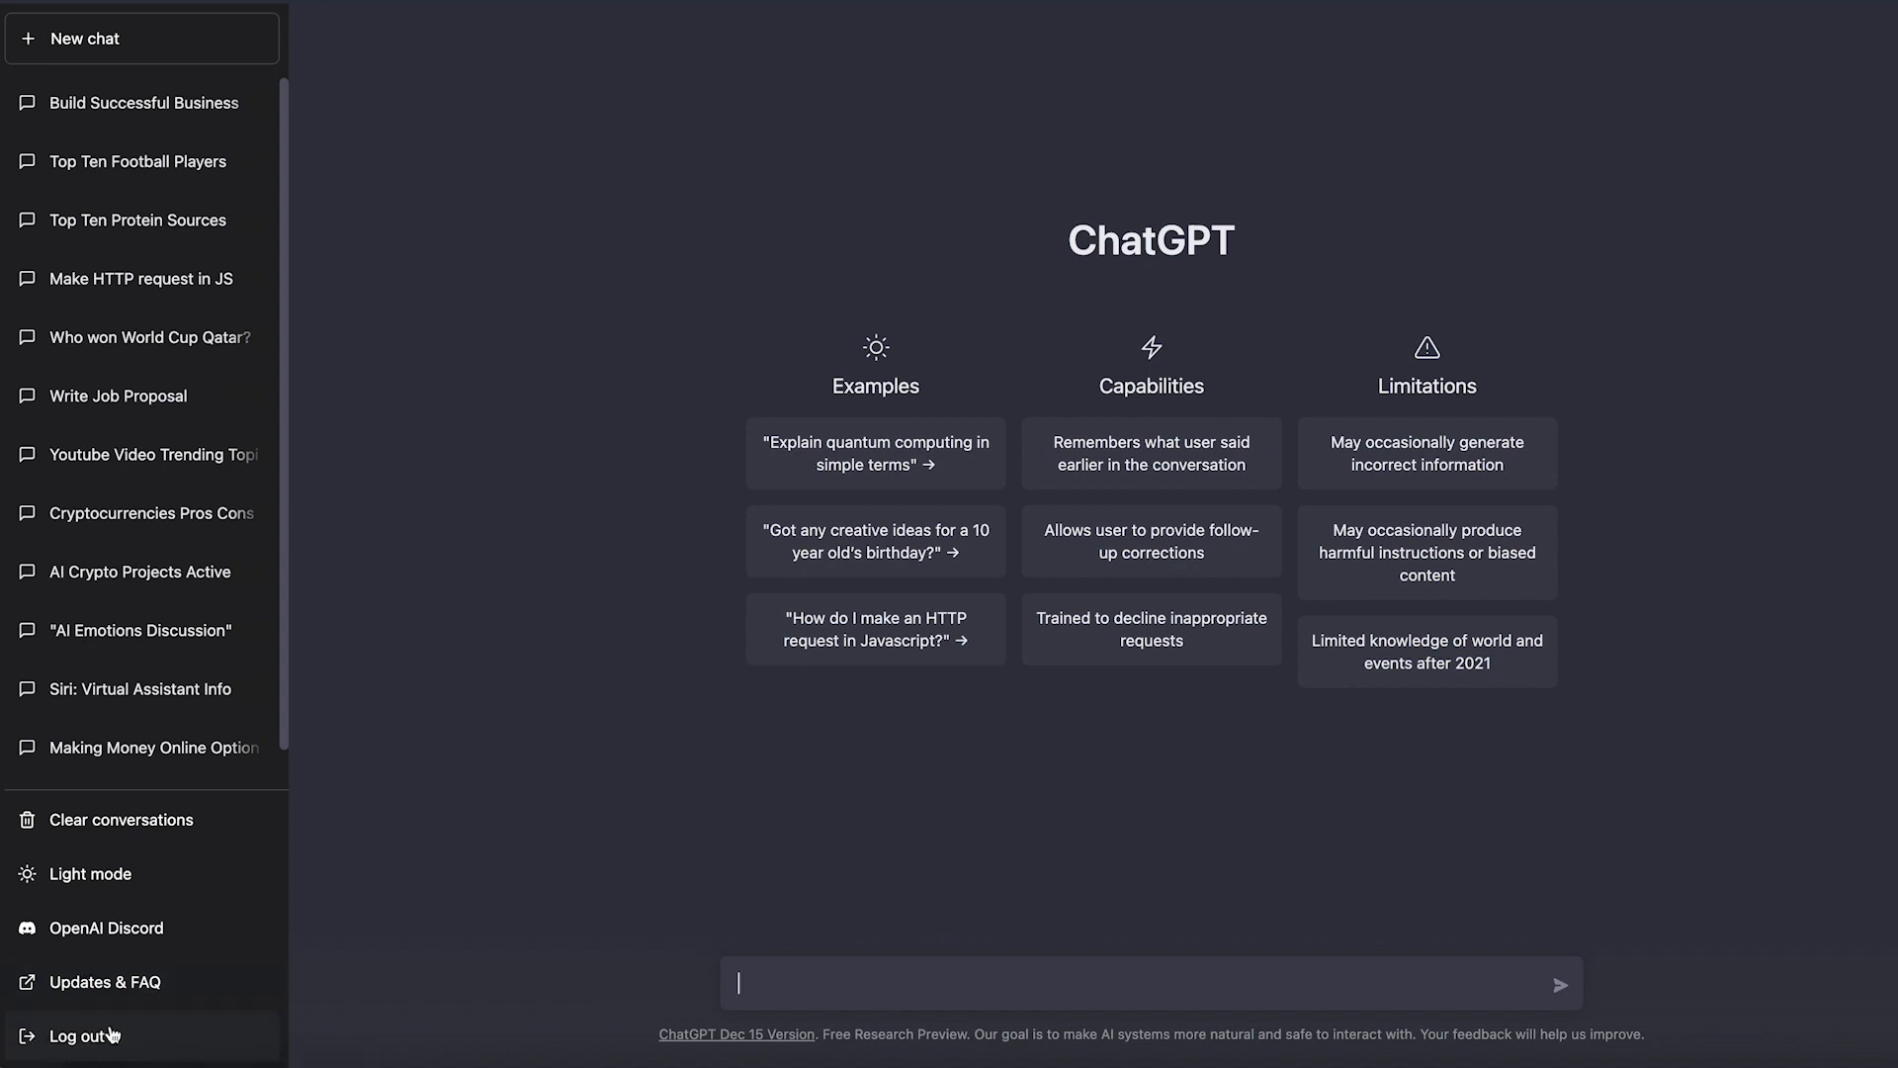
mouse_move(1242, 562)
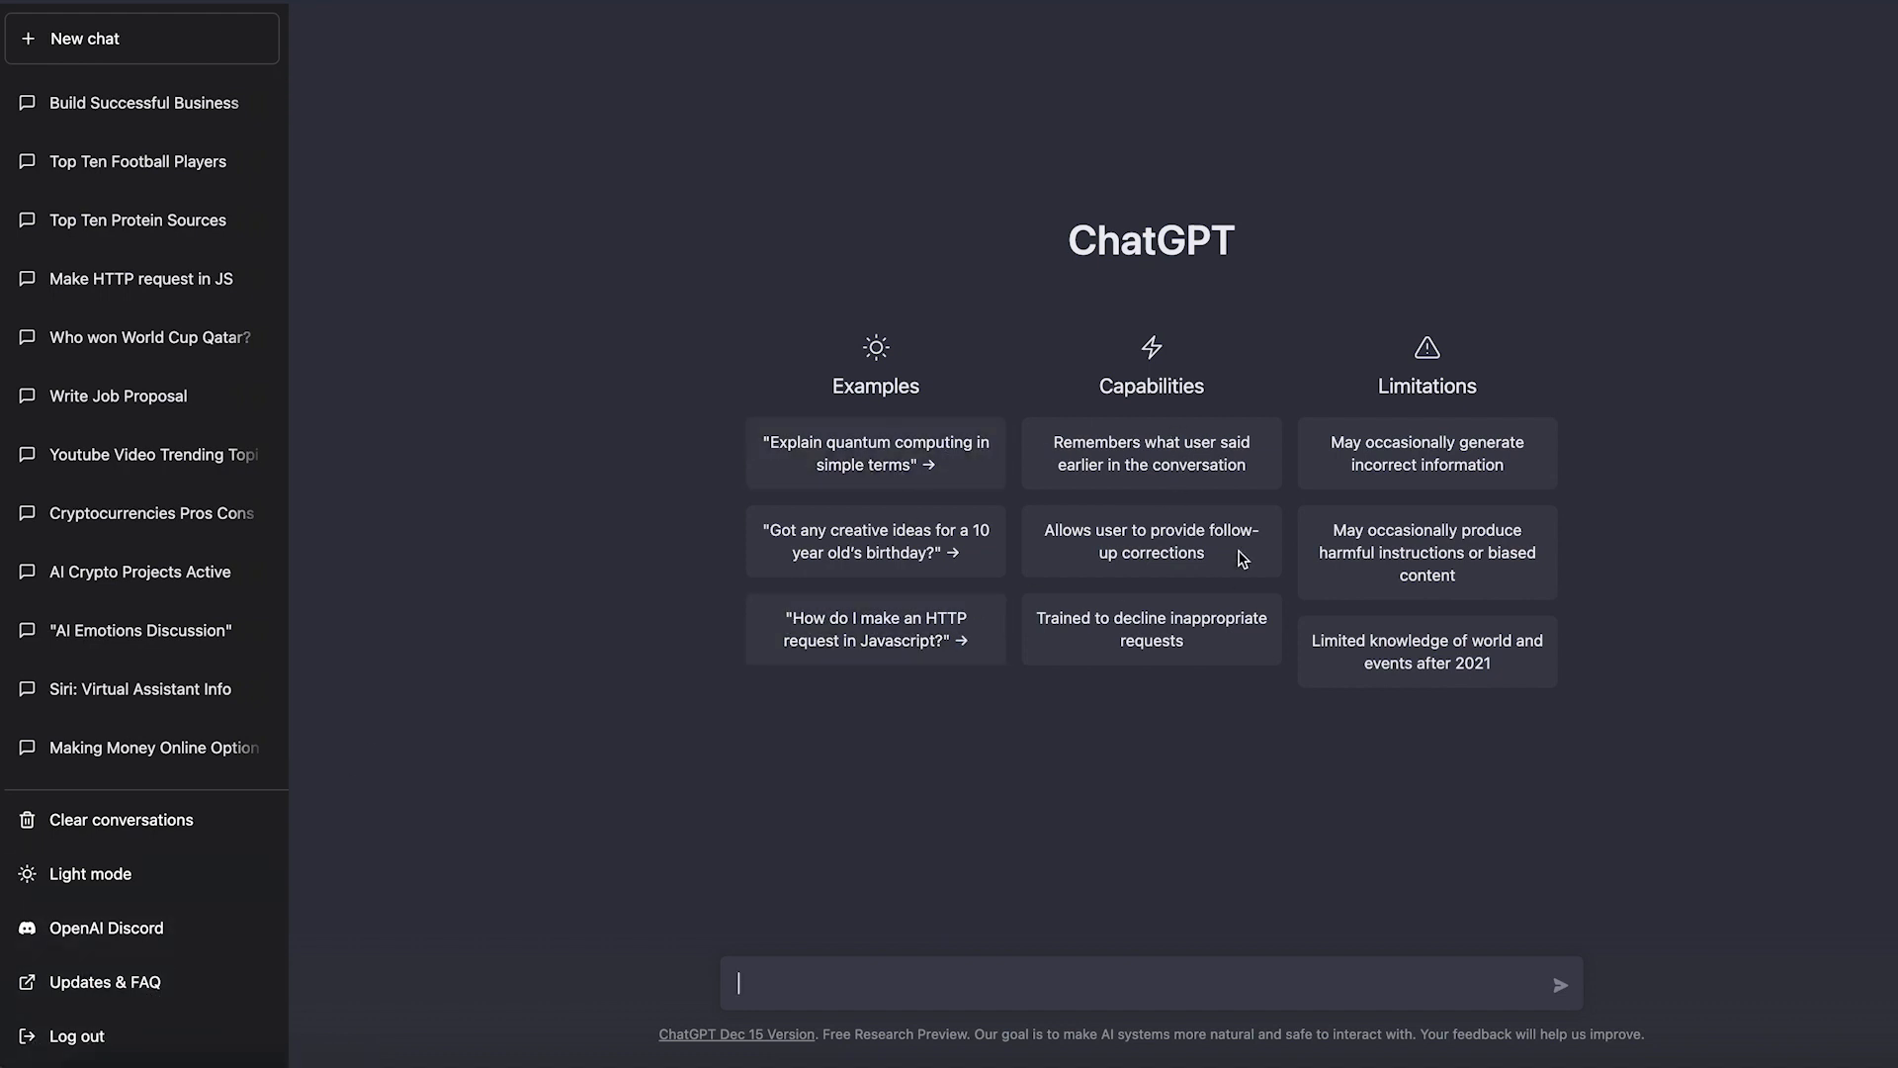
double_click(1151, 385)
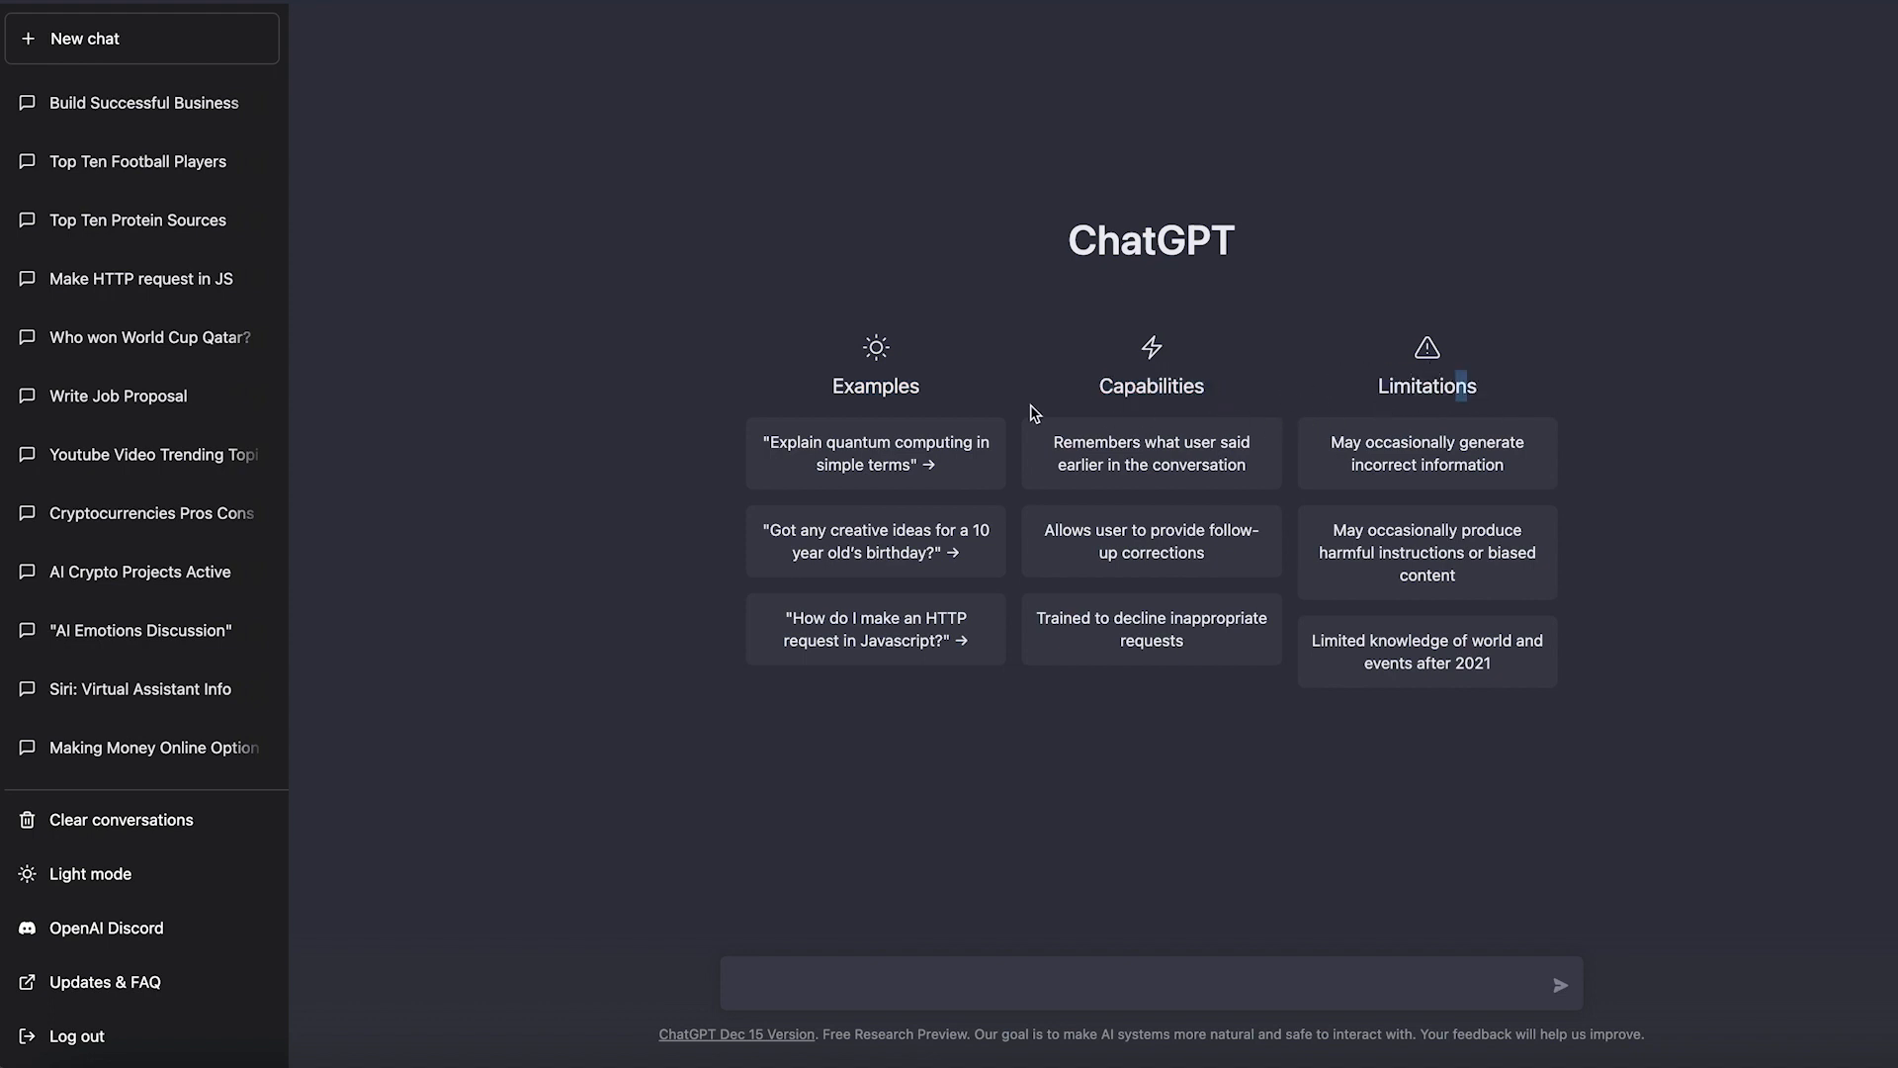
mouse_move(839, 494)
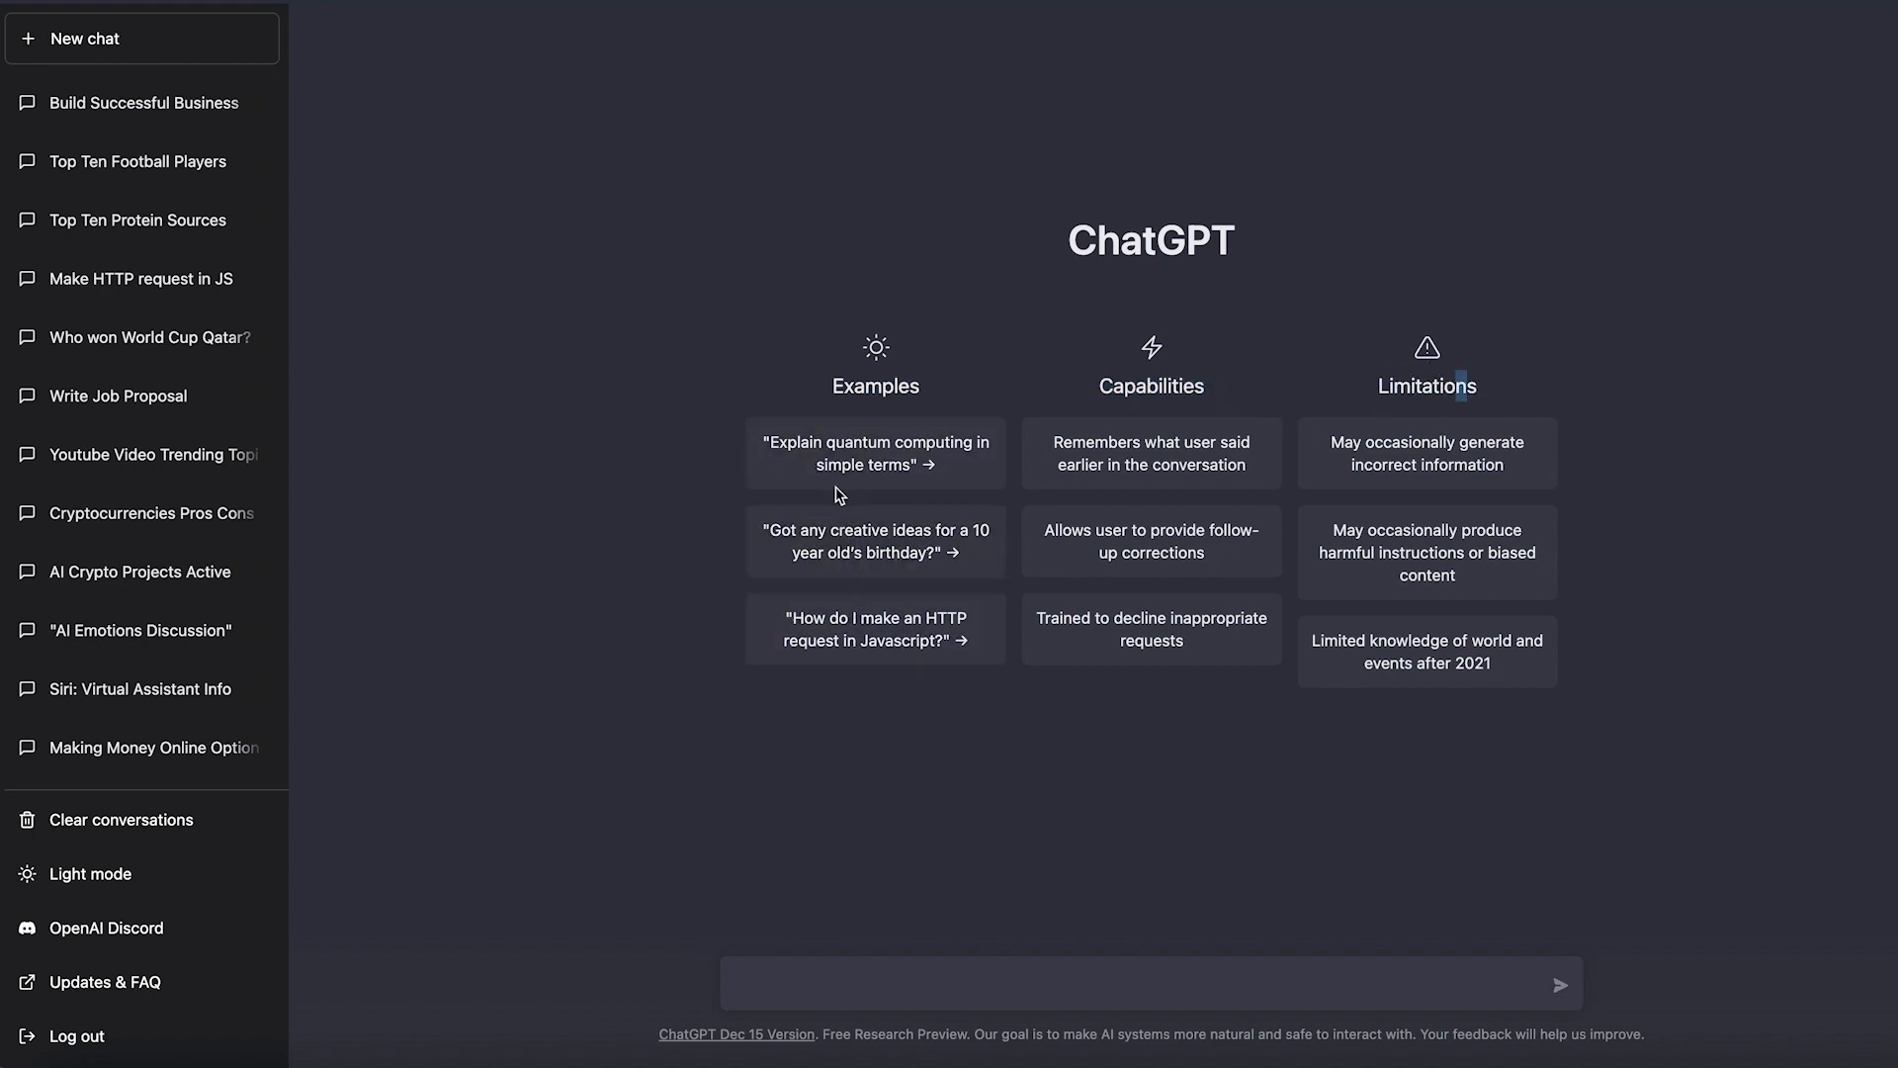
mouse_move(914, 494)
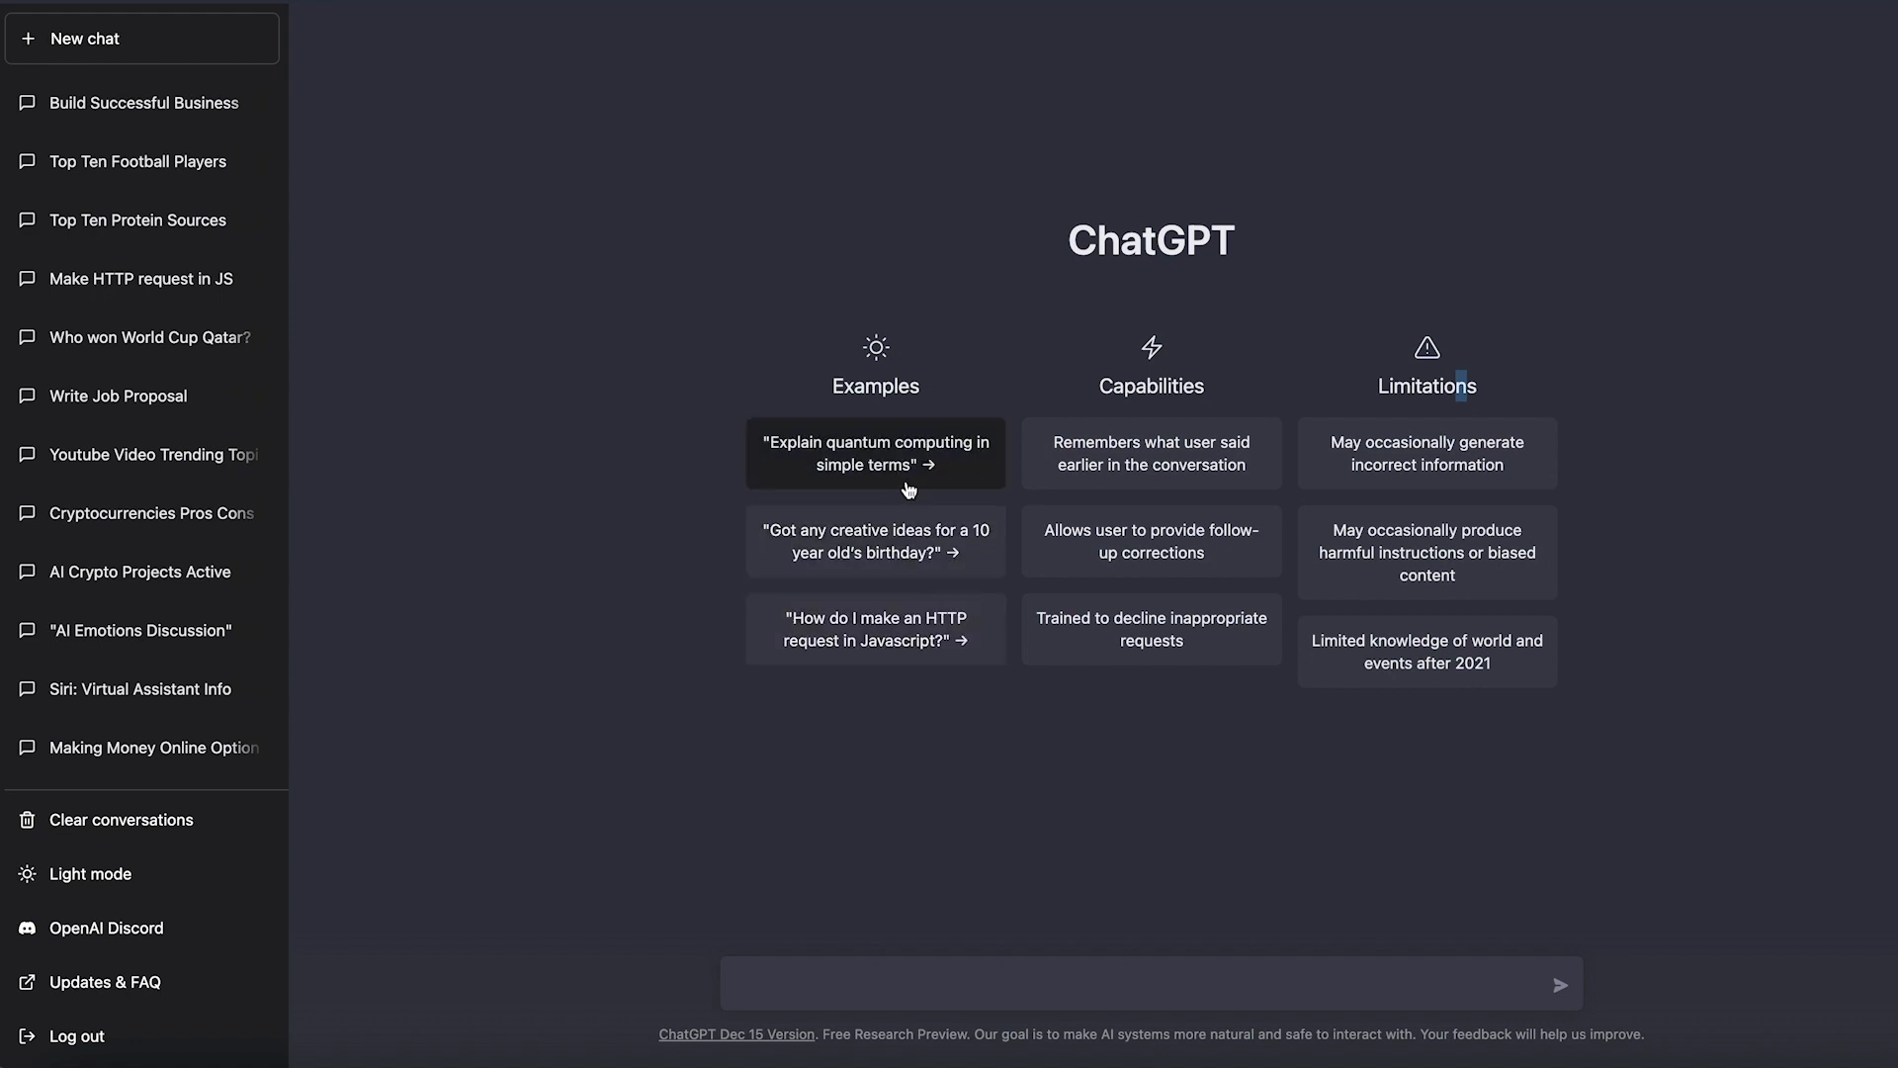
mouse_move(1144, 396)
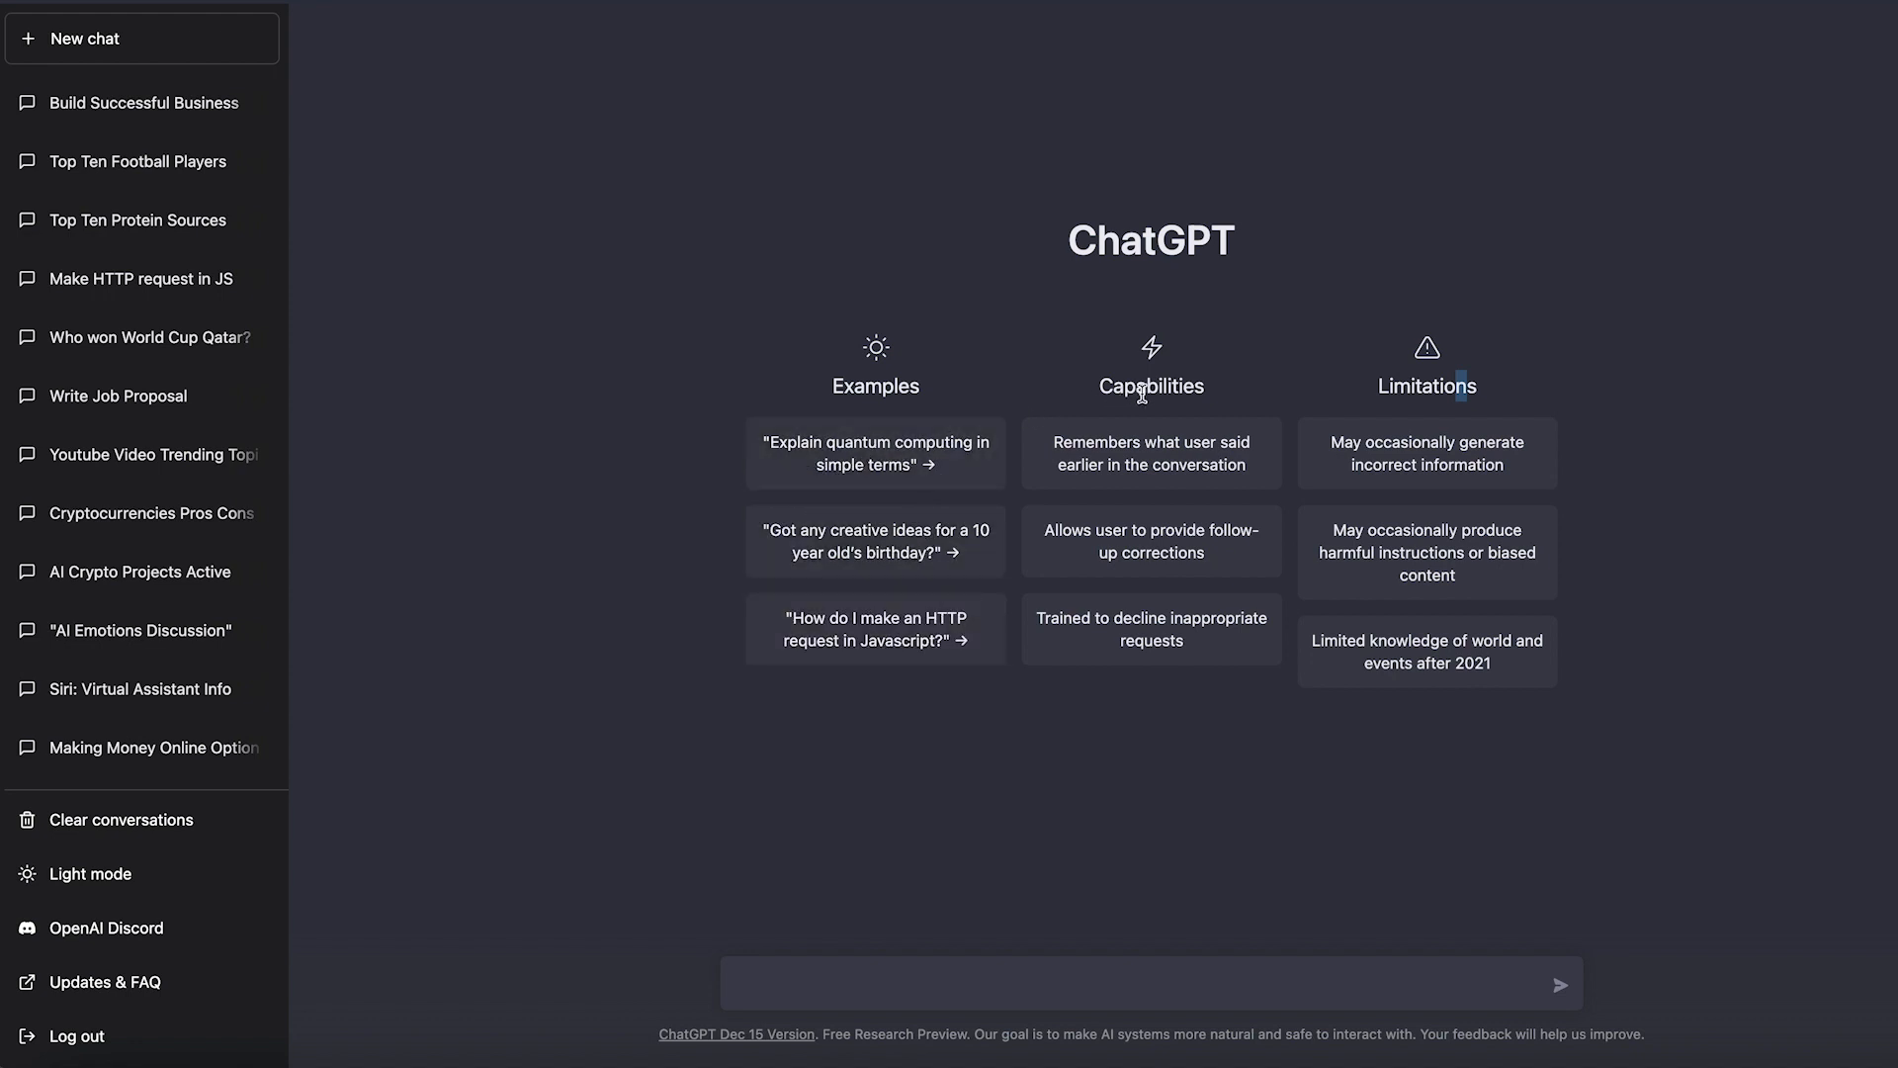
double_click(1151, 386)
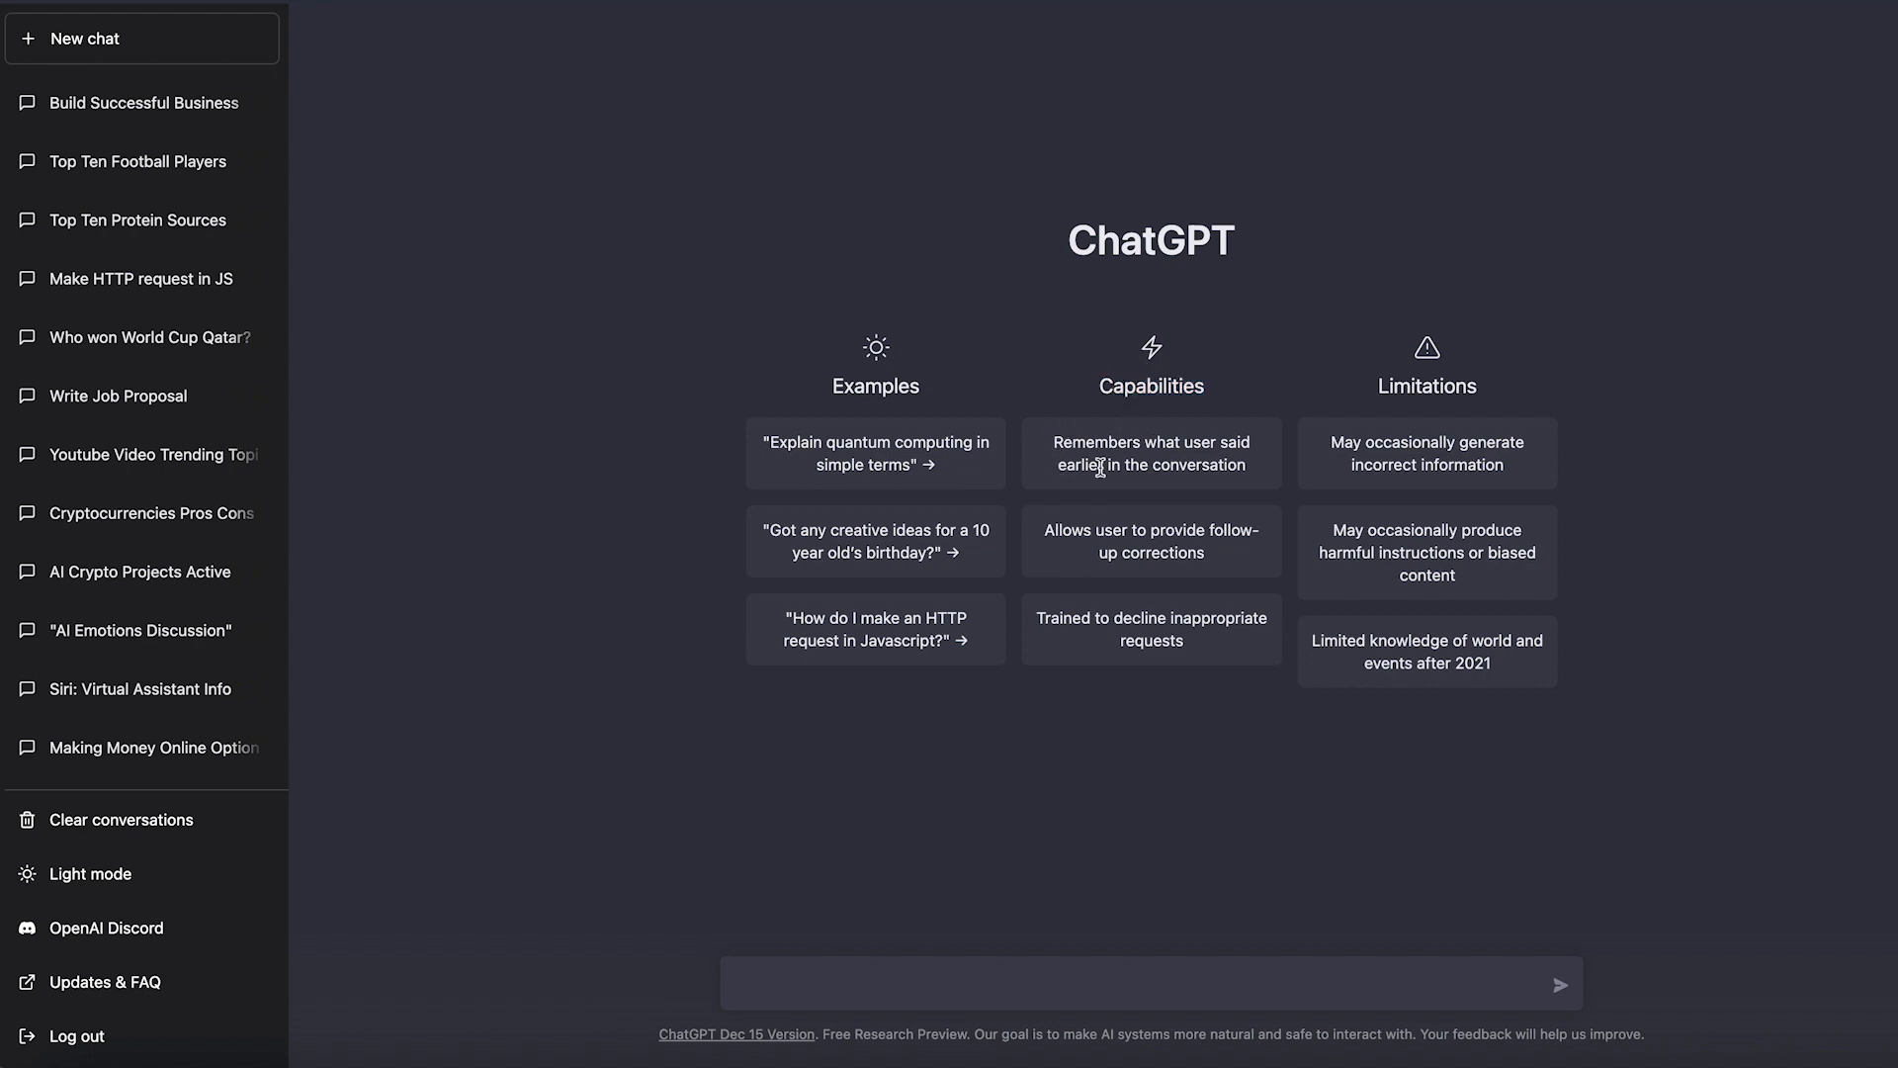
mouse_move(1166, 467)
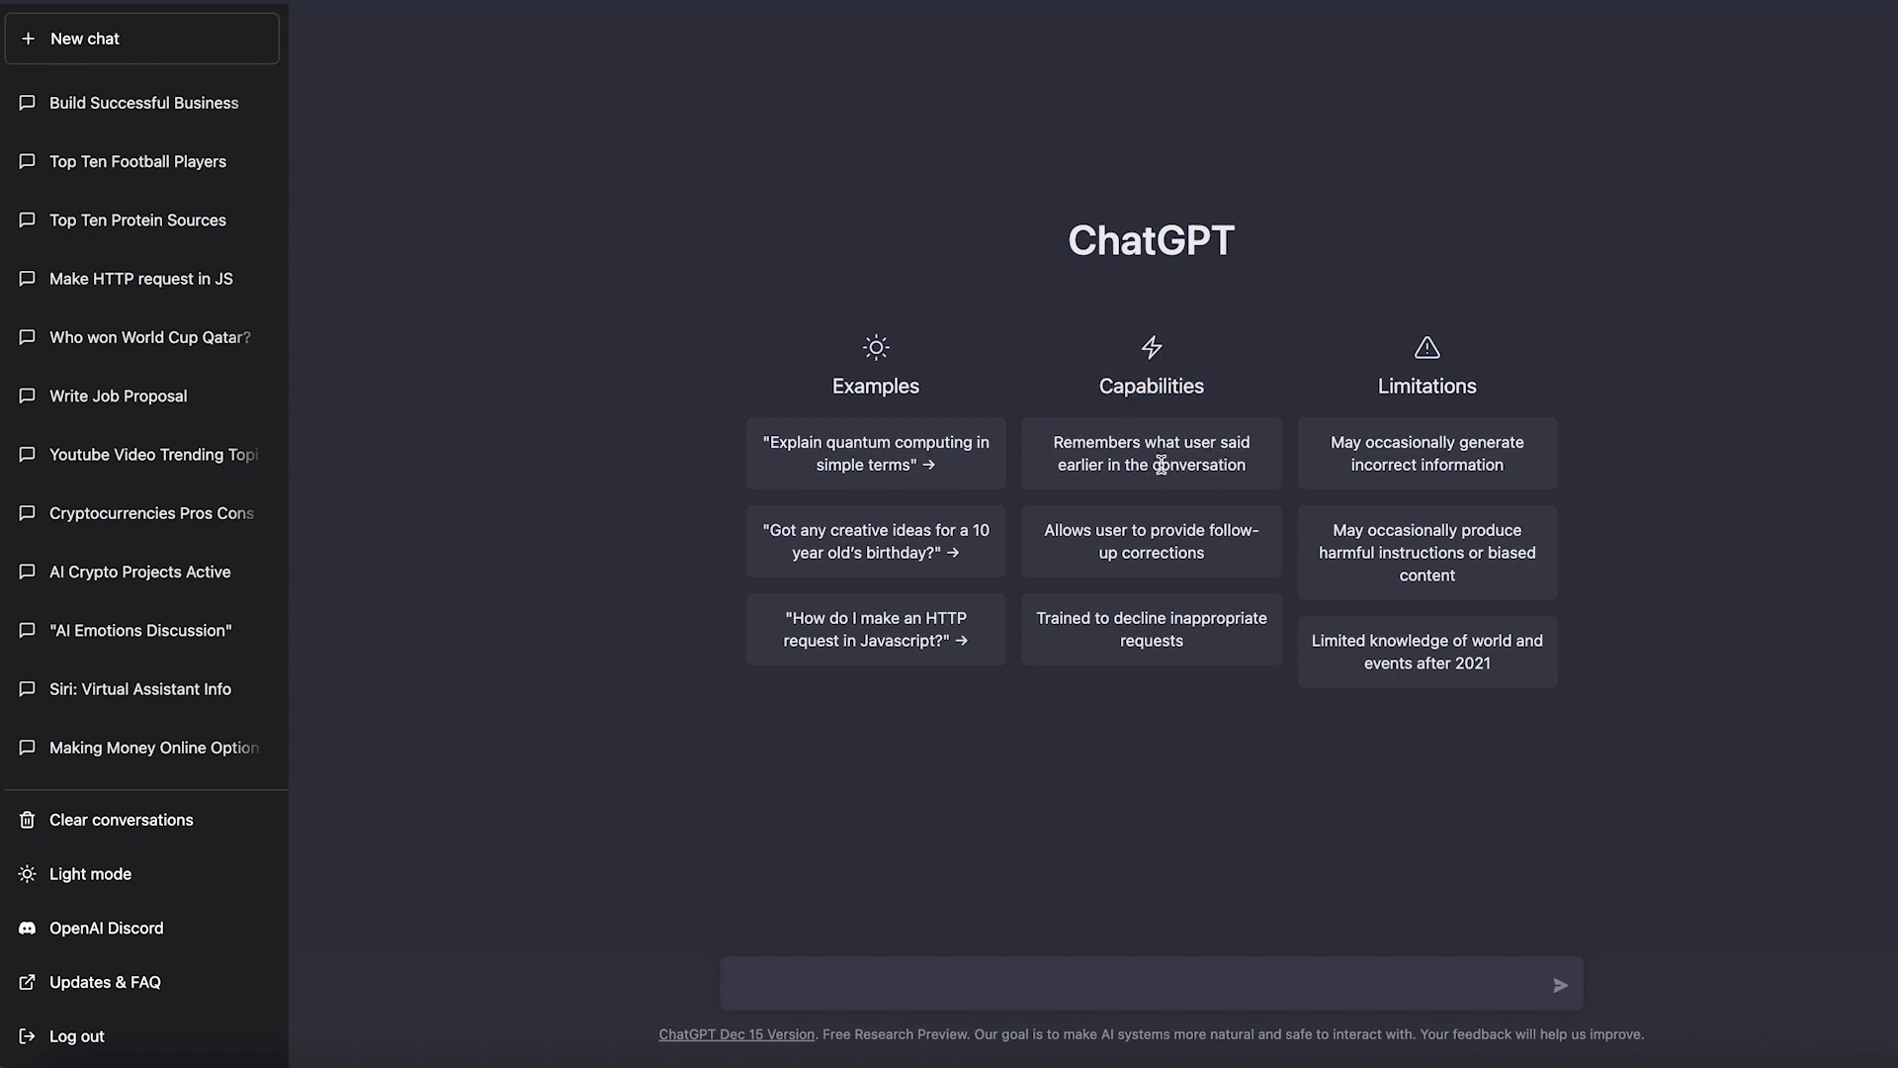